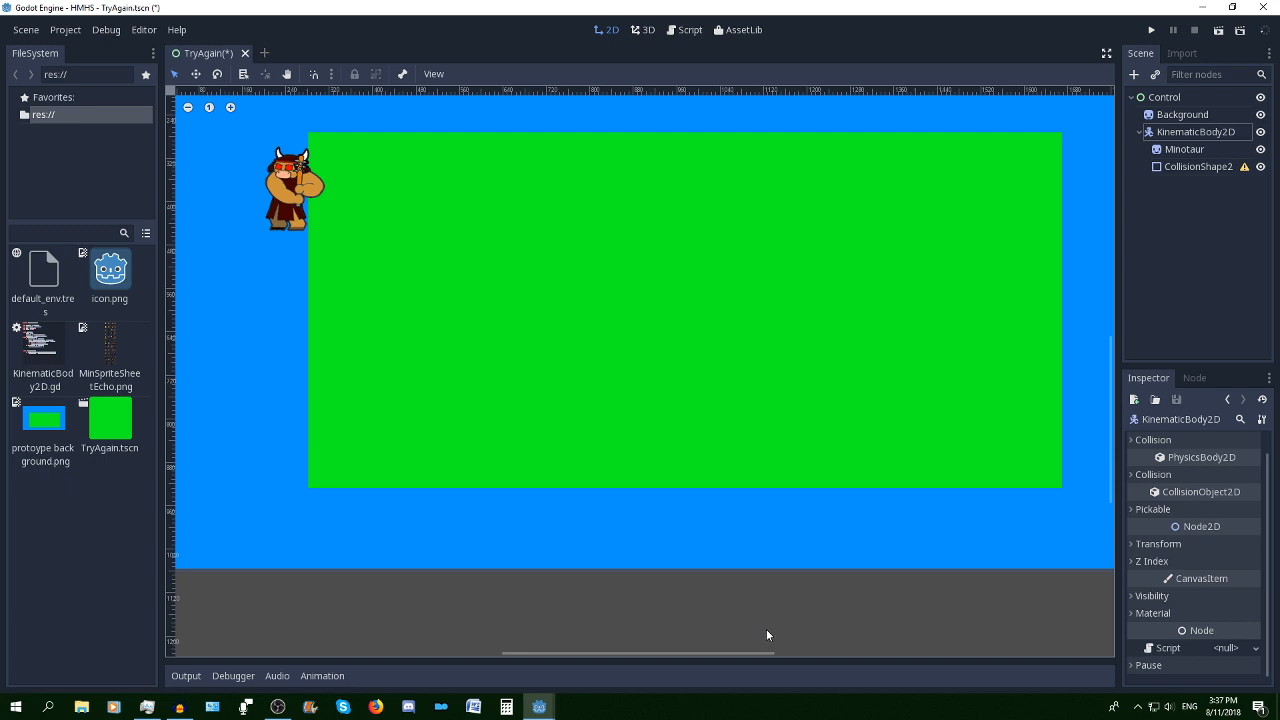
{"action": "mouse_move", "coordinate": [1101, 338]}
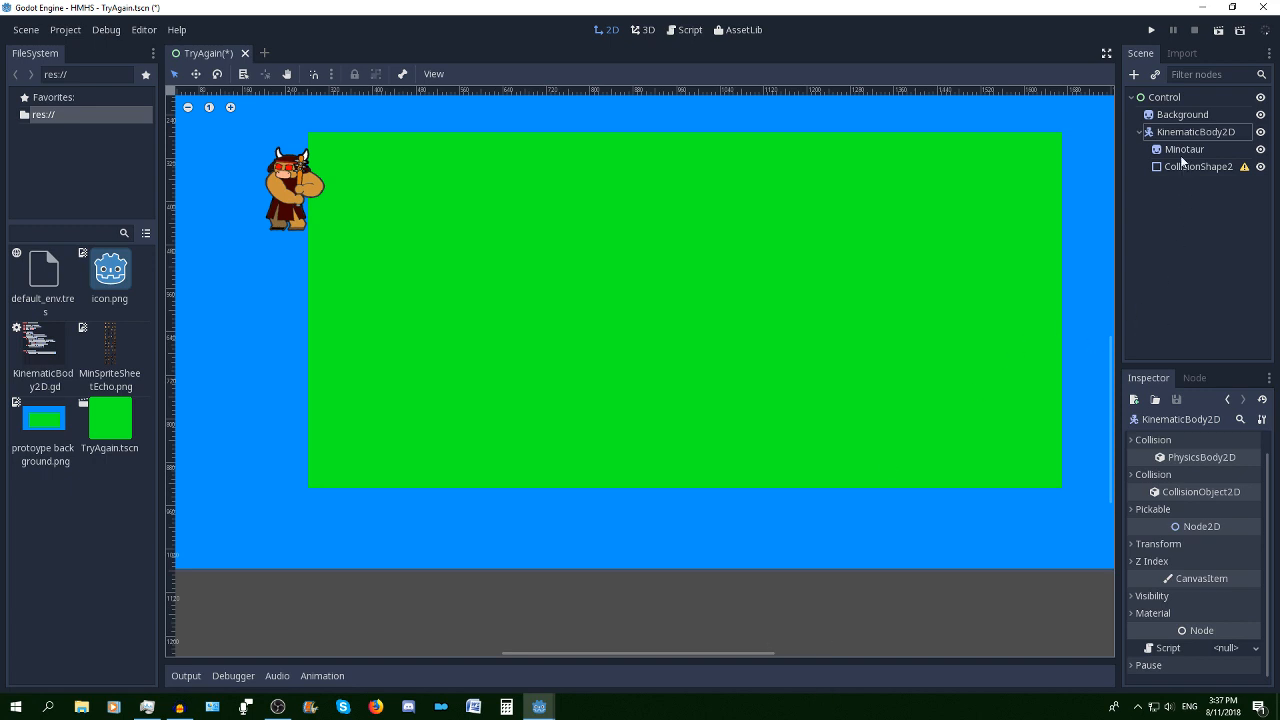
Inspect the KinematicBody2D and Minotaur nodes, then go to the Project Settings Input Map
{"action": "left_click", "coordinate": [1197, 131]}
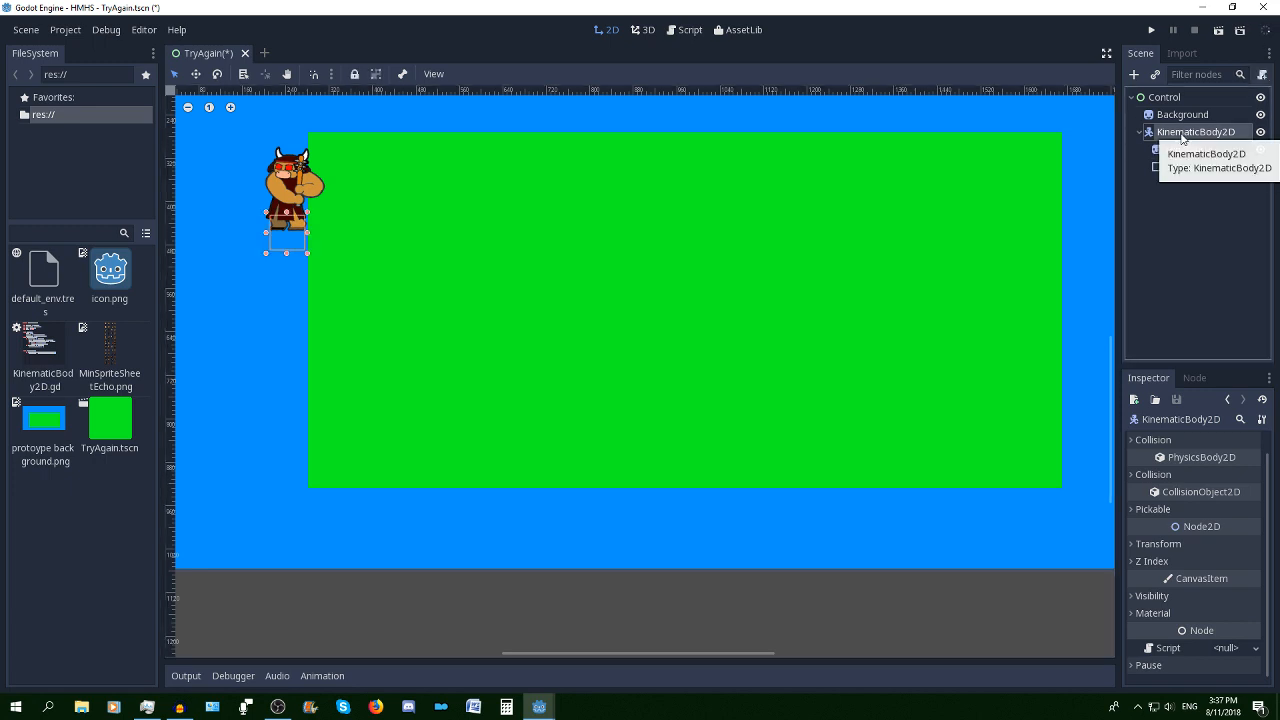
{"action": "left_click", "coordinate": [1184, 149]}
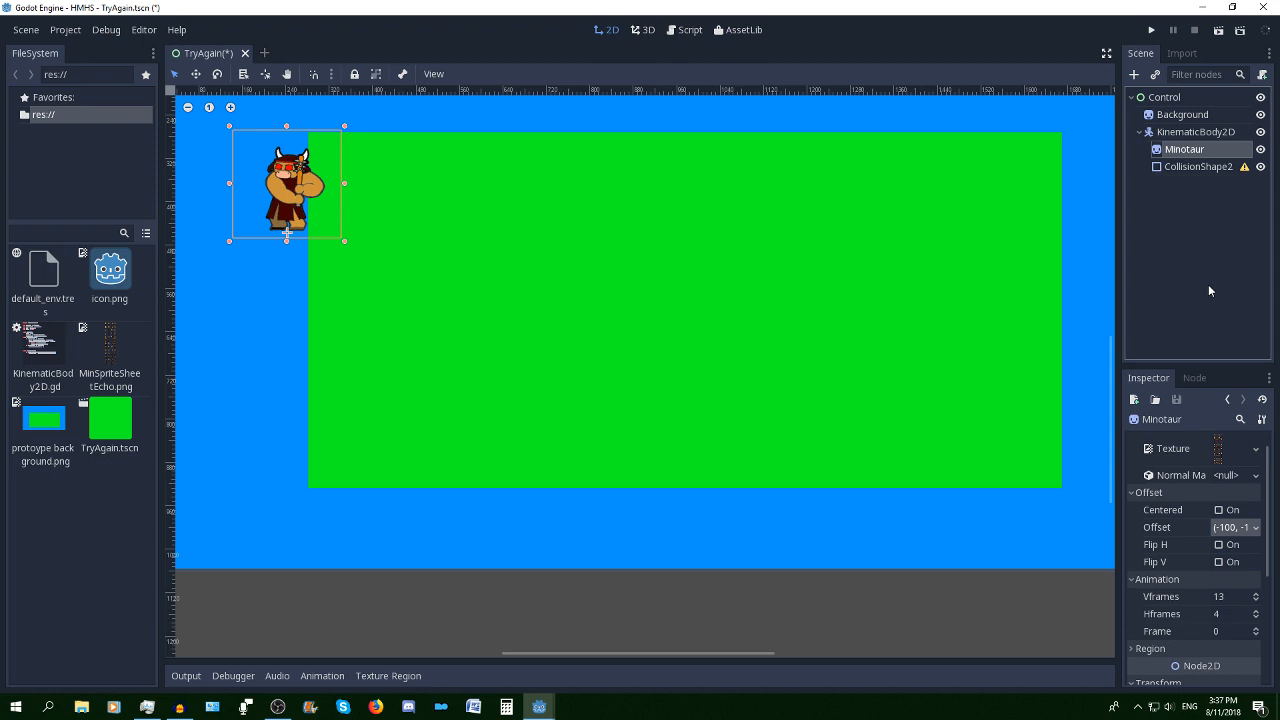
{"action": "mouse_move", "coordinate": [302, 221]}
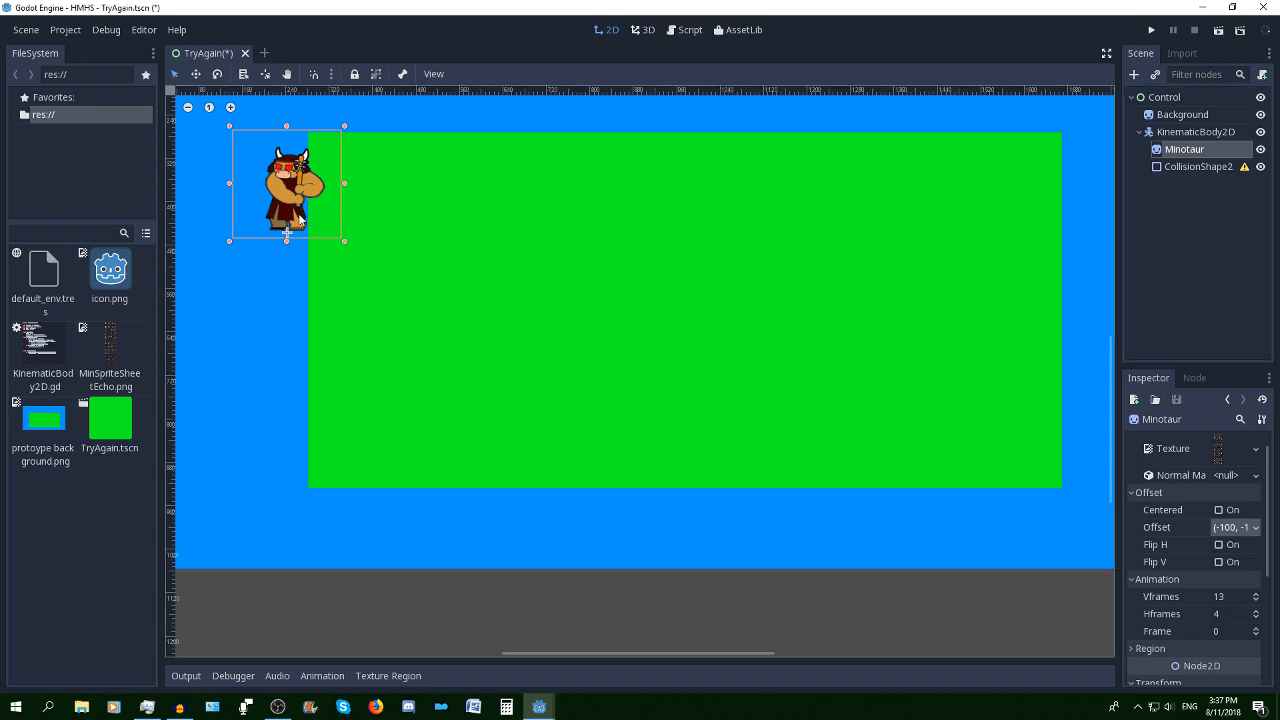
{"action": "mouse_move", "coordinate": [855, 310]}
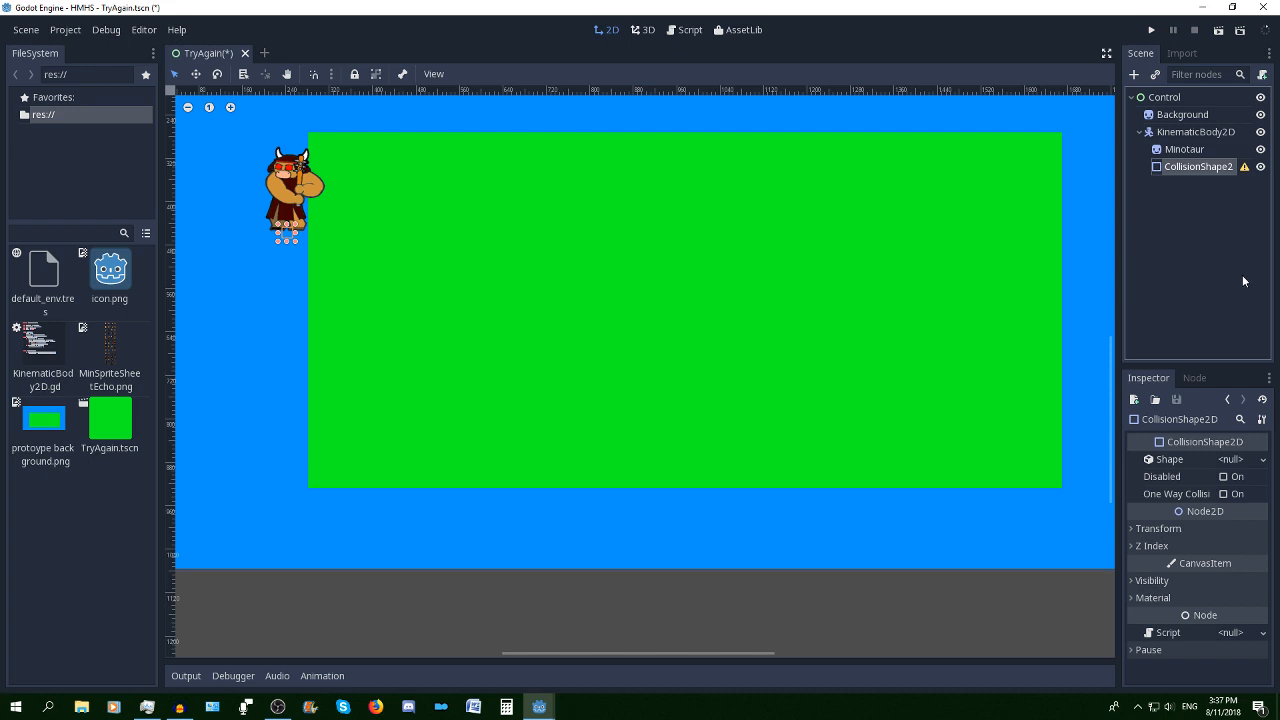
{"action": "mouse_move", "coordinate": [225, 143]}
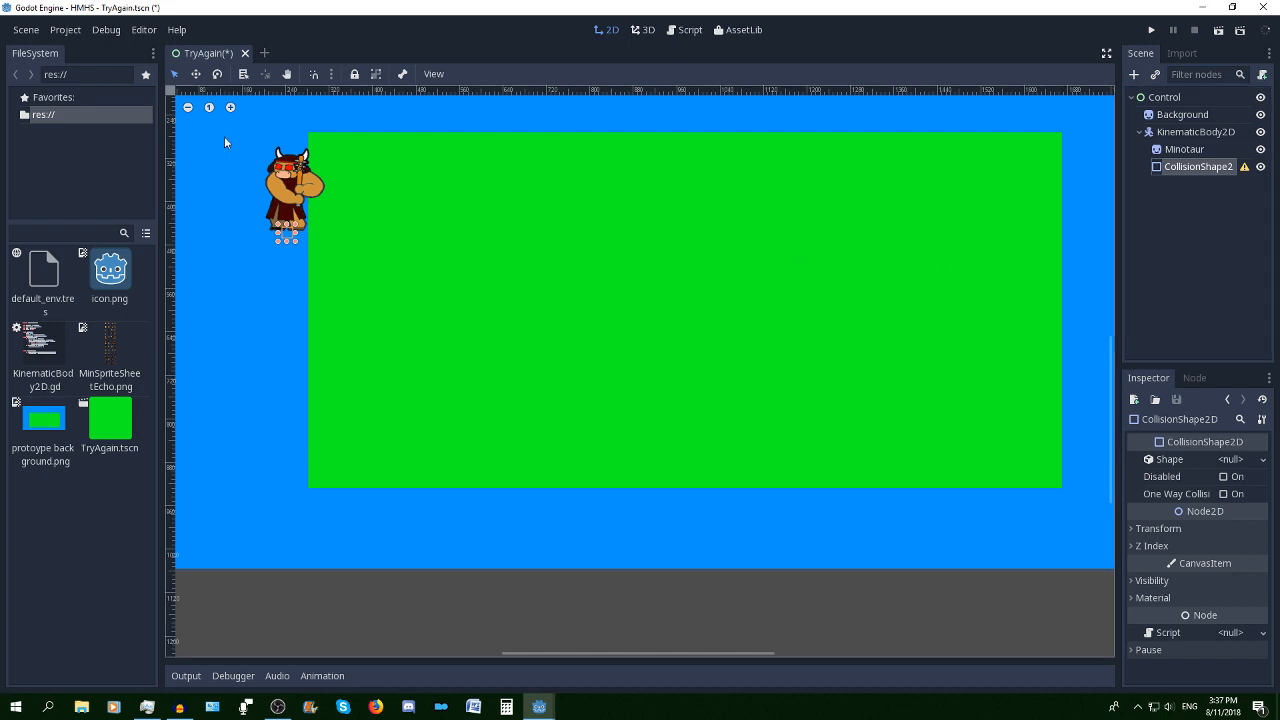
{"action": "left_click", "coordinate": [65, 29]}
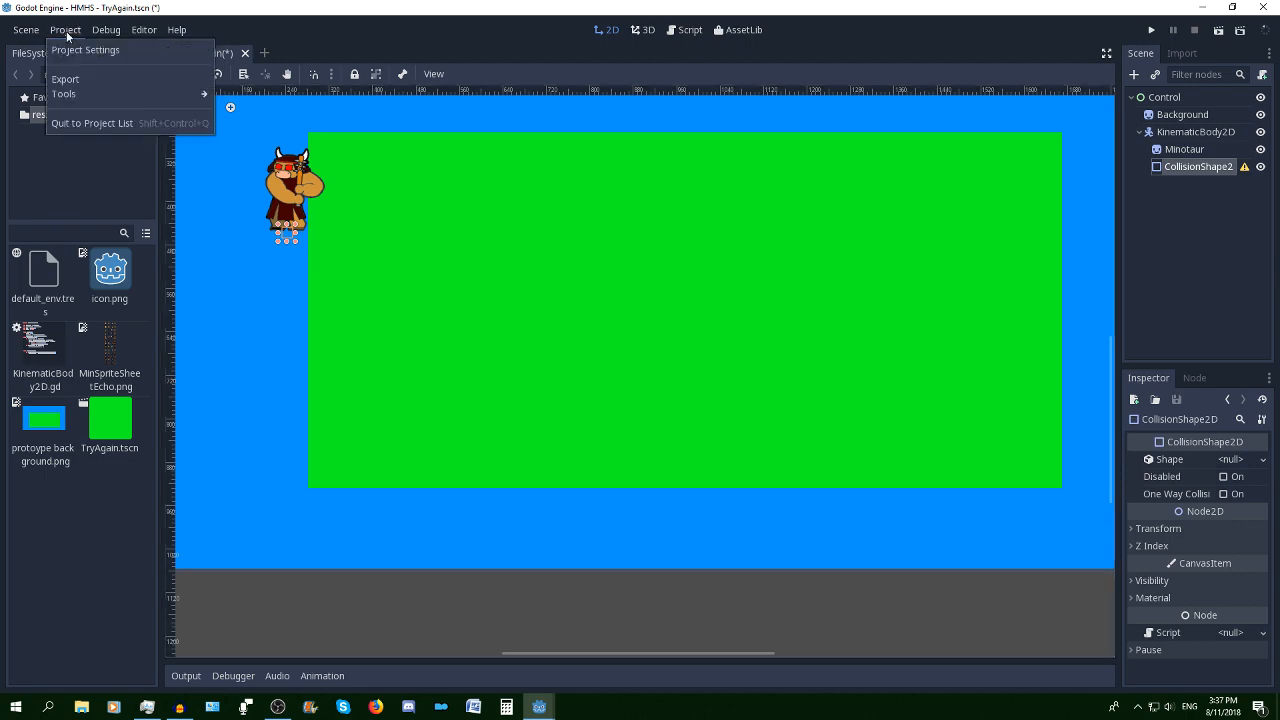
{"action": "left_click", "coordinate": [85, 50]}
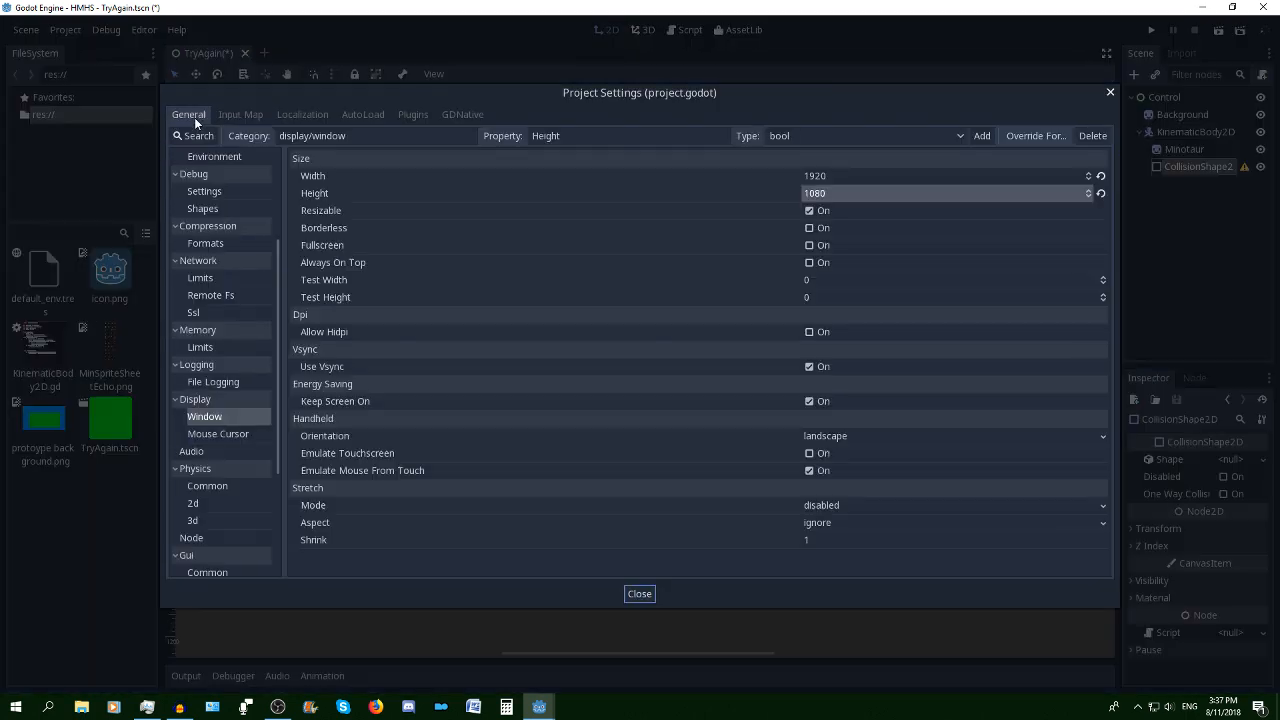
{"action": "left_click", "coordinate": [240, 114]}
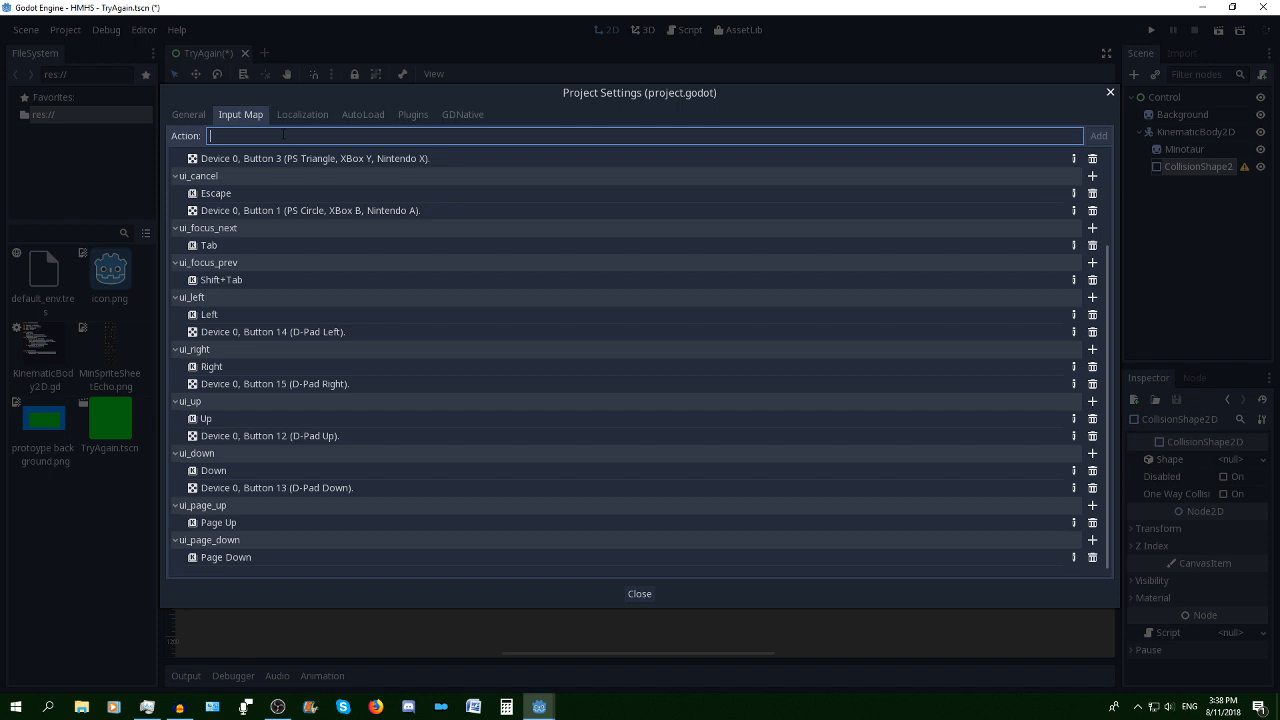
Add a ui_click action bound to the left mouse button and close the settings
{"action": "type", "text": "ui_click"}
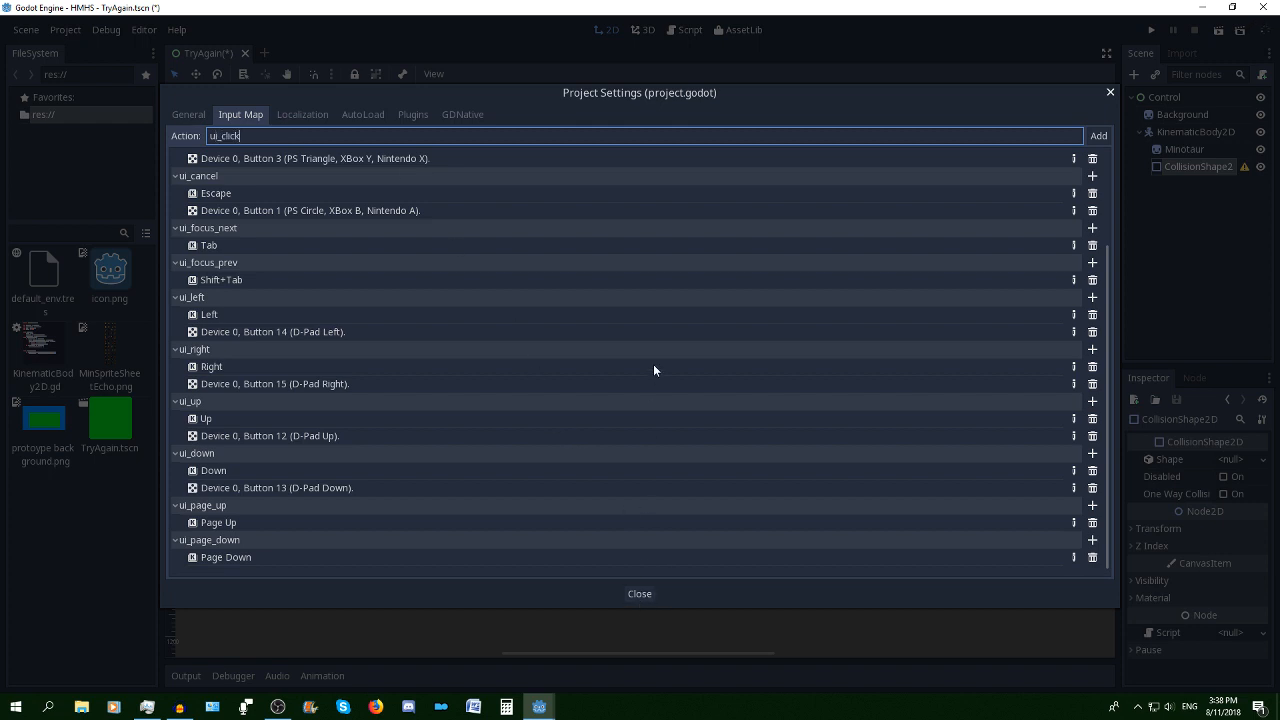
{"action": "left_click", "coordinate": [1098, 135]}
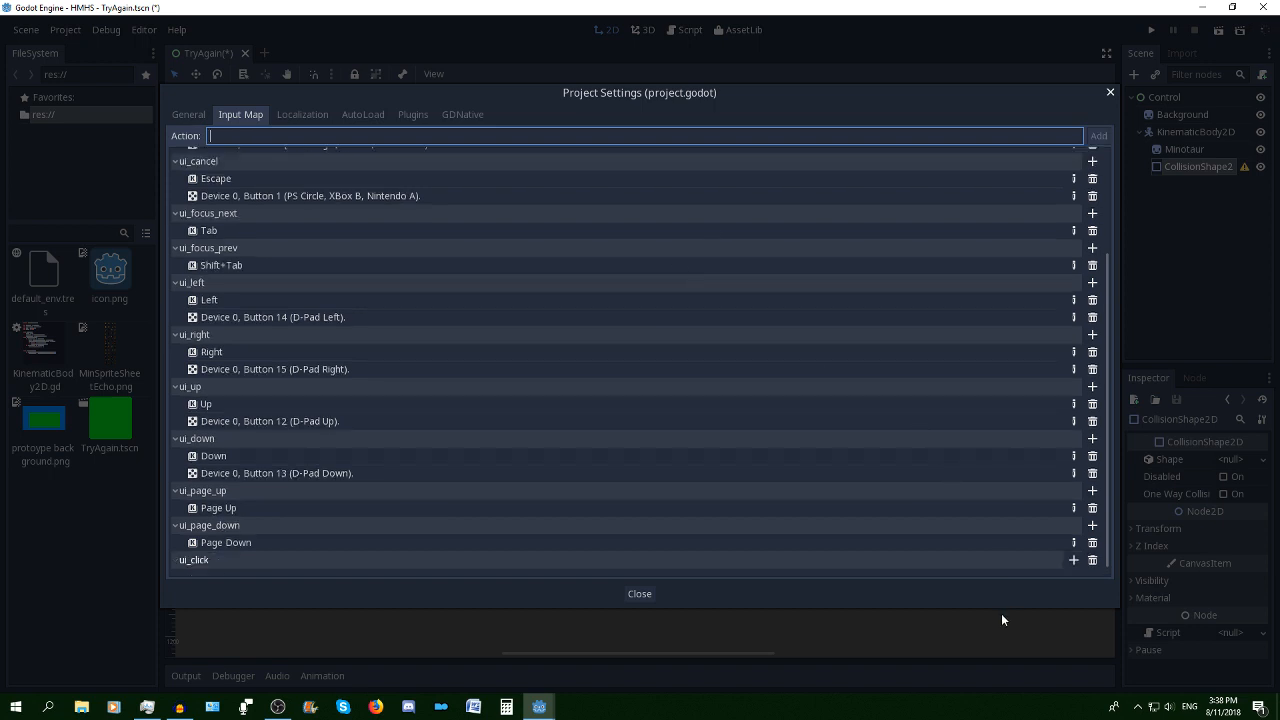
{"action": "left_click", "coordinate": [1074, 560]}
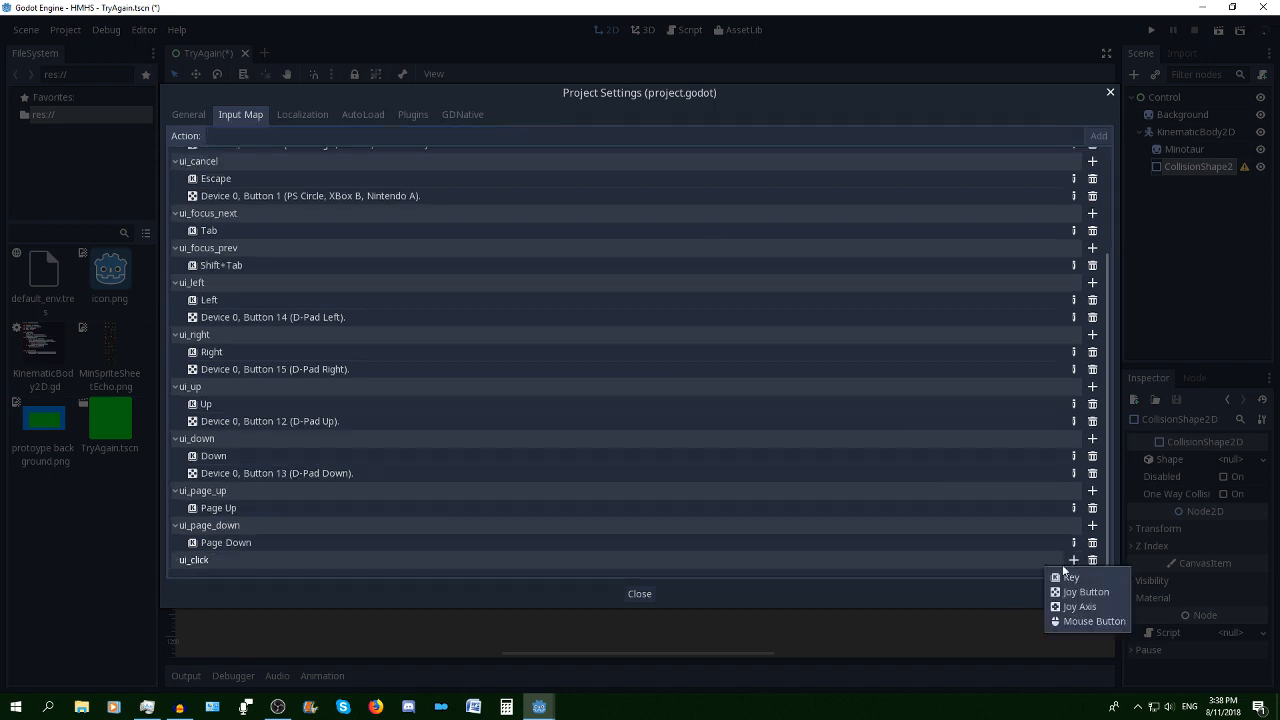
{"action": "left_click", "coordinate": [1093, 621]}
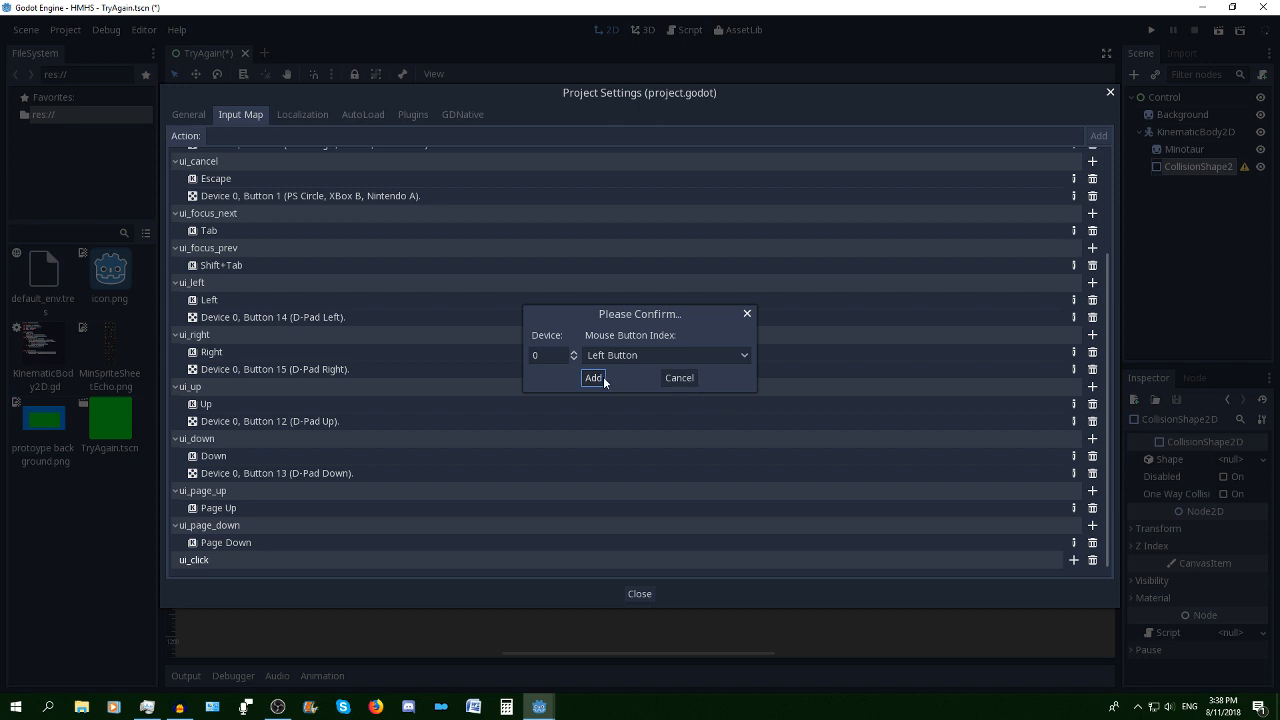
{"action": "left_click", "coordinate": [593, 377]}
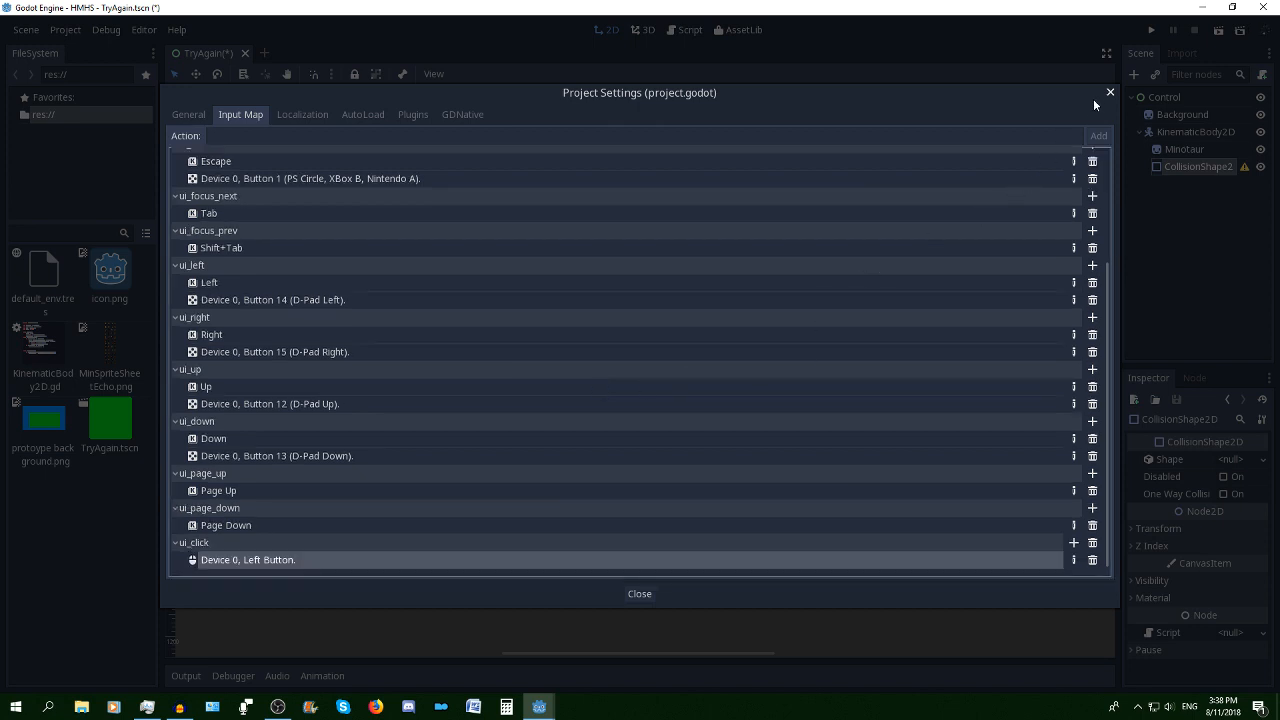
{"action": "left_click", "coordinate": [1109, 92]}
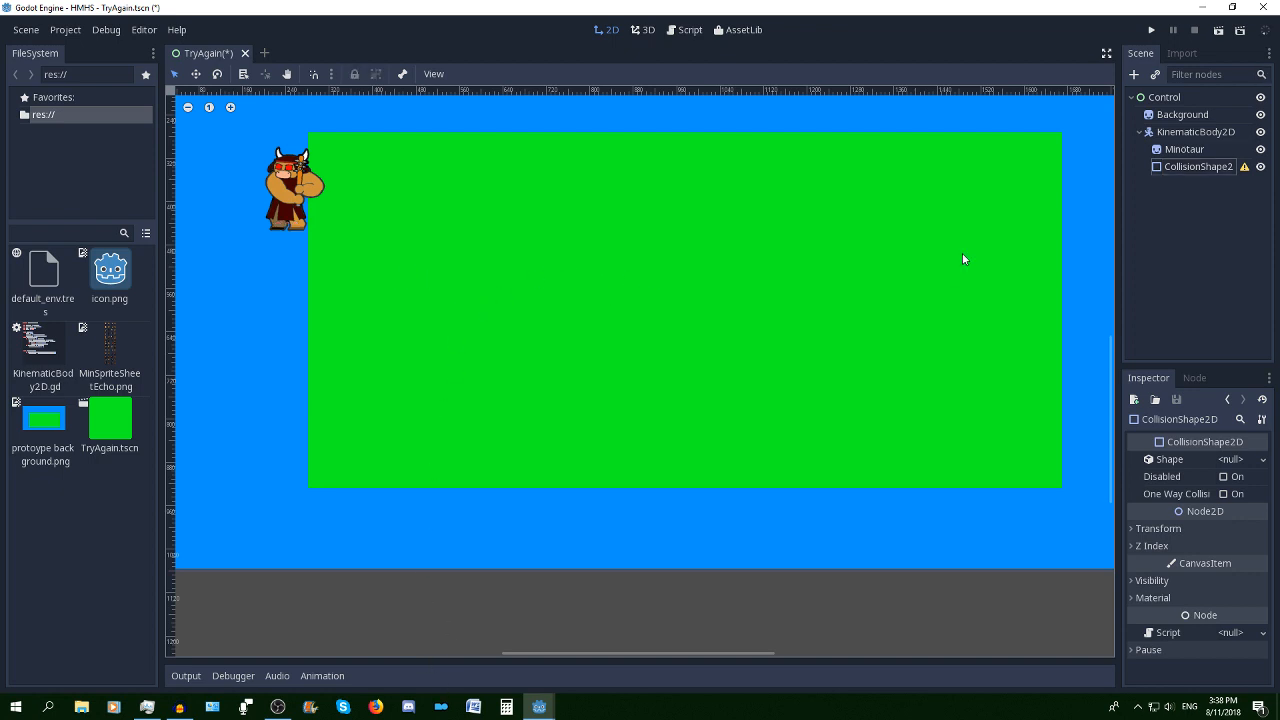
{"action": "left_click", "coordinate": [1196, 131]}
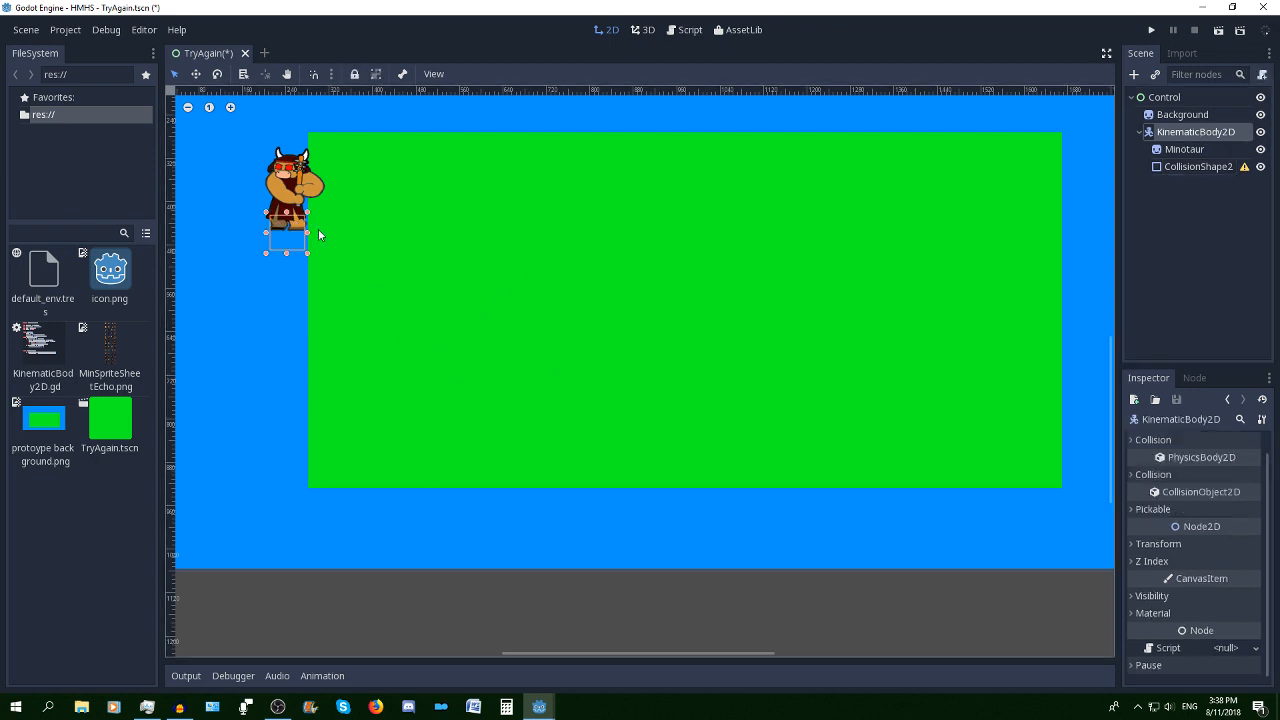
{"action": "left_click", "coordinate": [1184, 149]}
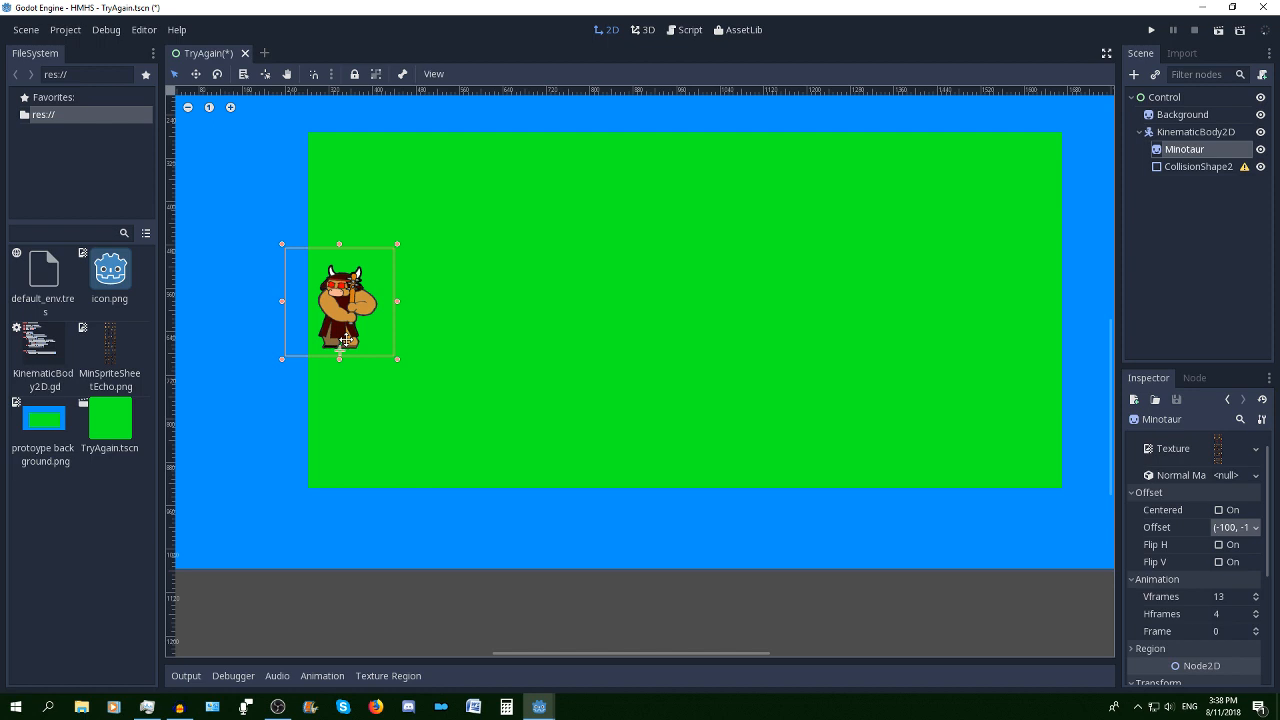
{"action": "mouse_move", "coordinate": [718, 357]}
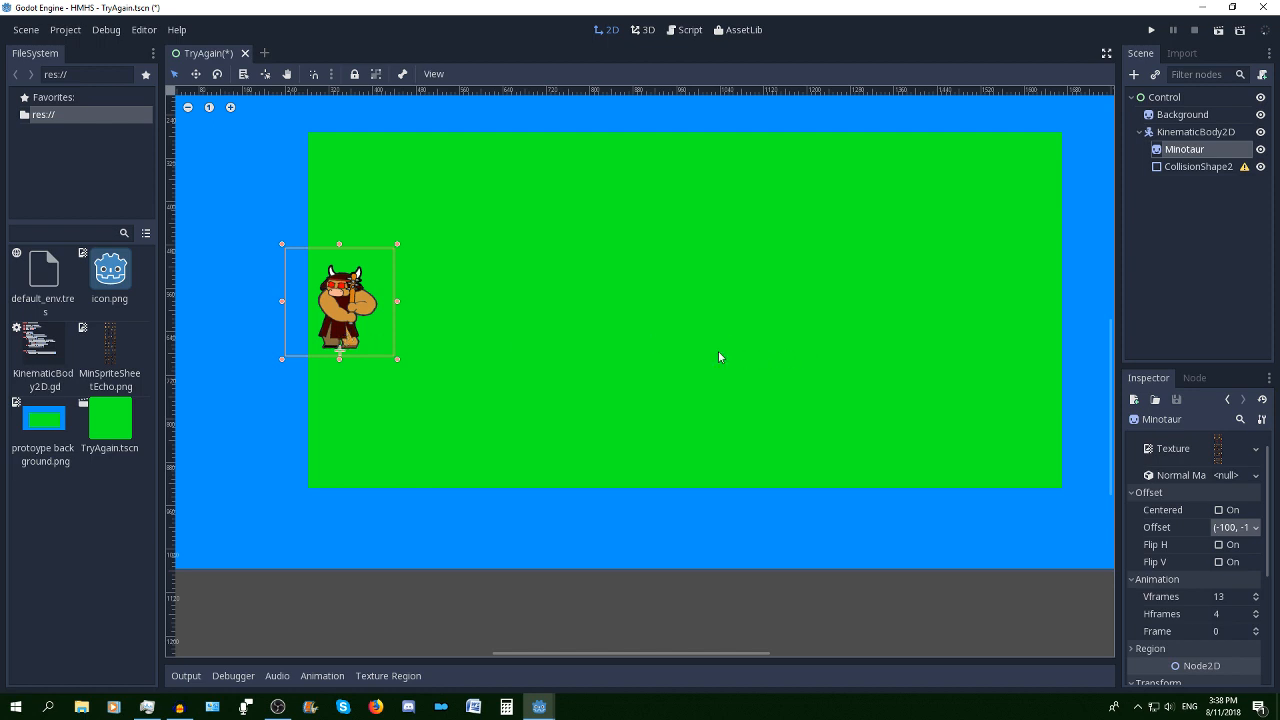
{"action": "left_click", "coordinate": [1184, 114]}
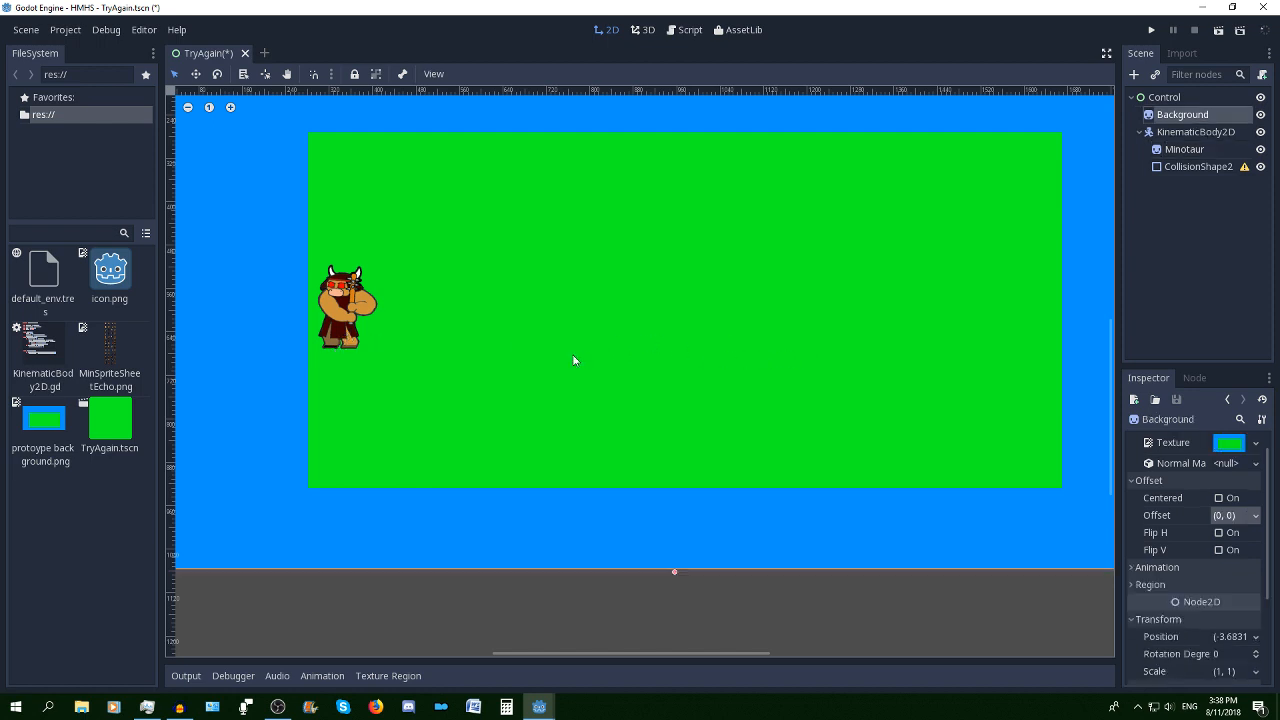
{"action": "mouse_move", "coordinate": [400, 328]}
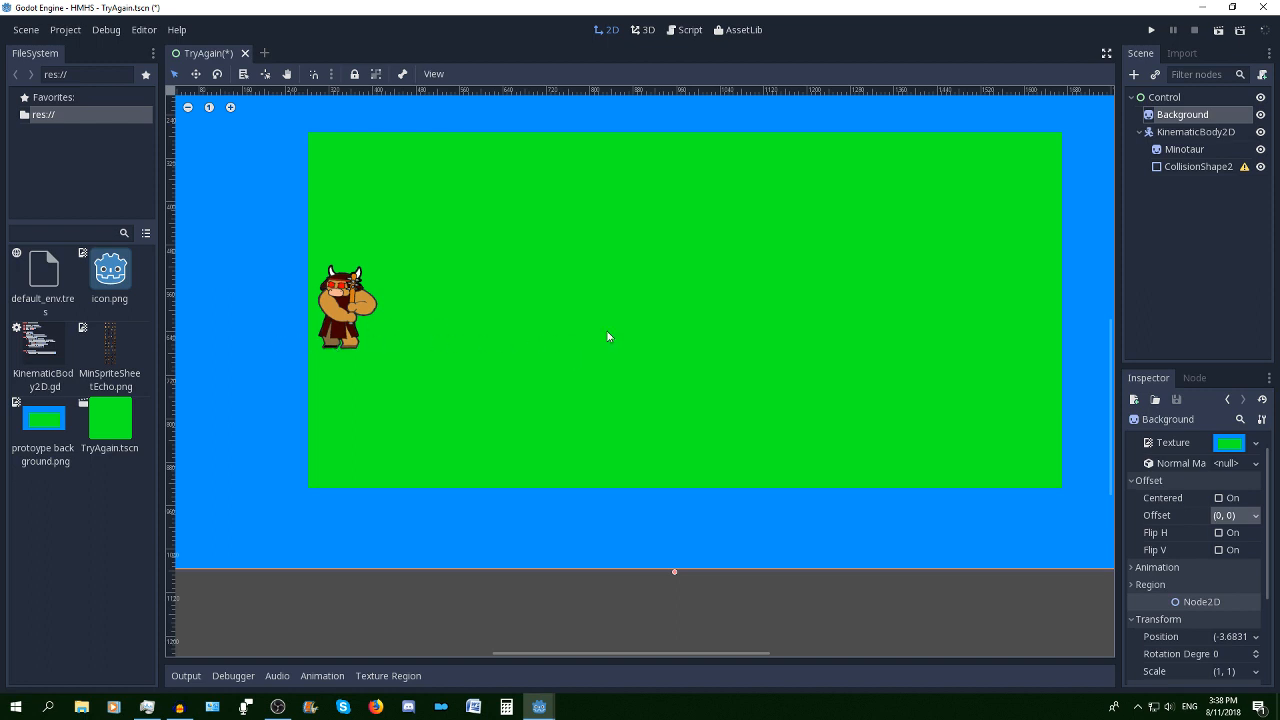
{"action": "mouse_move", "coordinate": [1016, 237]}
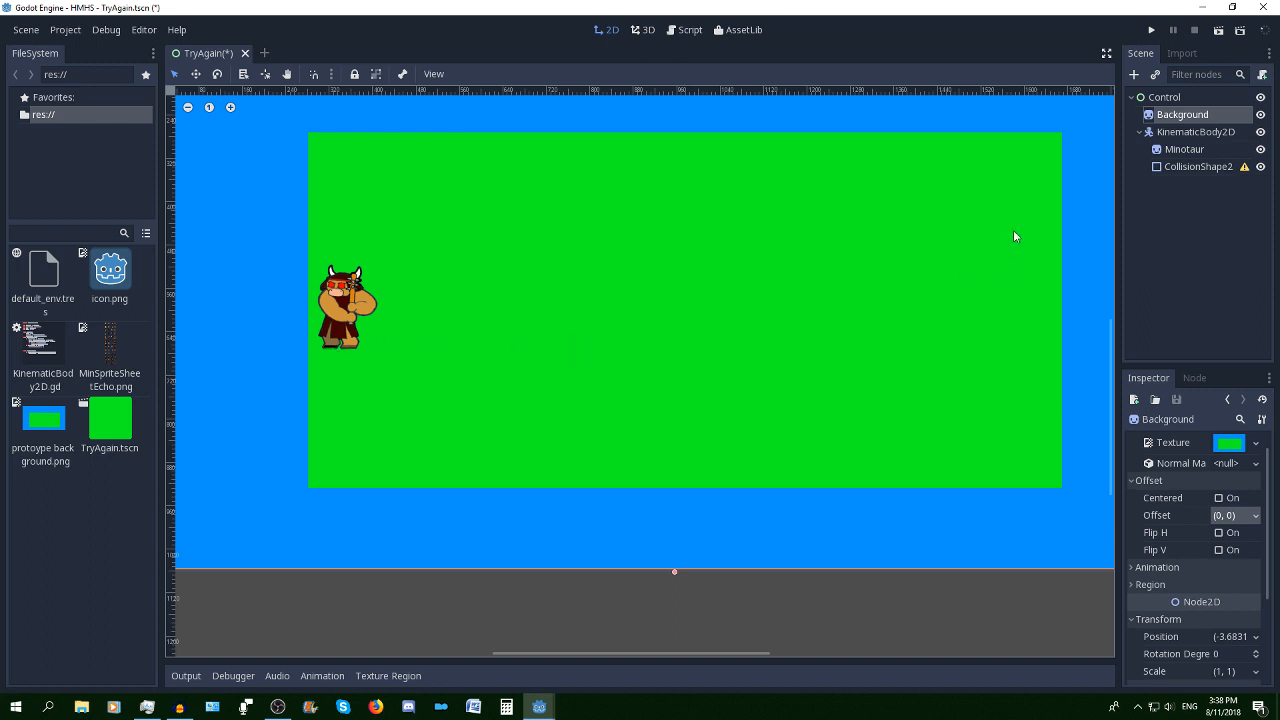
{"action": "left_click", "coordinate": [1196, 131]}
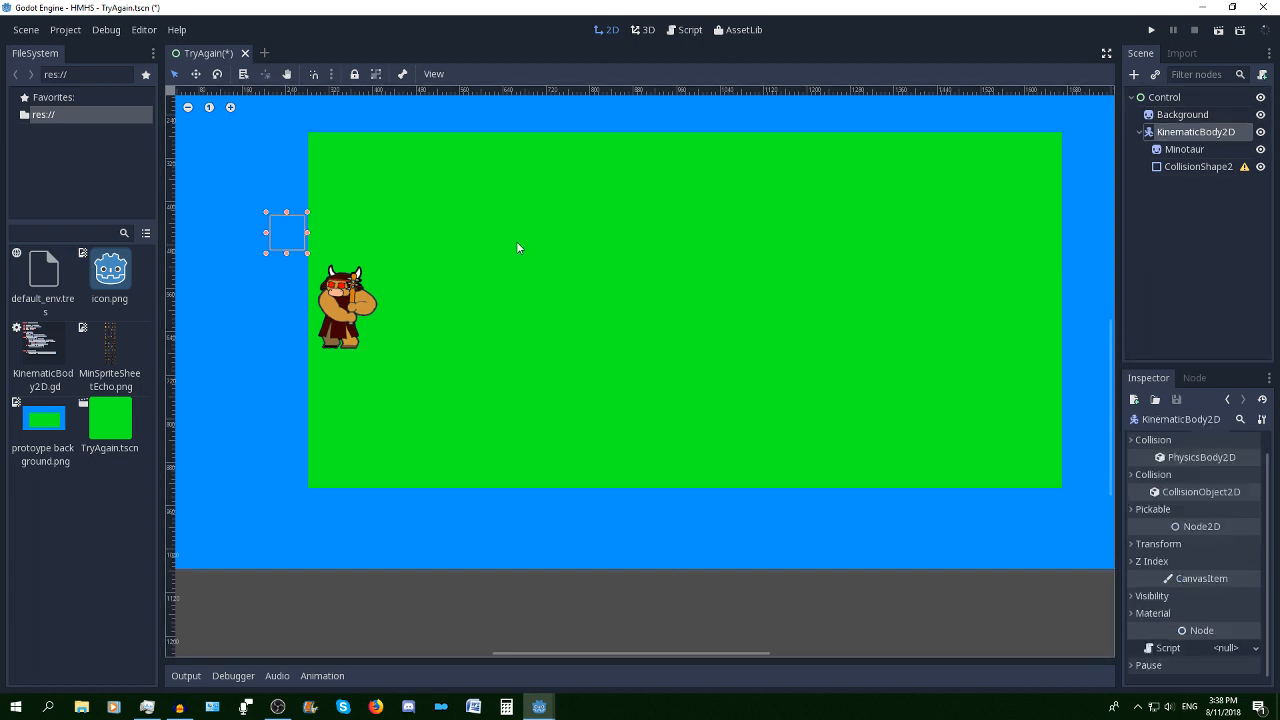
{"action": "mouse_move", "coordinate": [290, 230]}
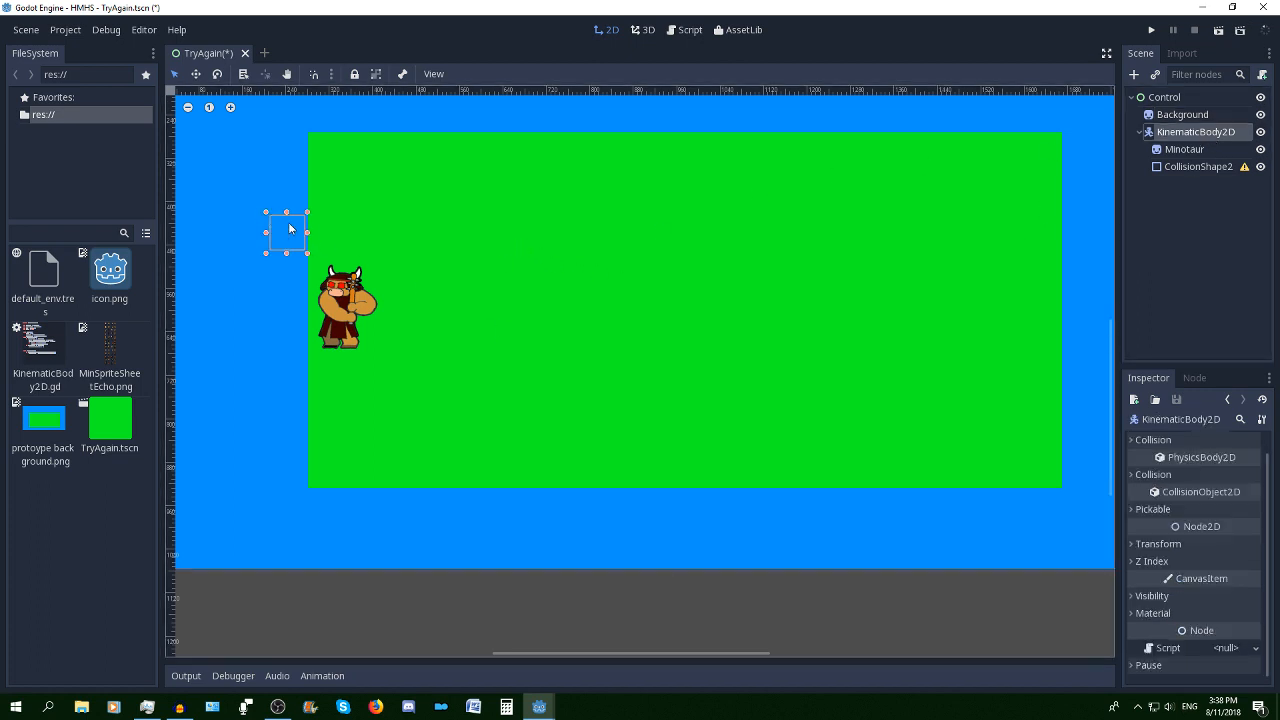
{"action": "left_click_drag", "start_coordinate": [287, 232], "coordinate": [435, 290]}
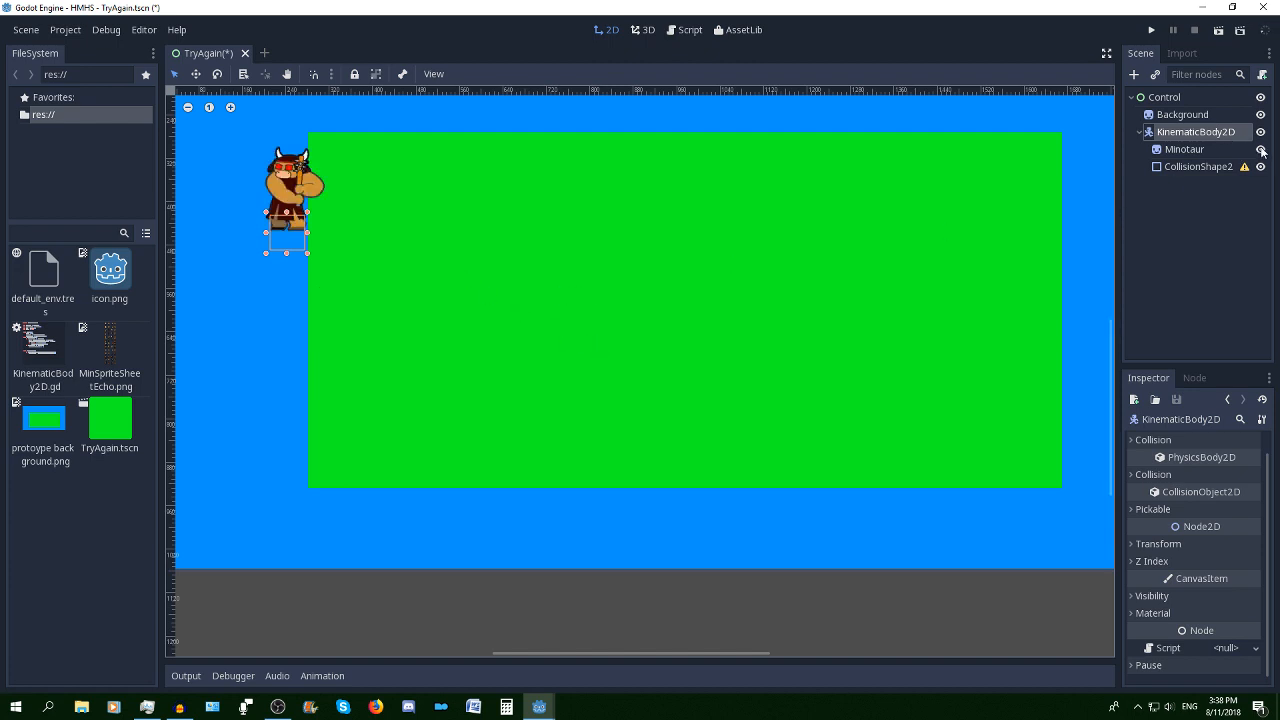
{"action": "left_click", "coordinate": [1261, 149]}
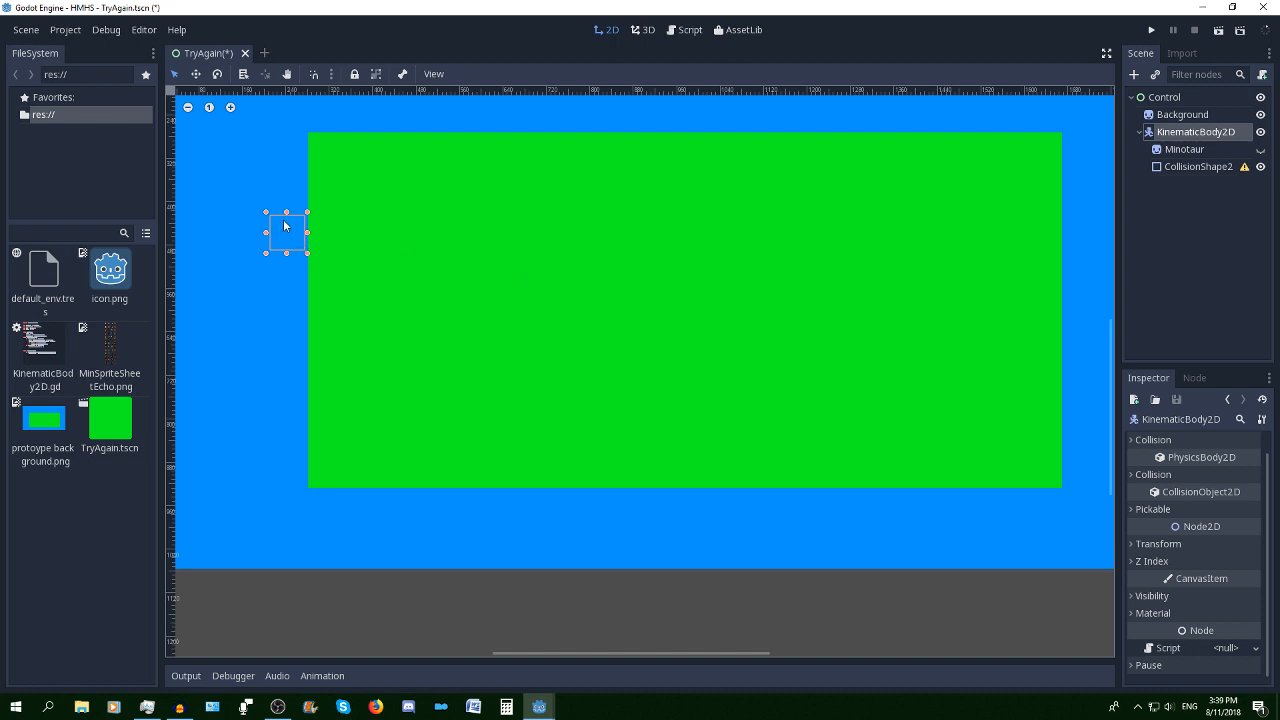
{"action": "left_click_drag", "start_coordinate": [286, 232], "coordinate": [343, 352]}
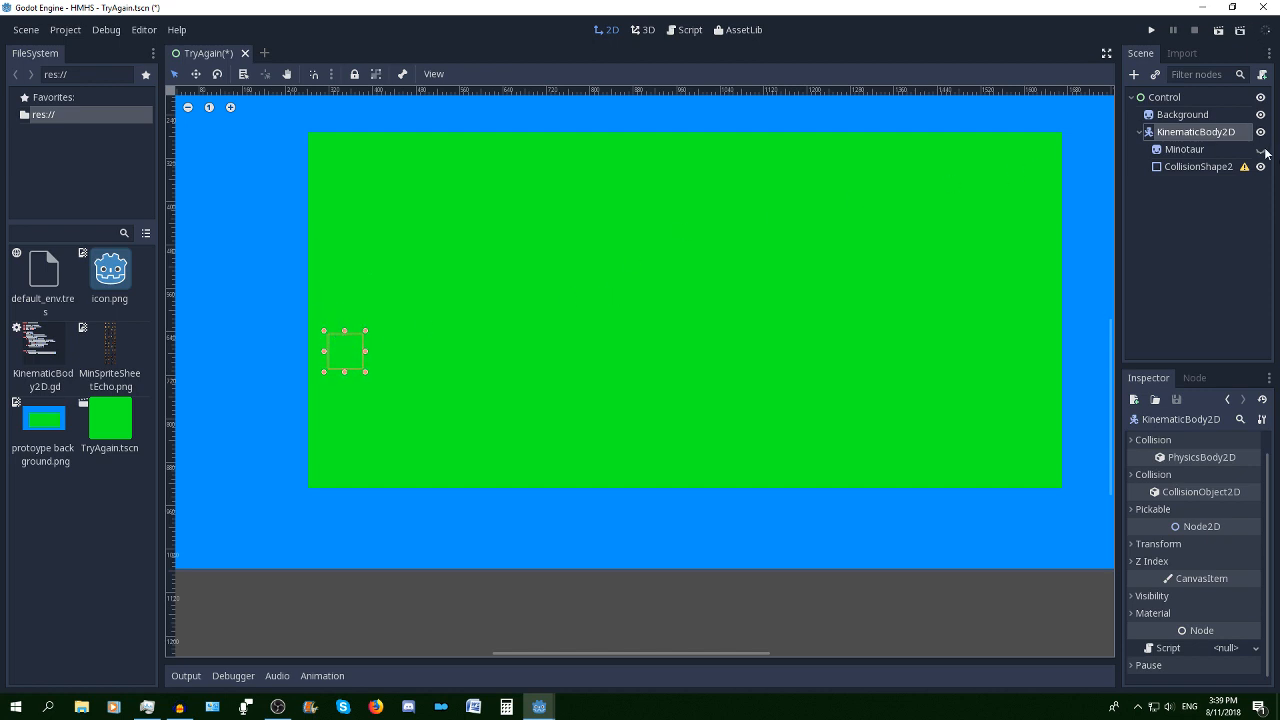
{"action": "left_click", "coordinate": [1261, 149]}
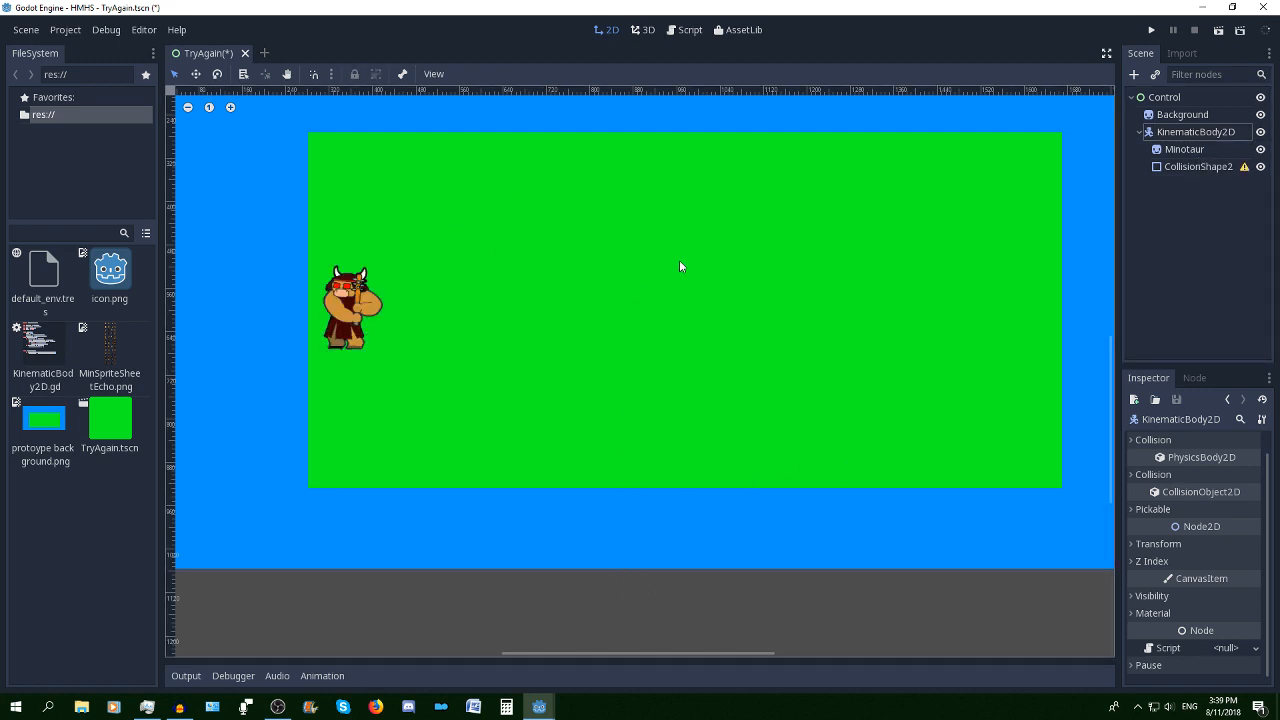
{"action": "mouse_move", "coordinate": [827, 288]}
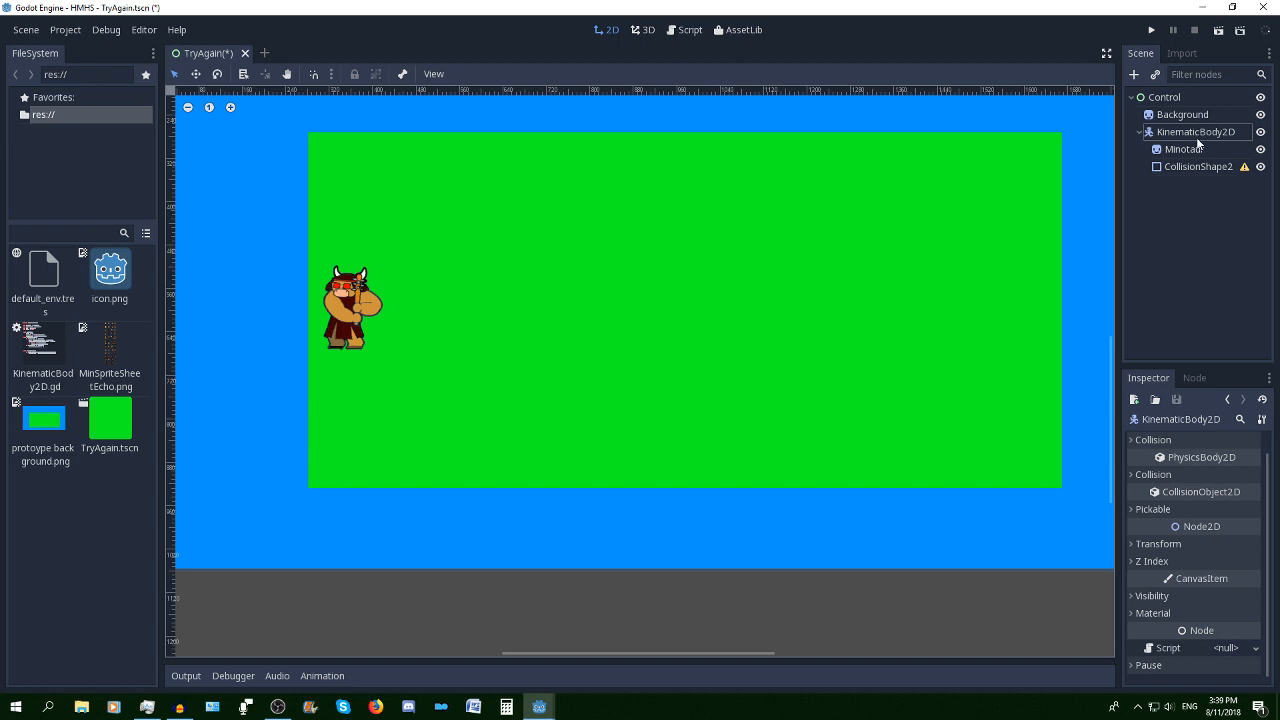
{"action": "mouse_move", "coordinate": [1197, 132]}
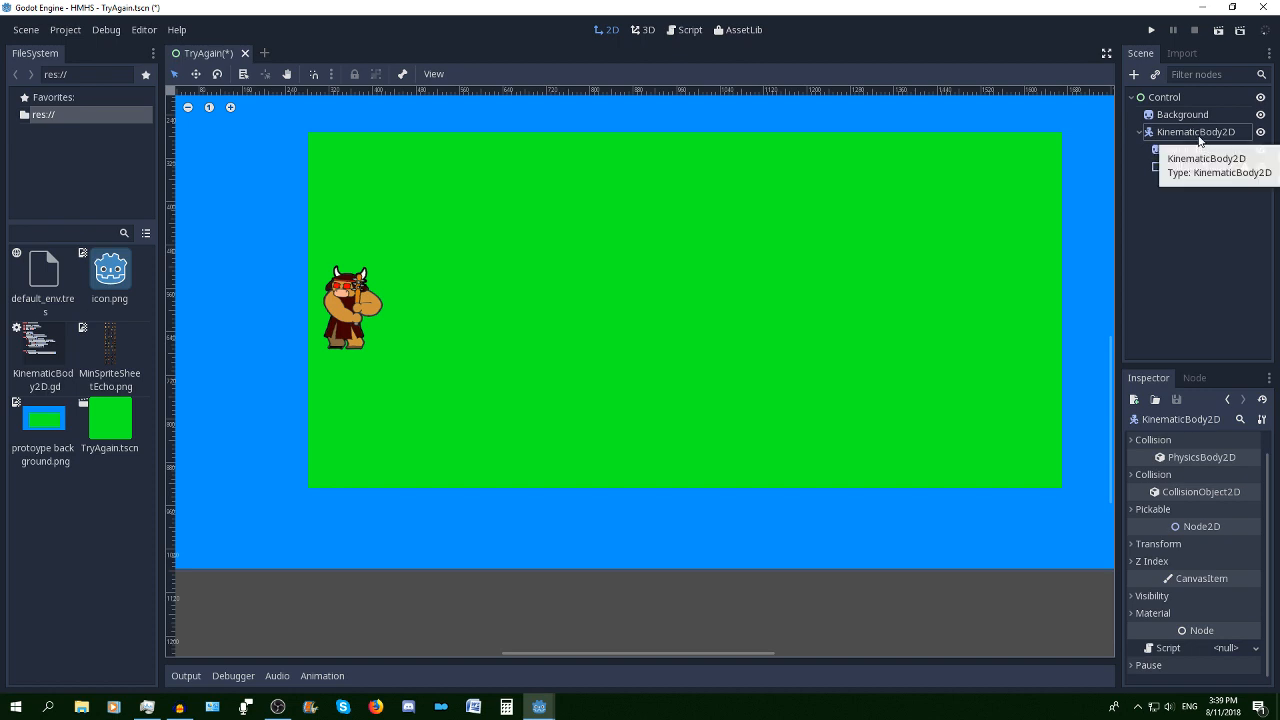
Attach the existing KinematicBody2D.gd script to the KinematicBody2D node
{"action": "right_click", "coordinate": [1196, 131]}
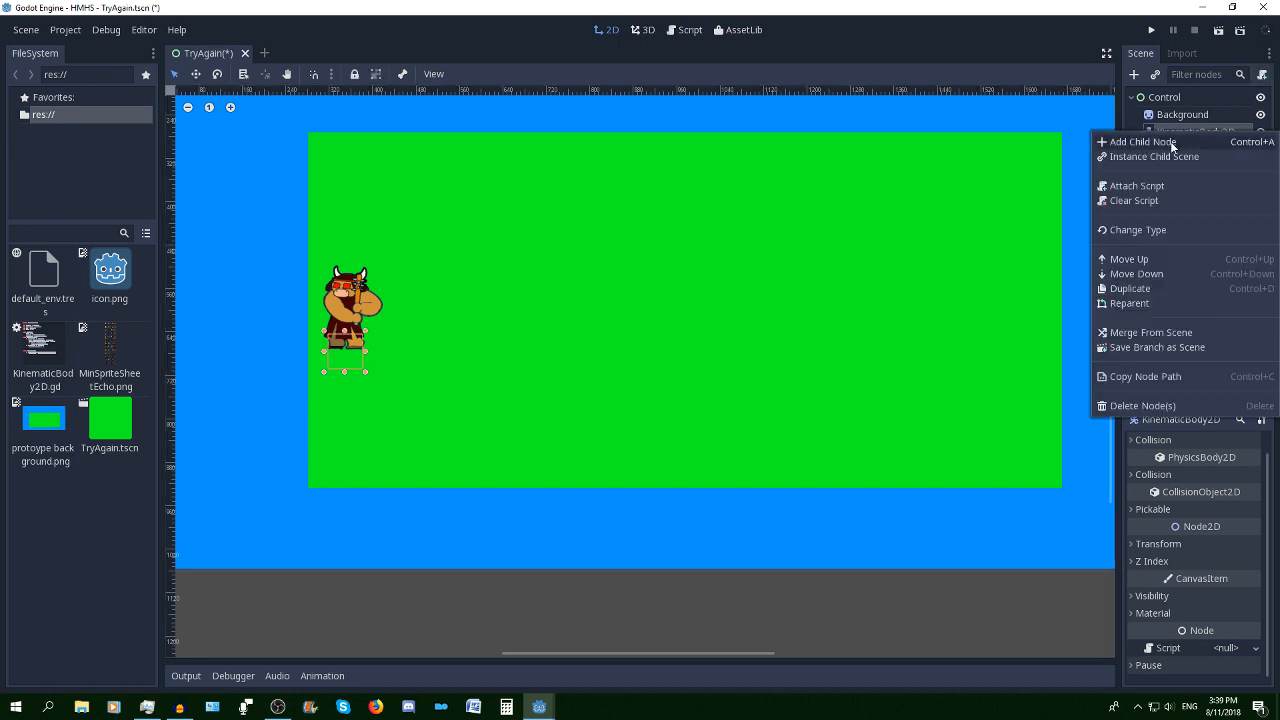
{"action": "left_click", "coordinate": [1136, 185]}
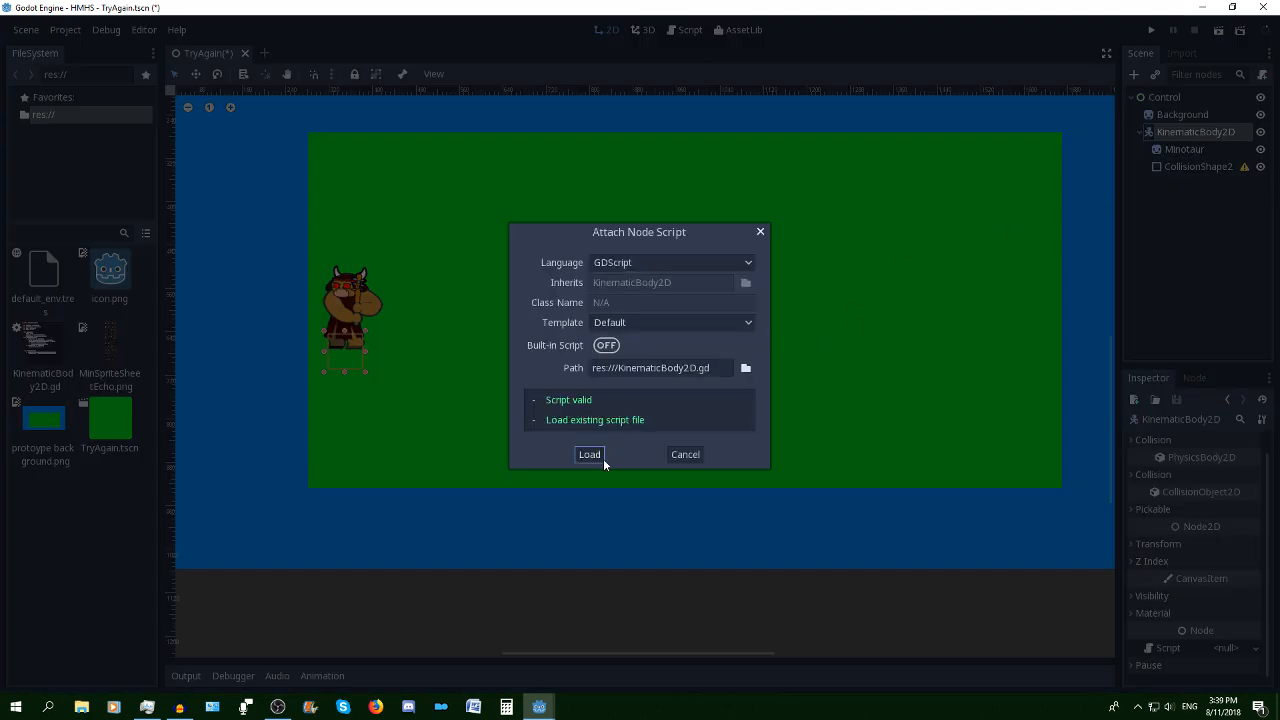
{"action": "left_click", "coordinate": [589, 454]}
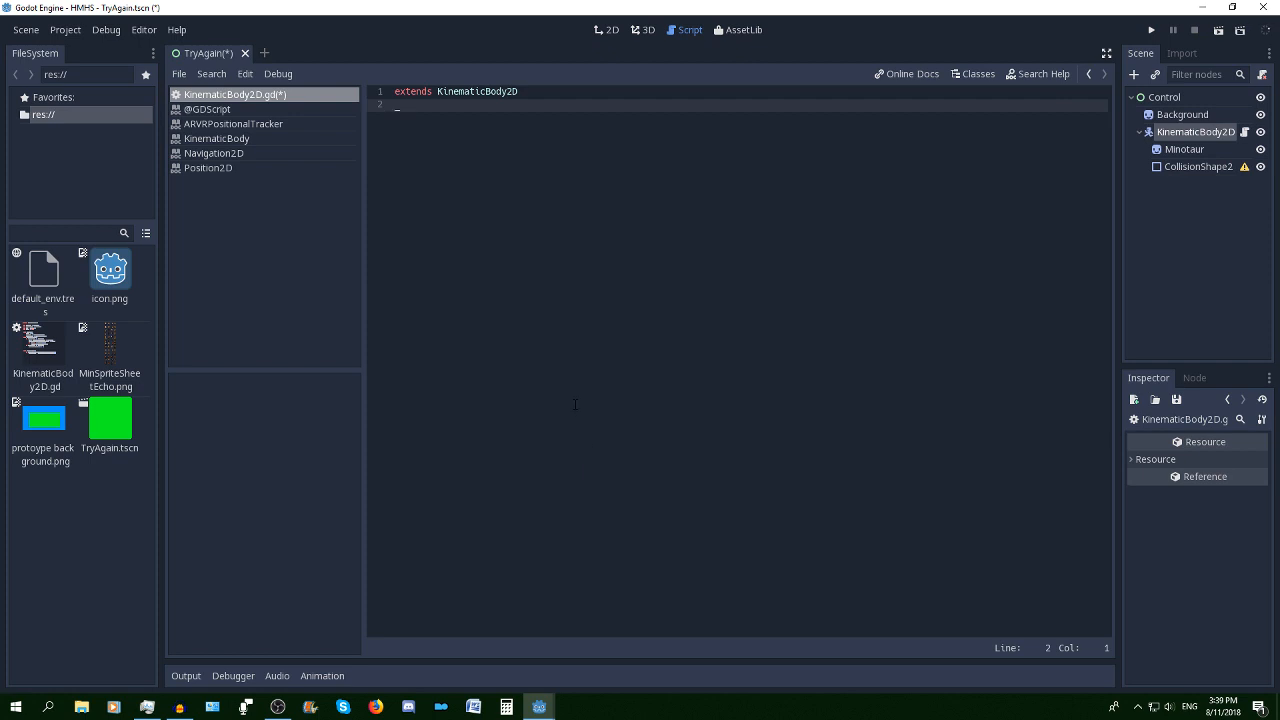
Declare var destination = Vector2() at the top of the script
{"action": "key", "text": "Backspace"}
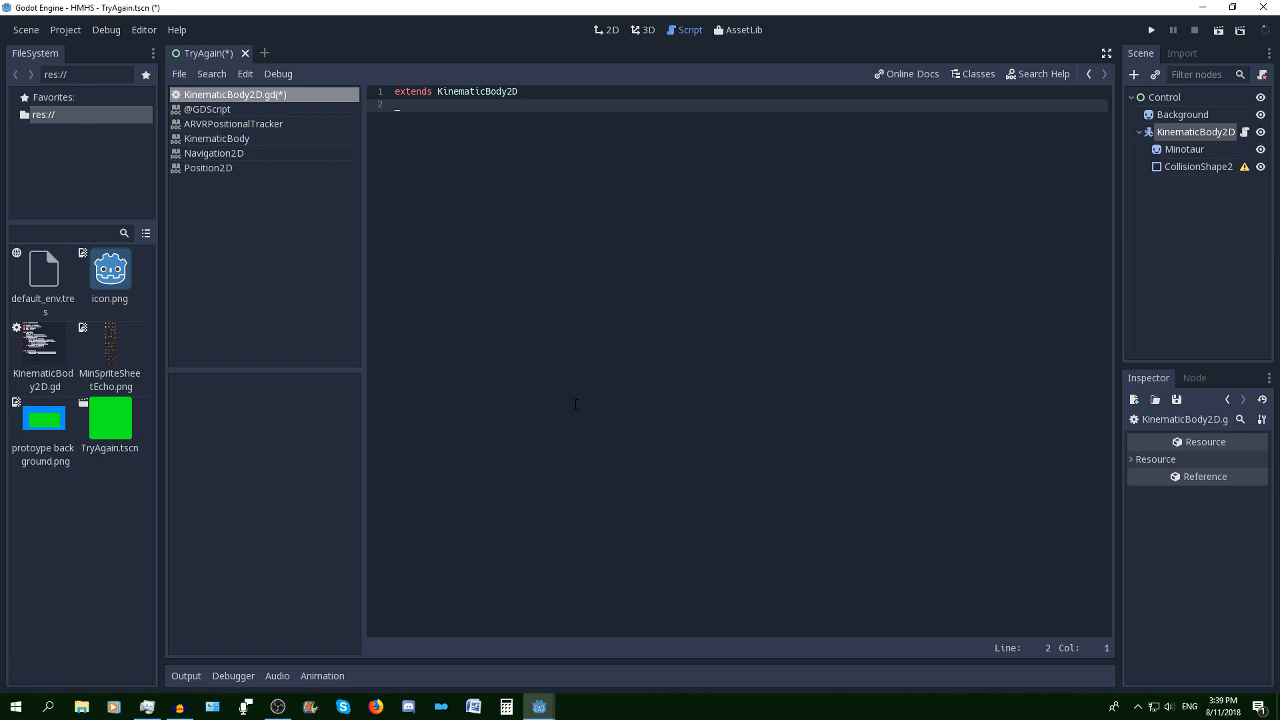
{"action": "type", "text": "var"}
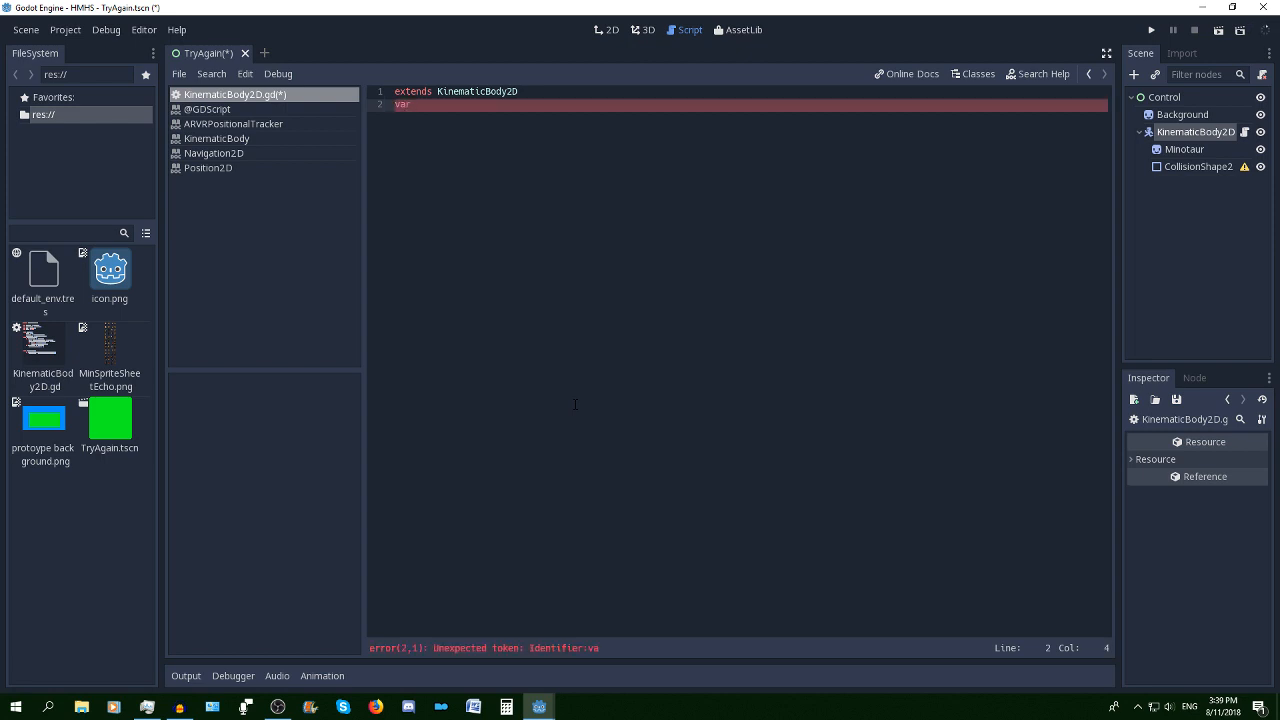
{"action": "type", "text": "de"}
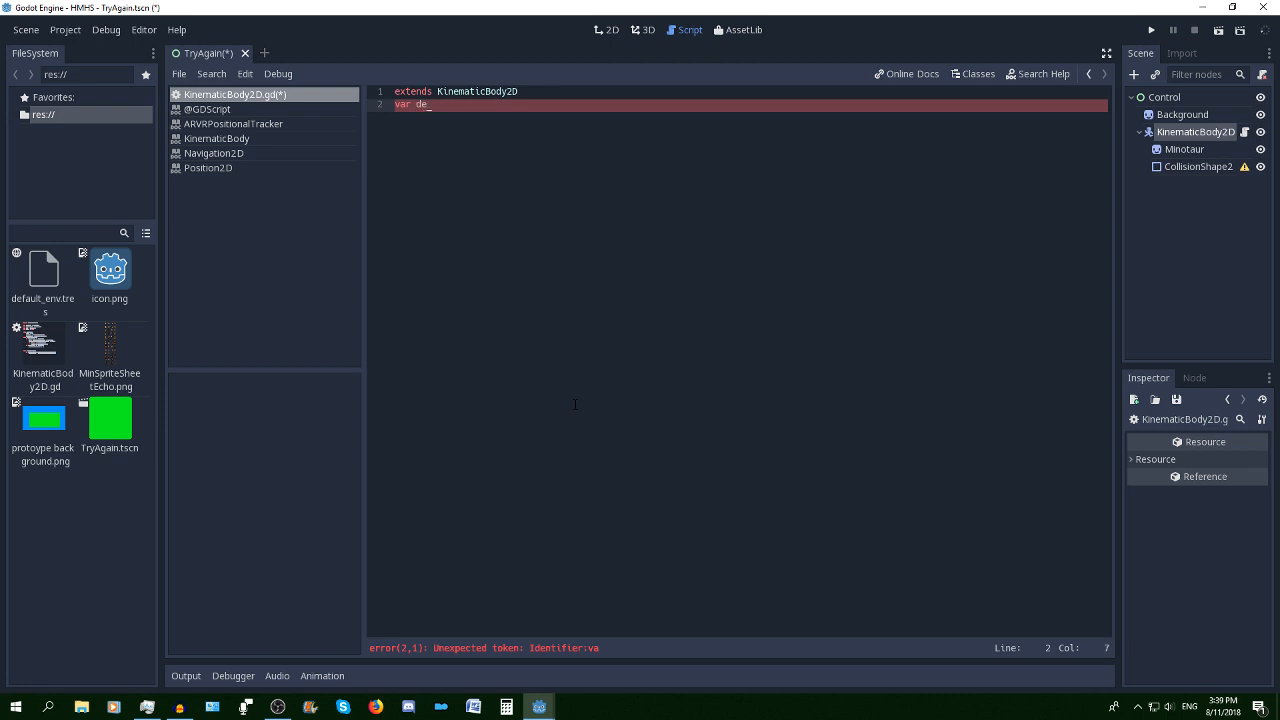
{"action": "type", "text": "s"}
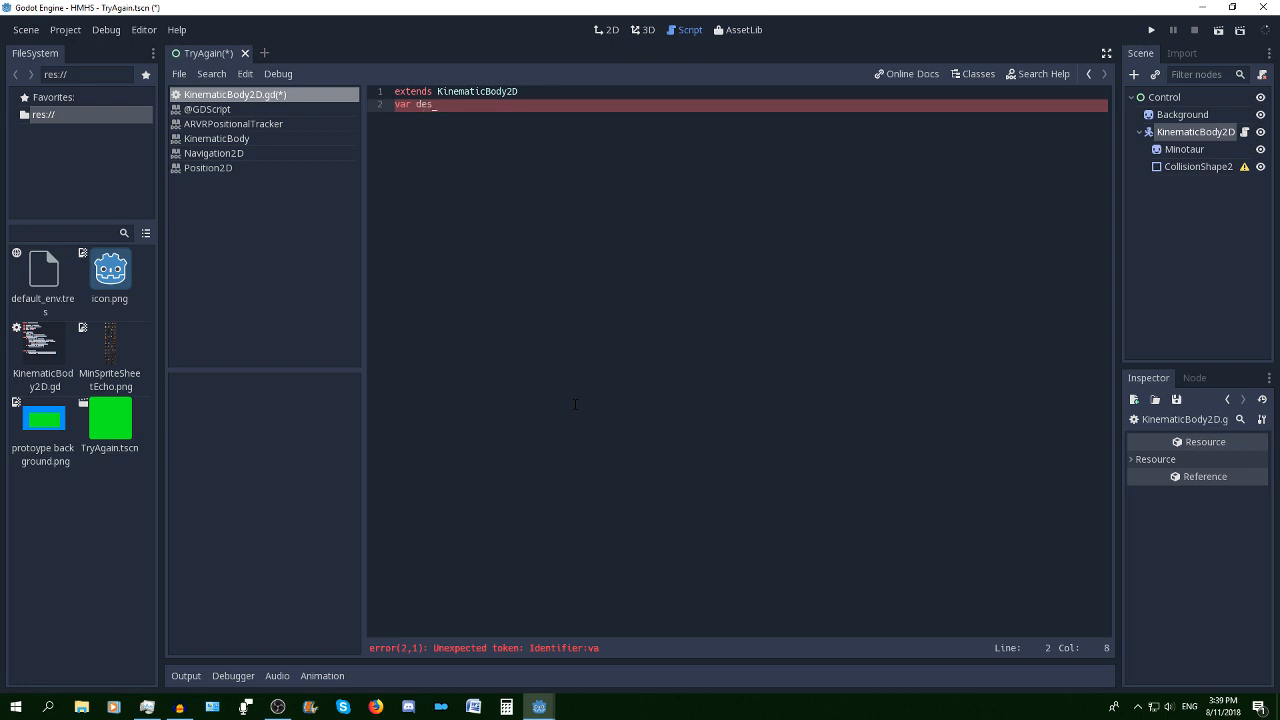
{"action": "type", "text": "tina"}
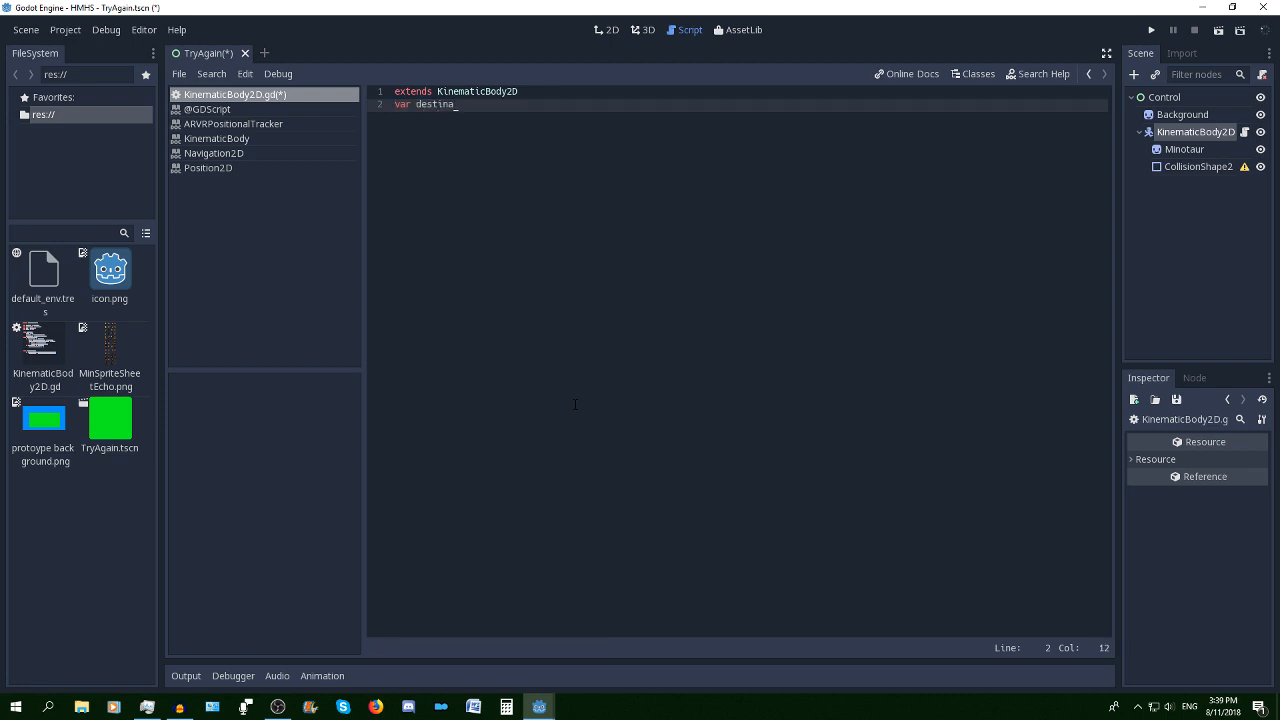
{"action": "type", "text": "tion"}
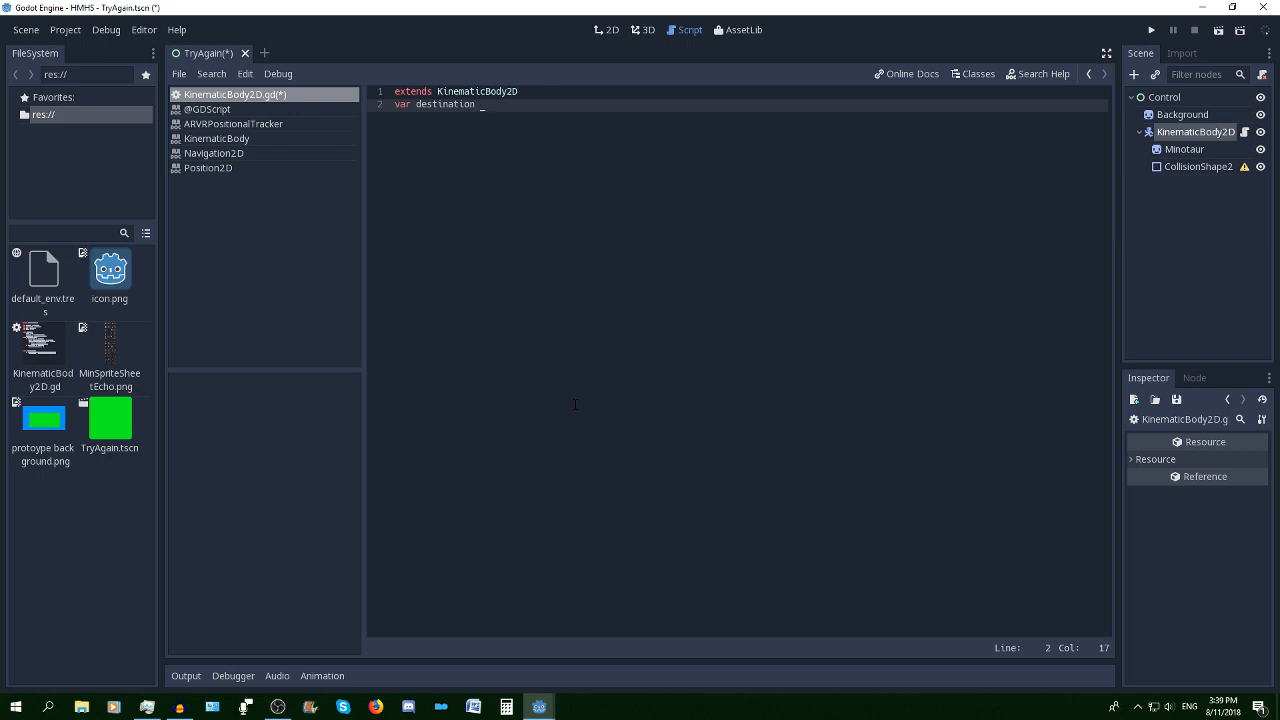
{"action": "type", "text": "="}
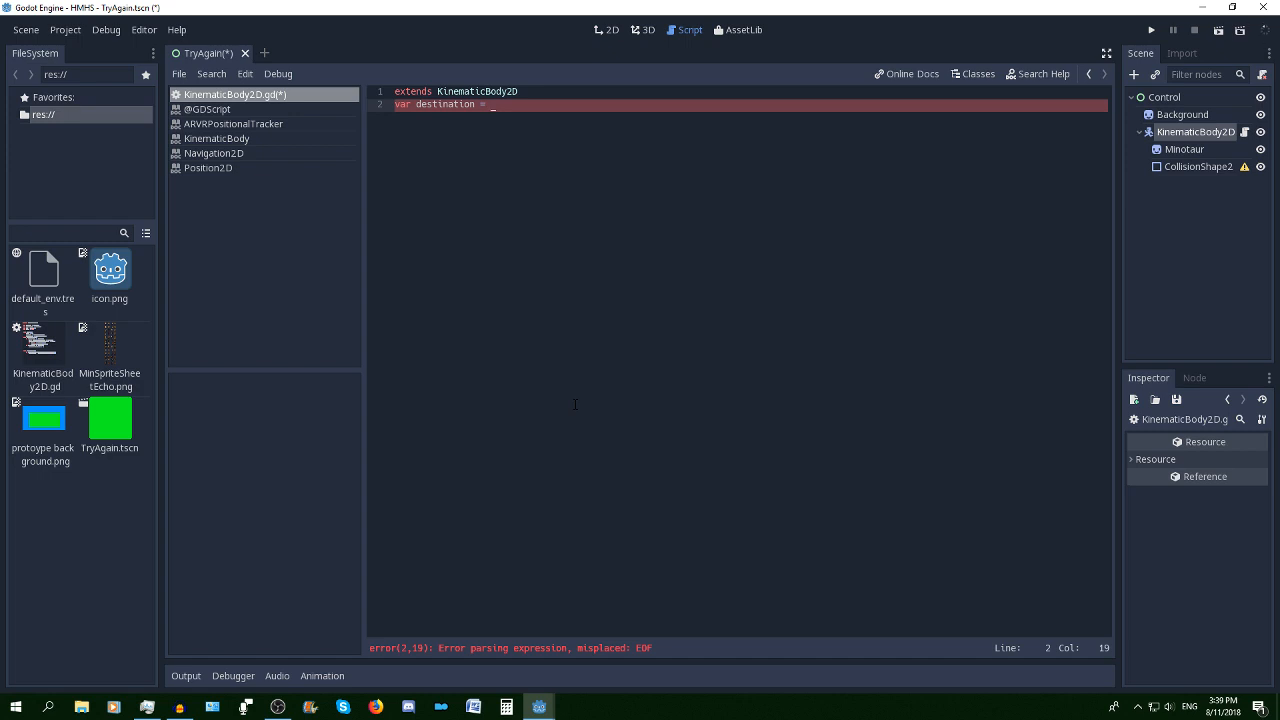
{"action": "type", "text": "Vector"}
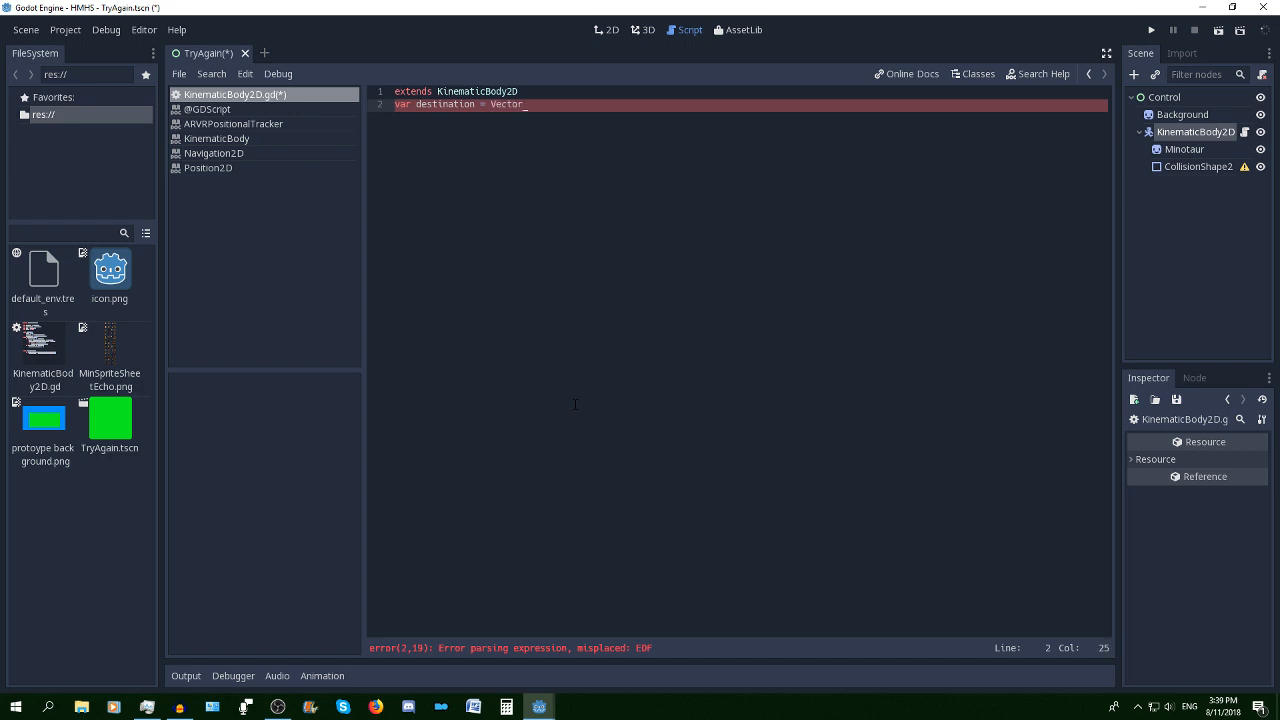
{"action": "type", "text": "2()"}
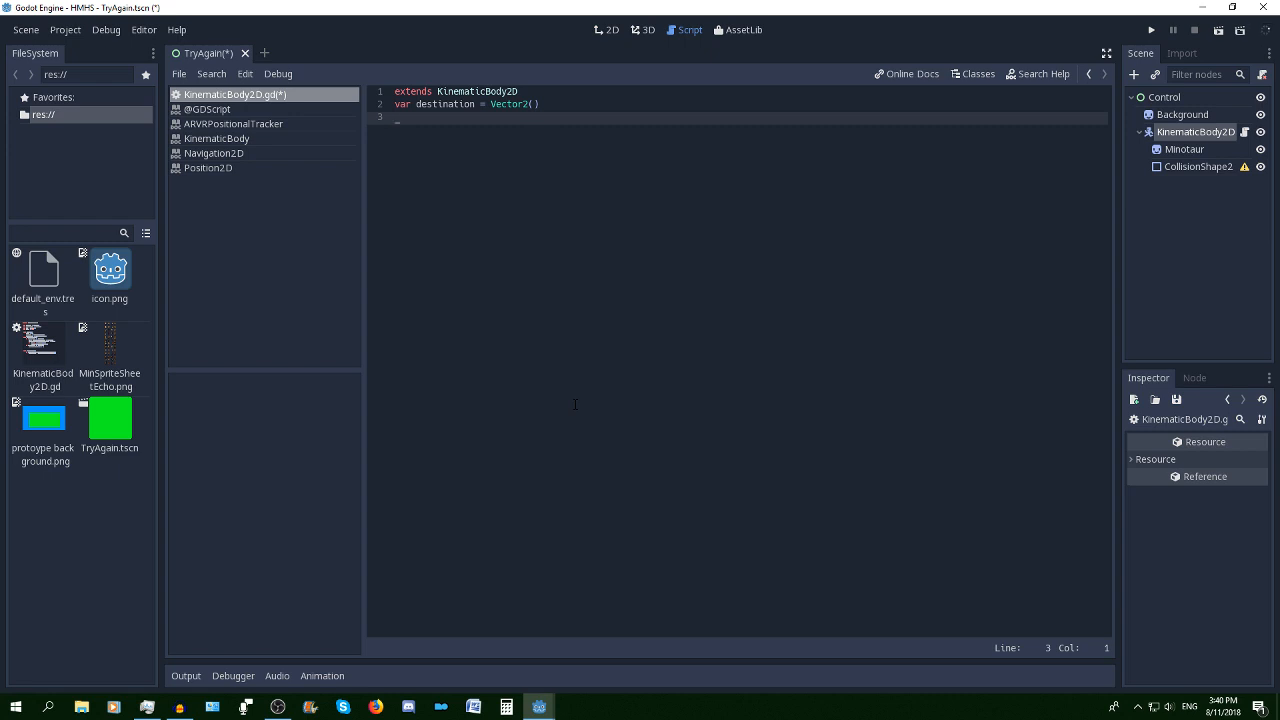
Declare var gap = Vector2() on the next line
{"action": "type", "text": "gap"}
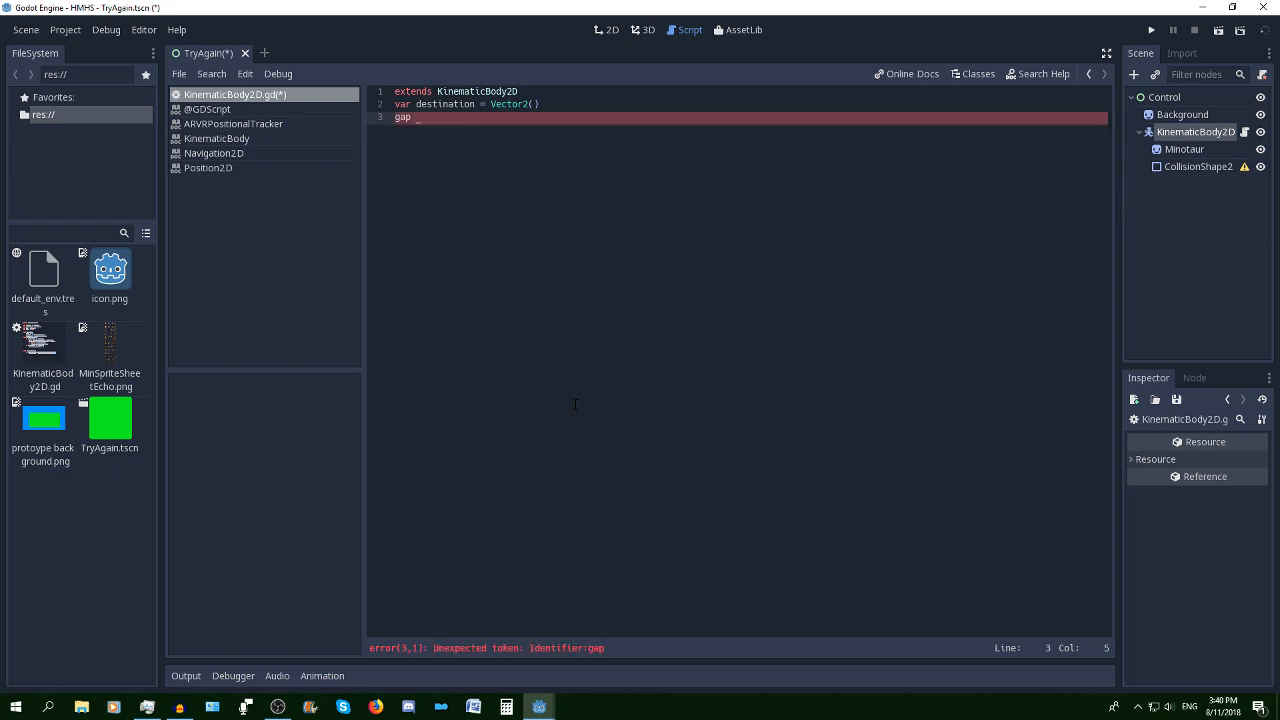
{"action": "type", "text": "="}
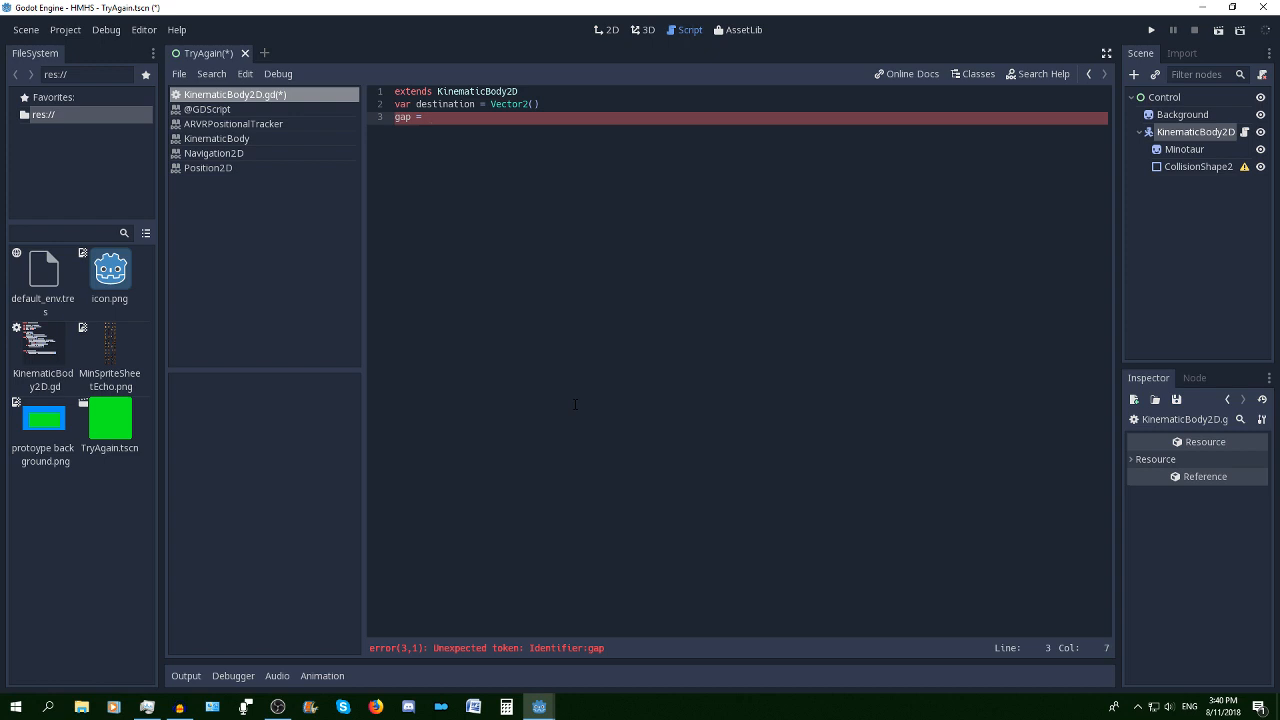
{"action": "type", "text": "Vector2("}
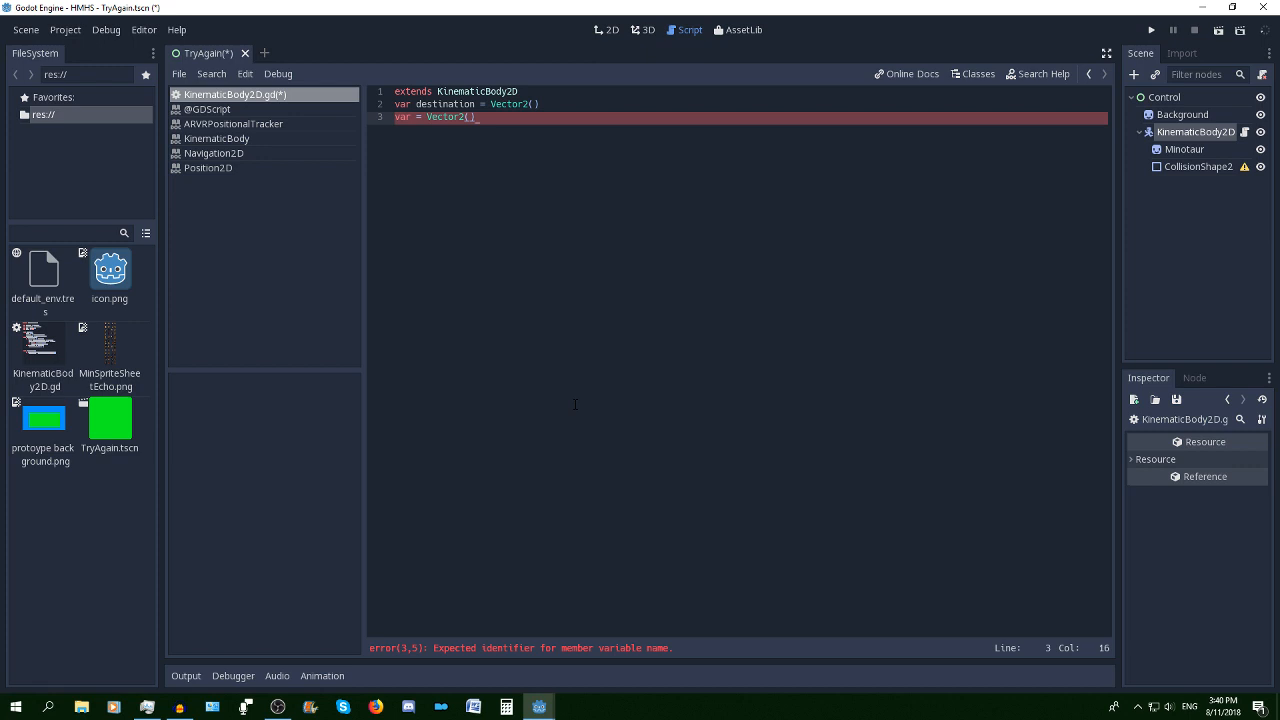
{"action": "key", "text": "enter"}
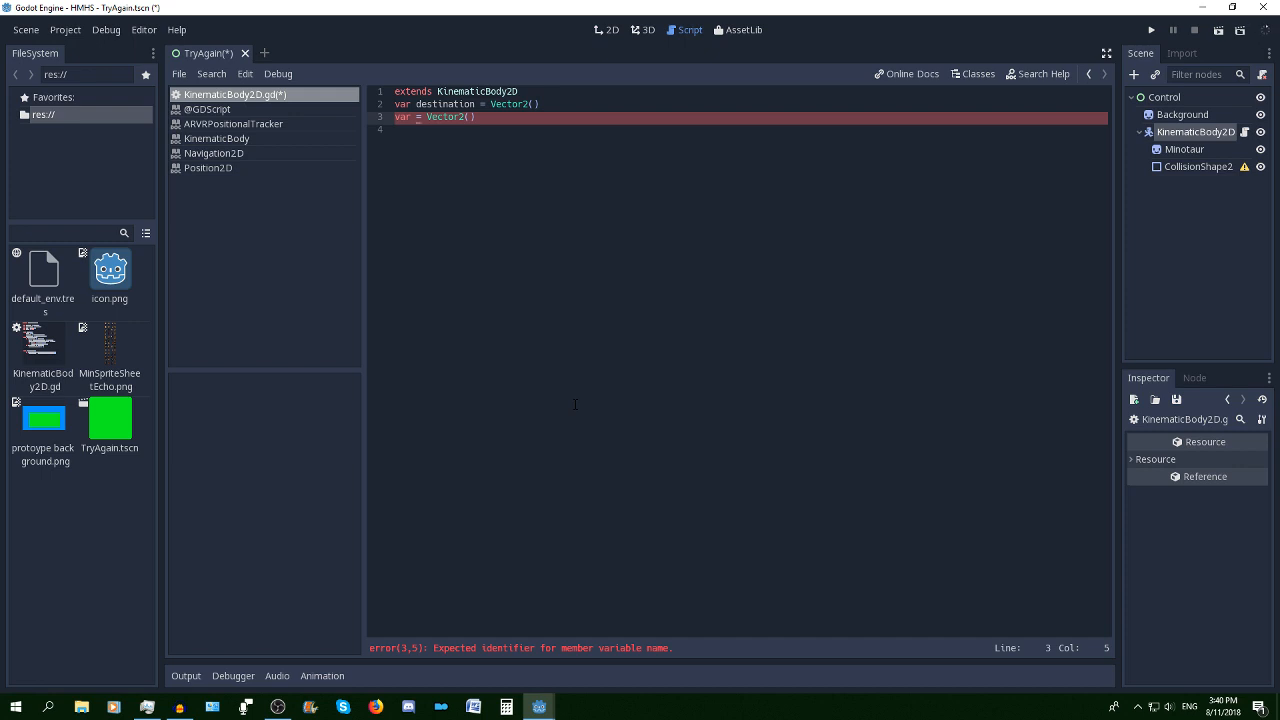
{"action": "type", "text": "ga"}
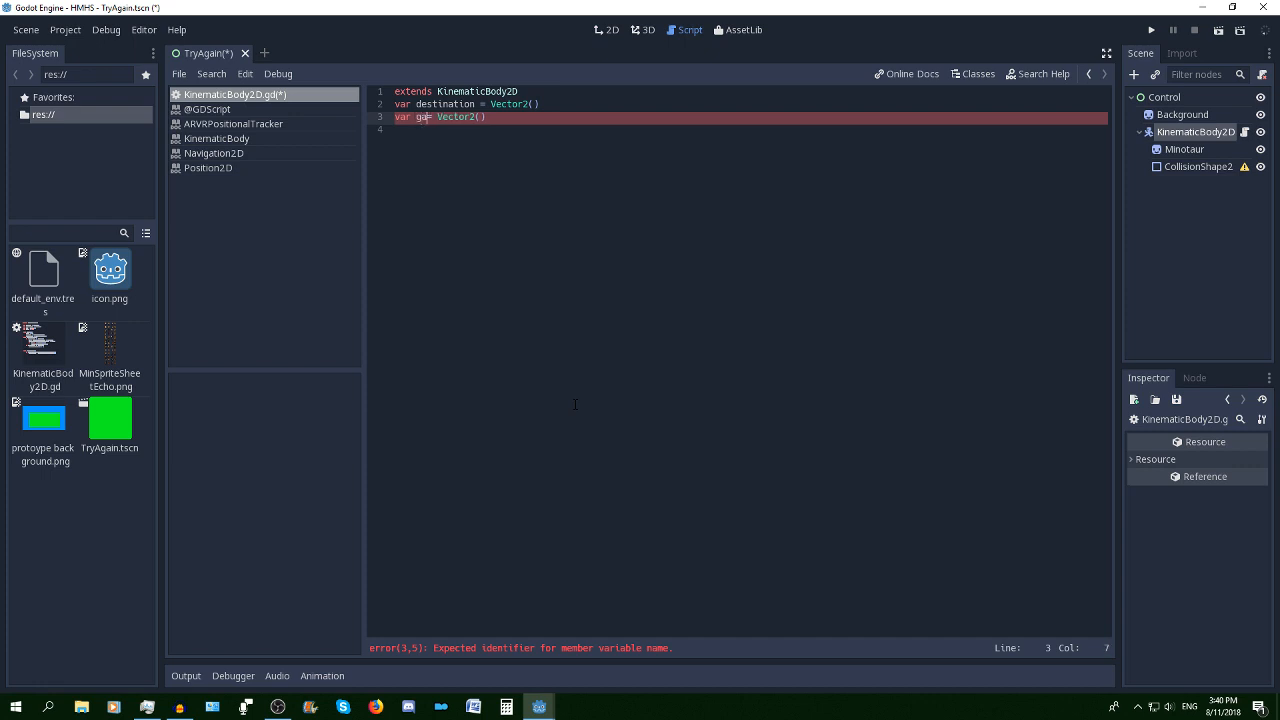
{"action": "type", "text": "p"}
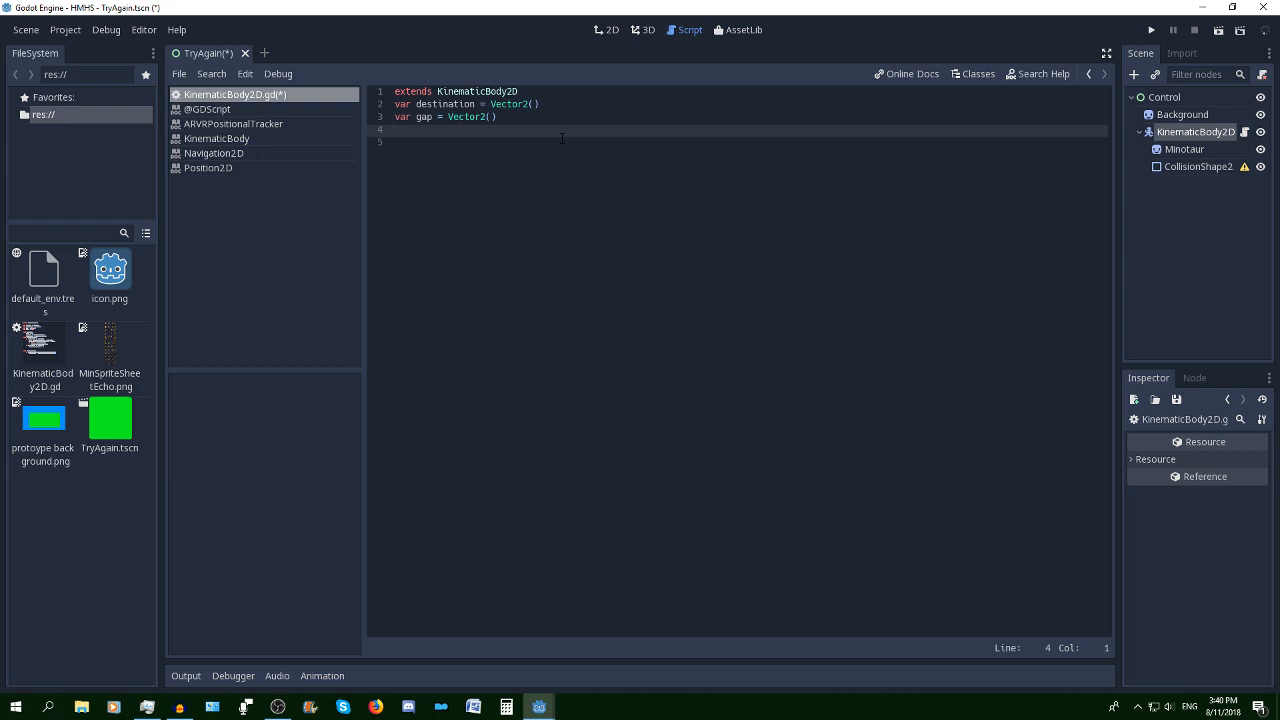
Declare var speed = null, followed by two new lines
{"action": "type", "text": "var speed"}
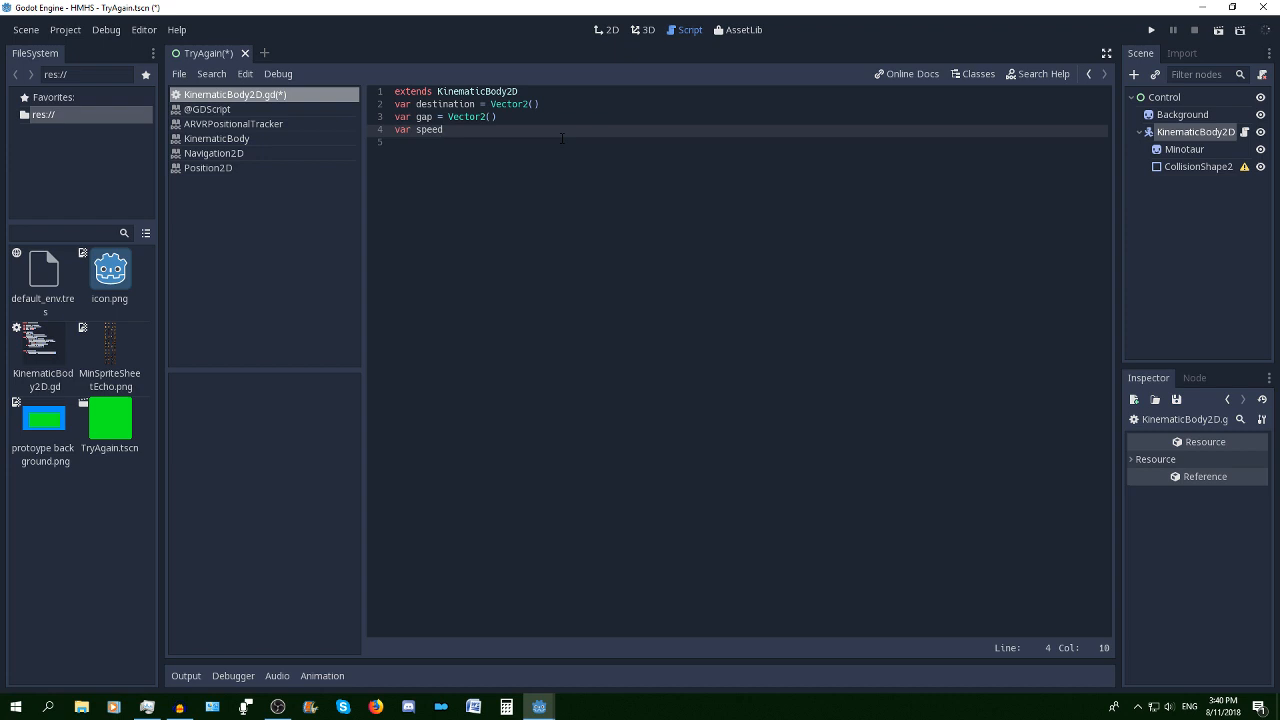
{"action": "type", "text": "="}
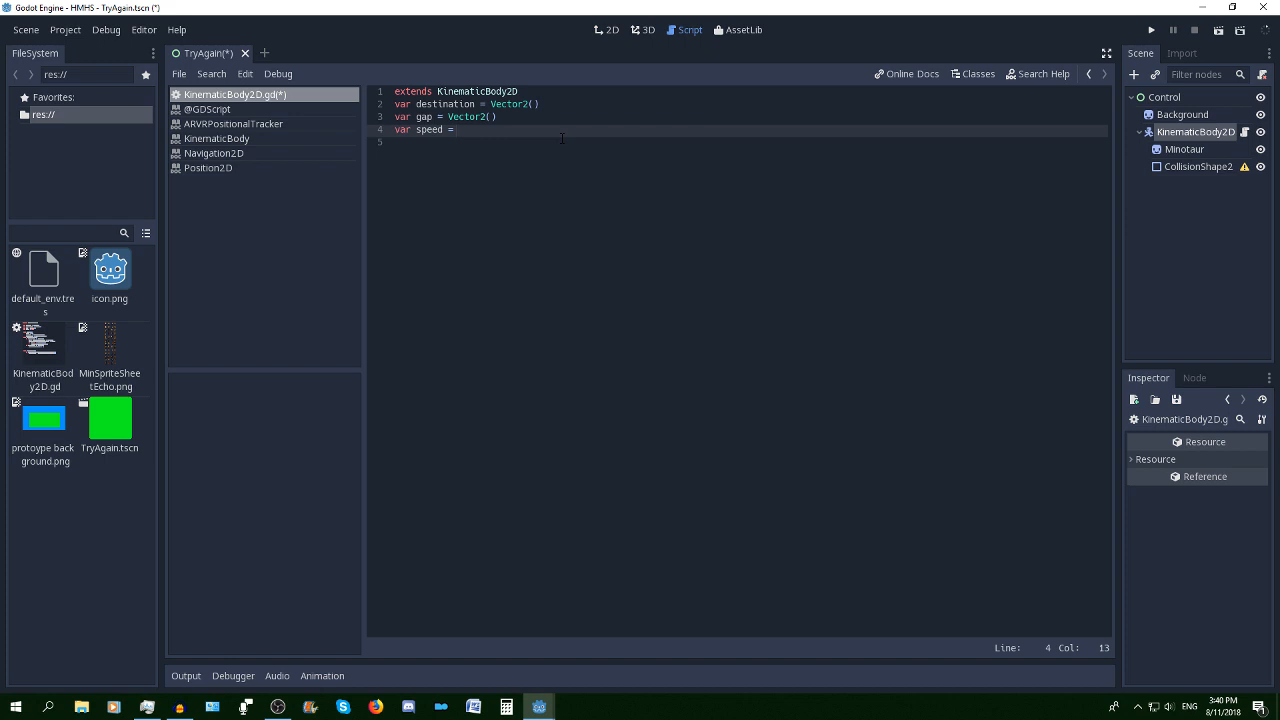
{"action": "type", "text": "null"}
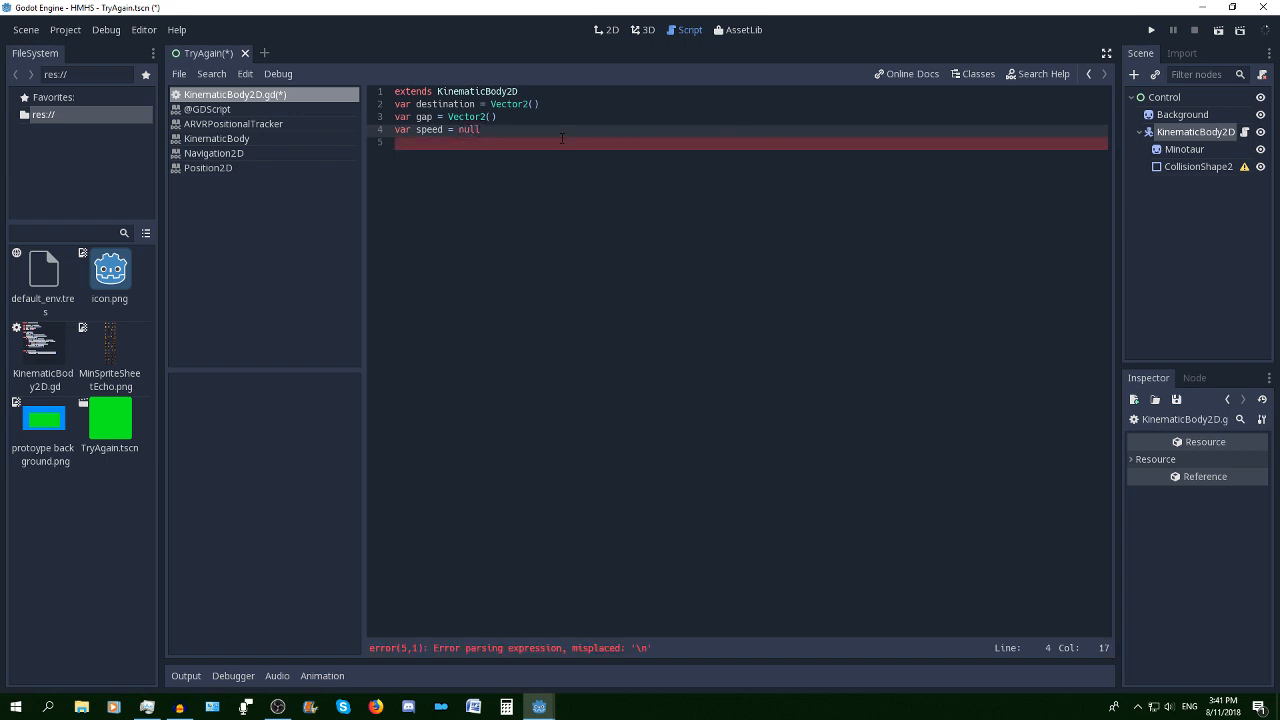
{"action": "key", "text": "enter"}
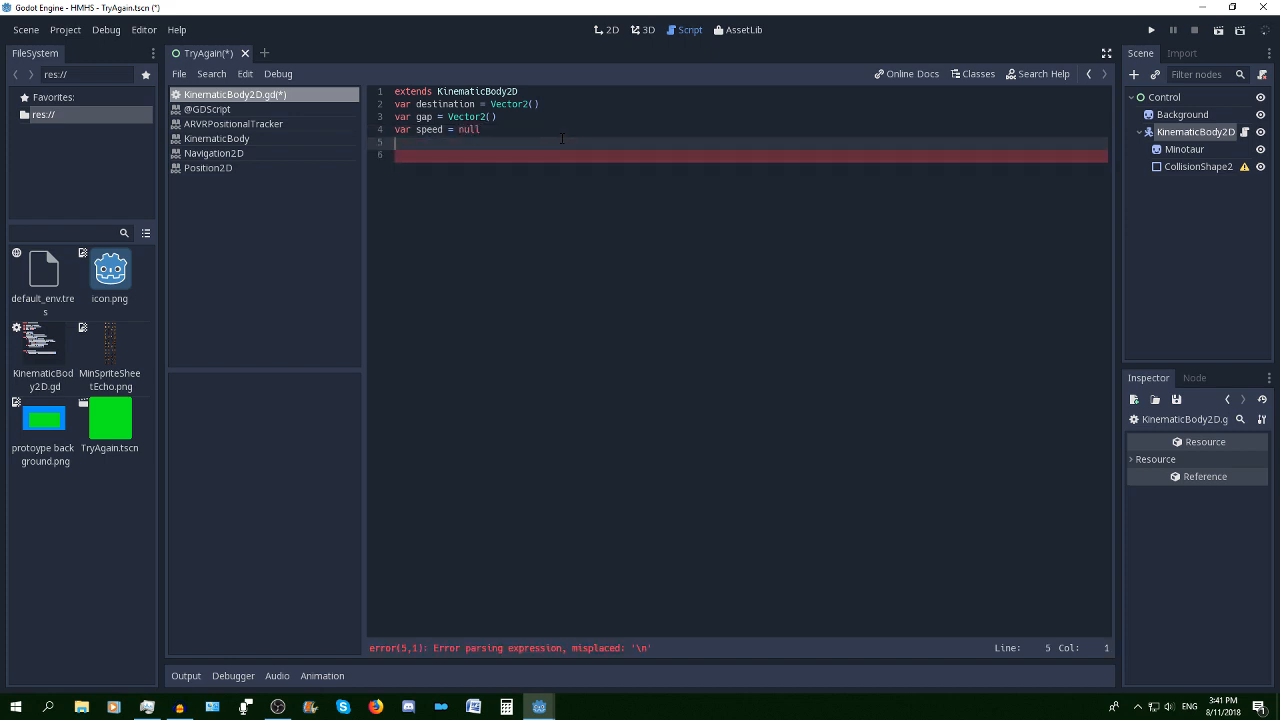
{"action": "key", "text": "Enter"}
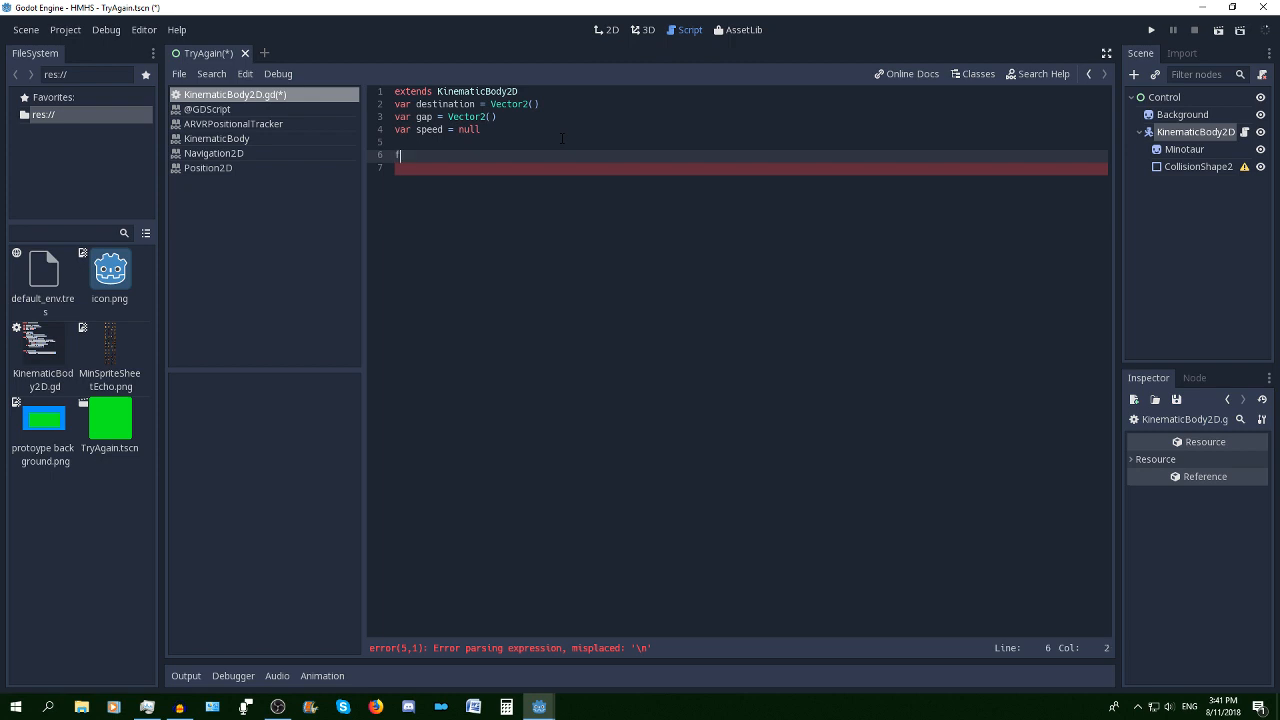
Write func _ready() setting speed = 100 and destionation = vector2(position)
{"action": "type", "text": "func"}
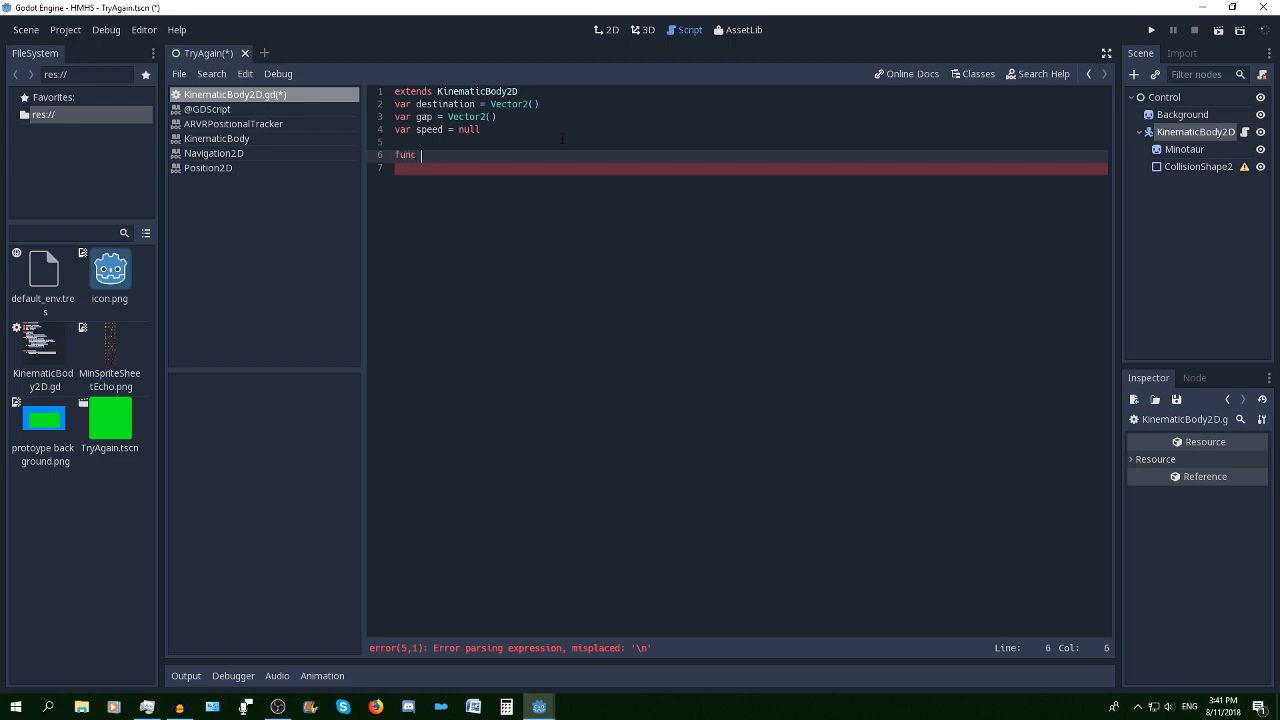
{"action": "type", "text": "_ready():"}
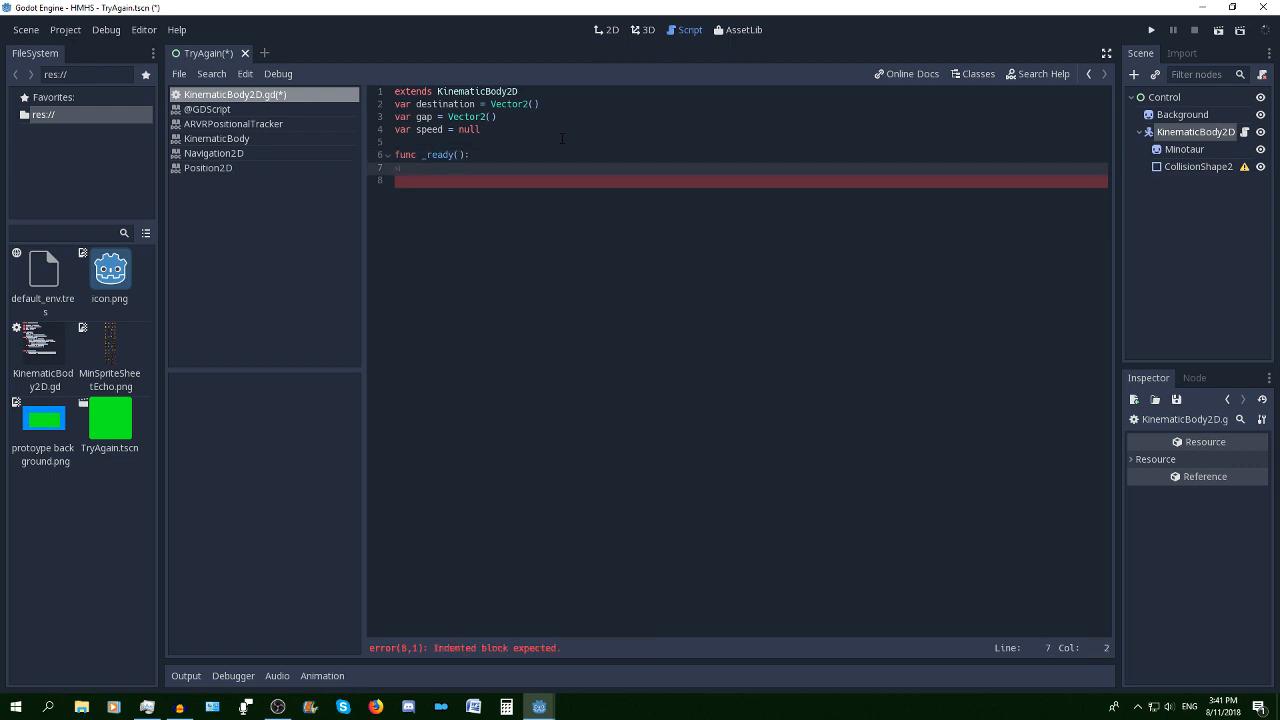
{"action": "type", "text": "speed ="}
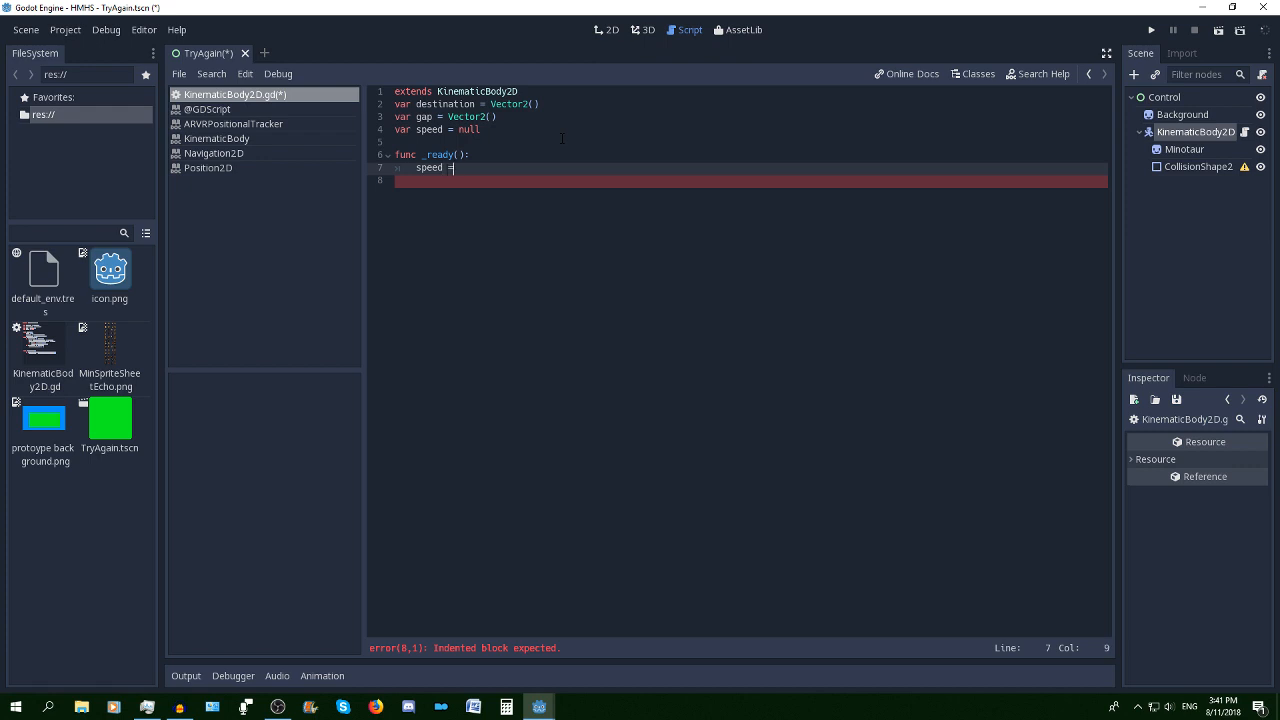
{"action": "type", "text": "100"}
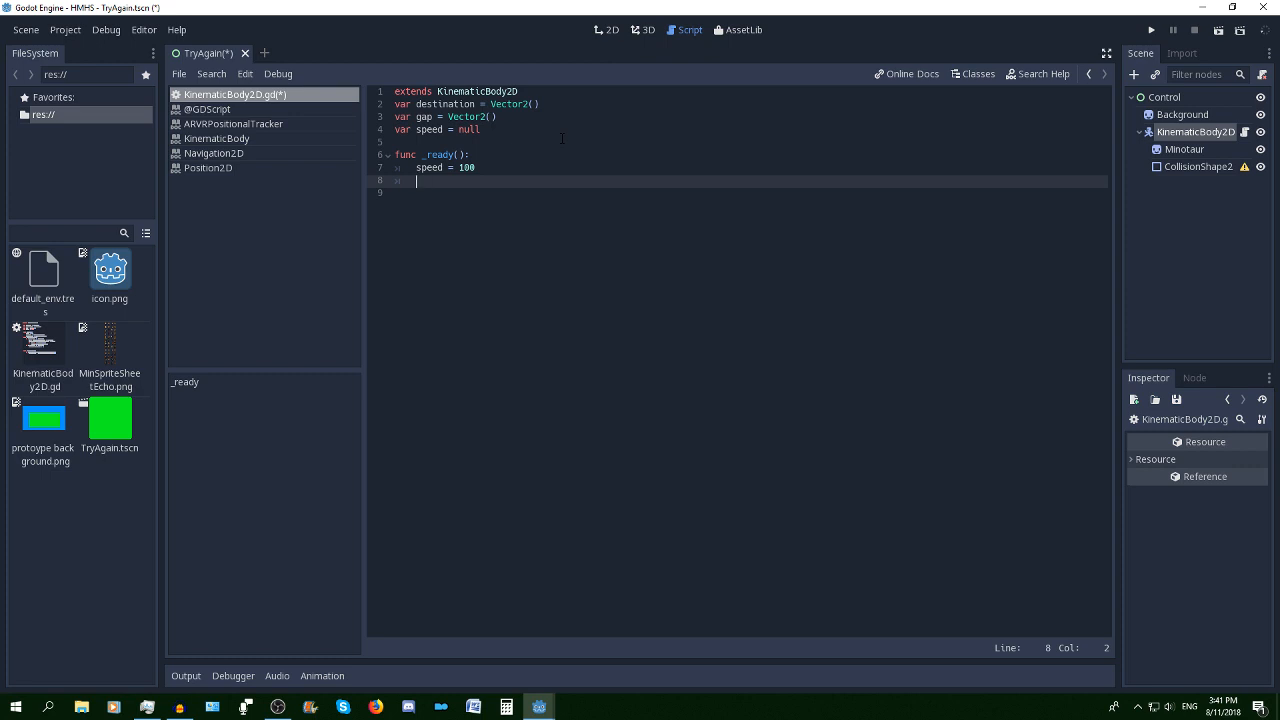
{"action": "type", "text": "destionation"}
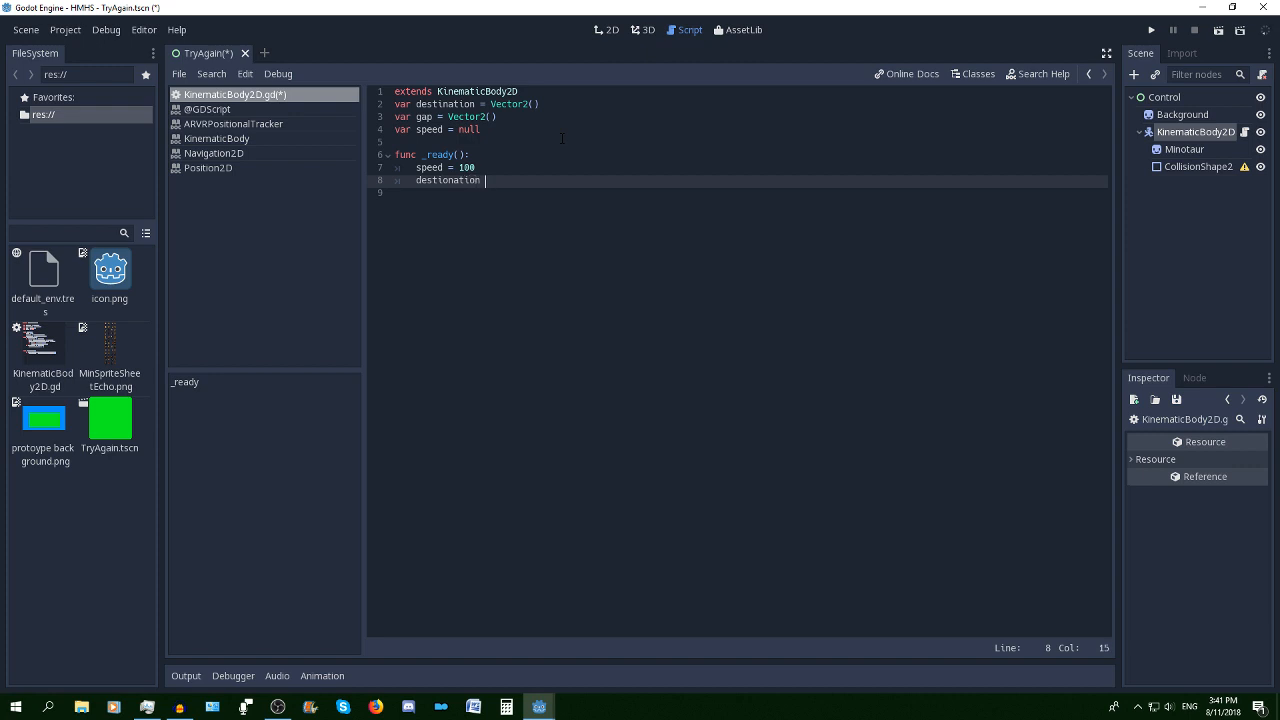
{"action": "type", "text": "= vecto"}
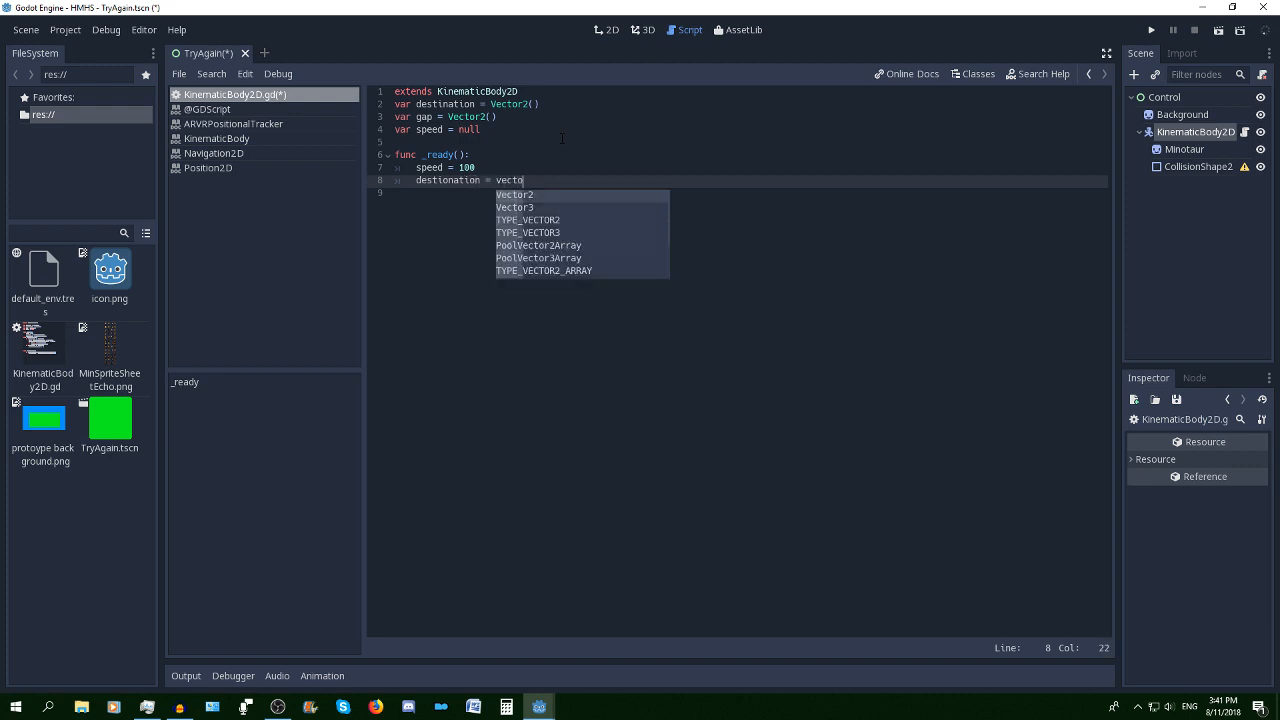
{"action": "type", "text": "r2(po"}
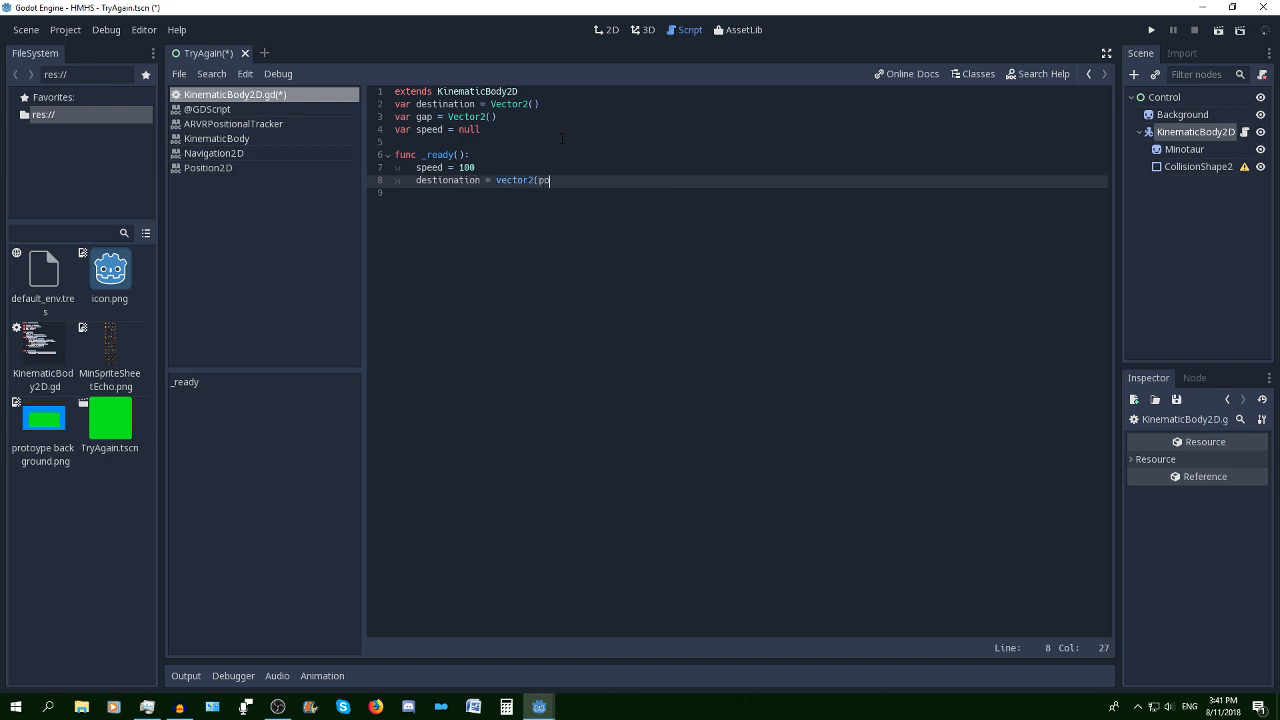
{"action": "type", "text": "sition]"}
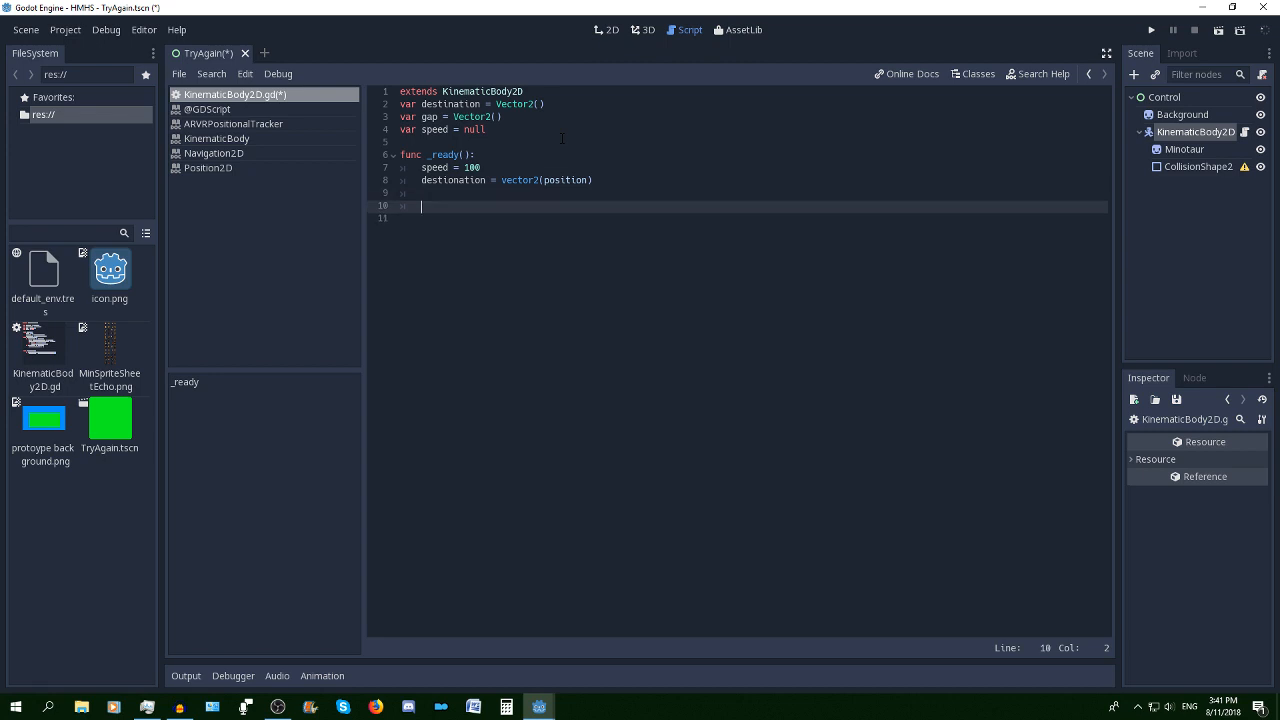
Write the func _process(delta) header using autocomplete
{"action": "type", "text": "fun"}
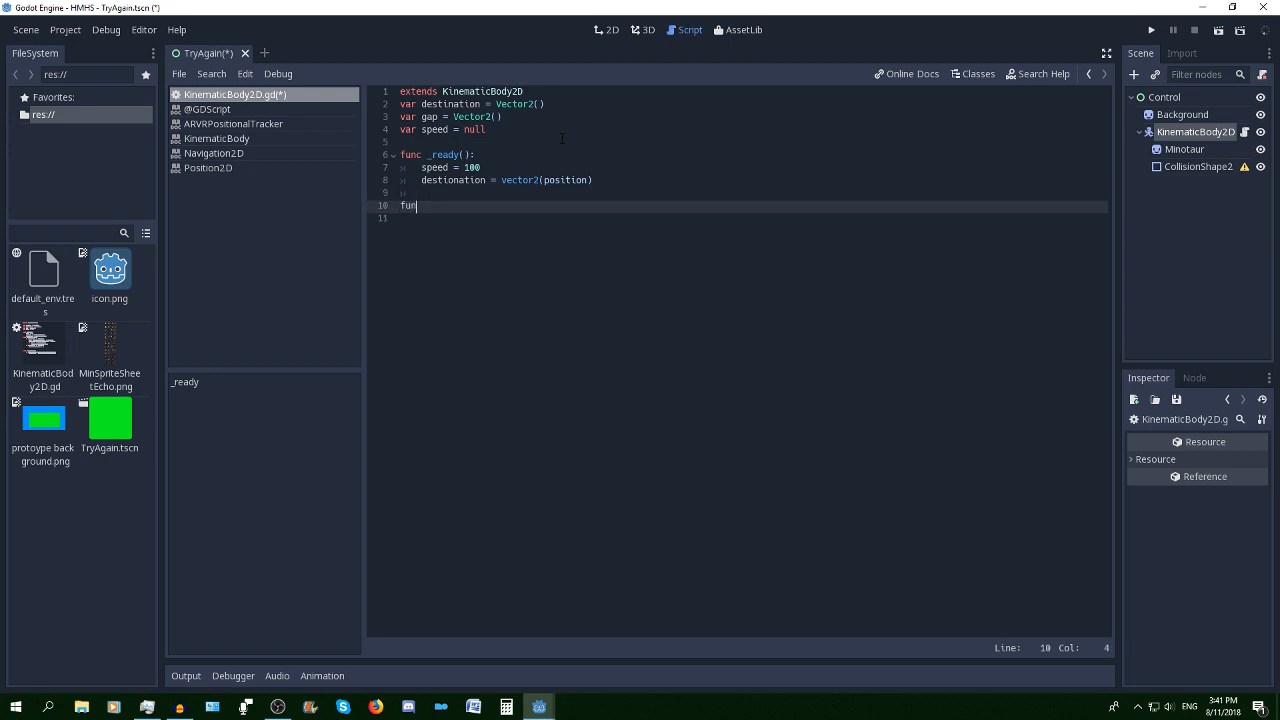
{"action": "type", "text": "_"}
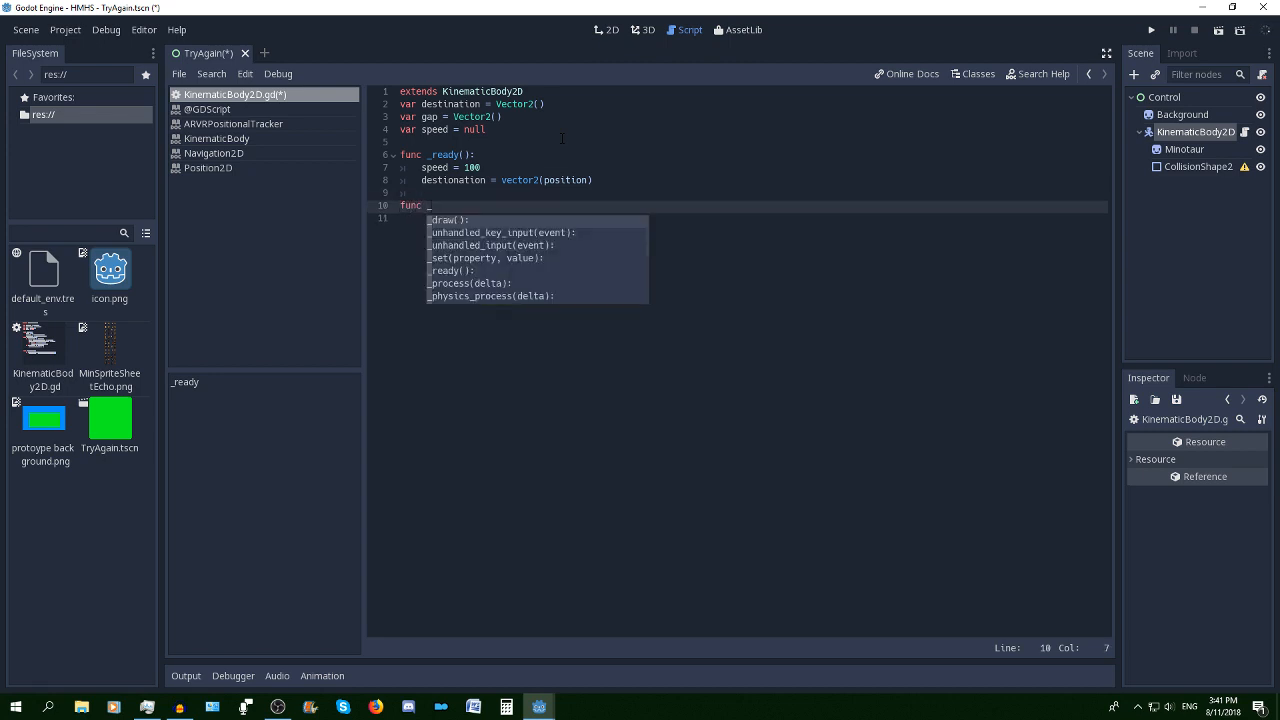
{"action": "type", "text": "process(delta):"}
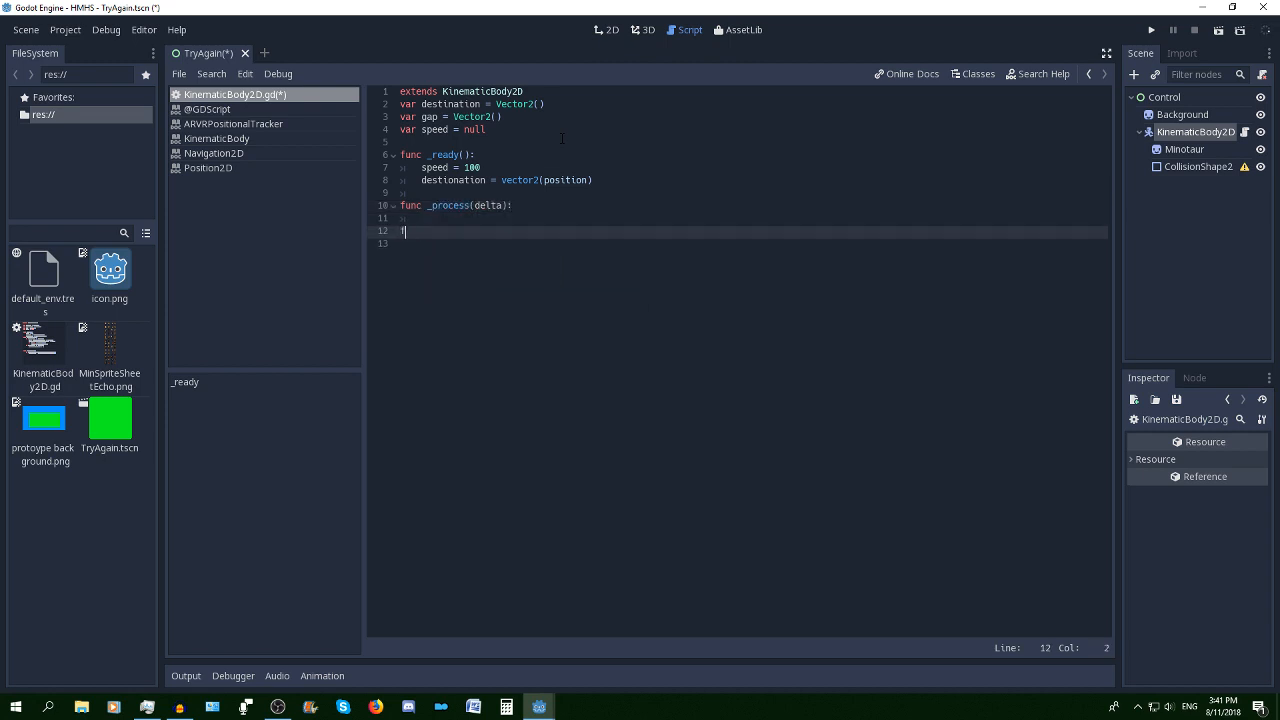
{"action": "type", "text": "func"}
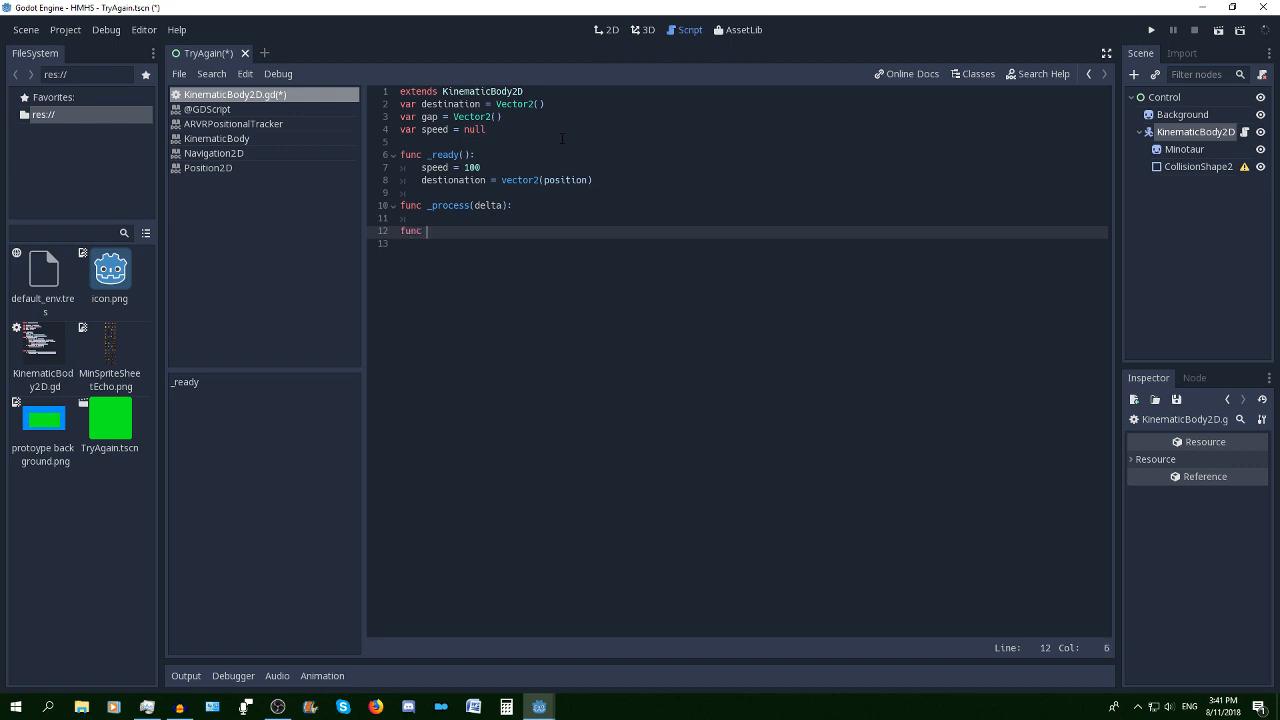
{"action": "type", "text": "inpu"}
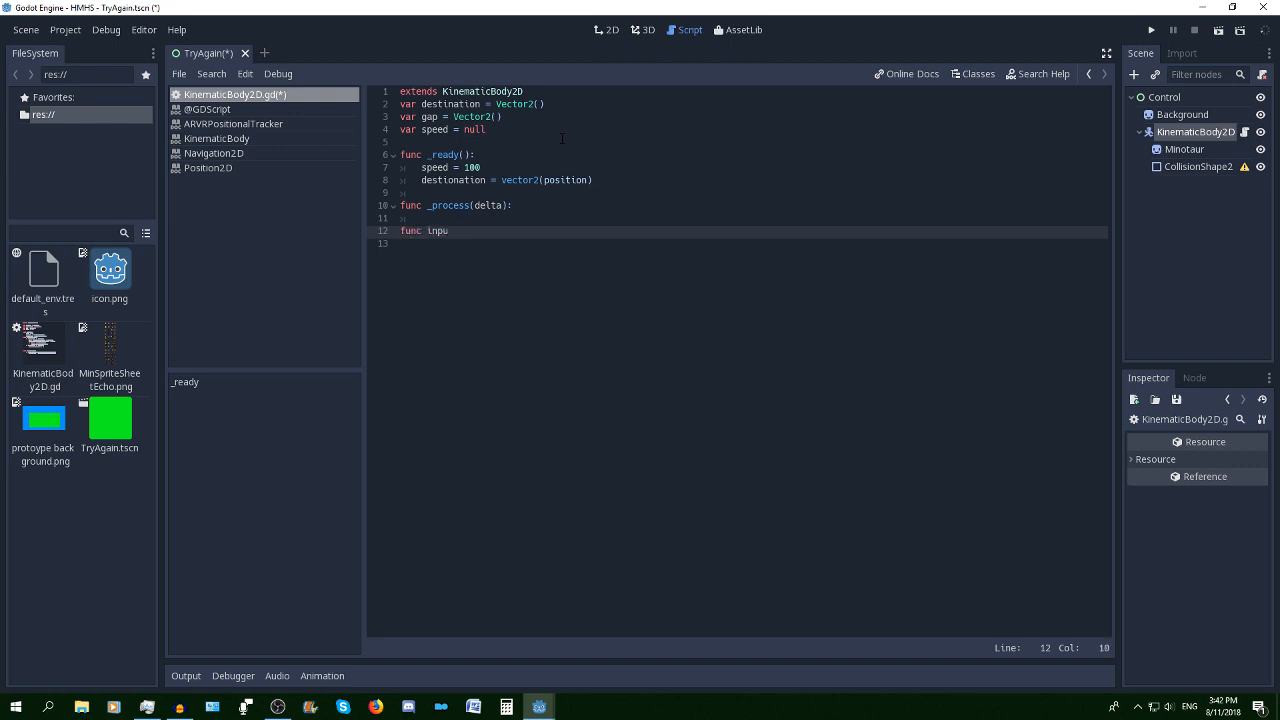
{"action": "type", "text": "t"}
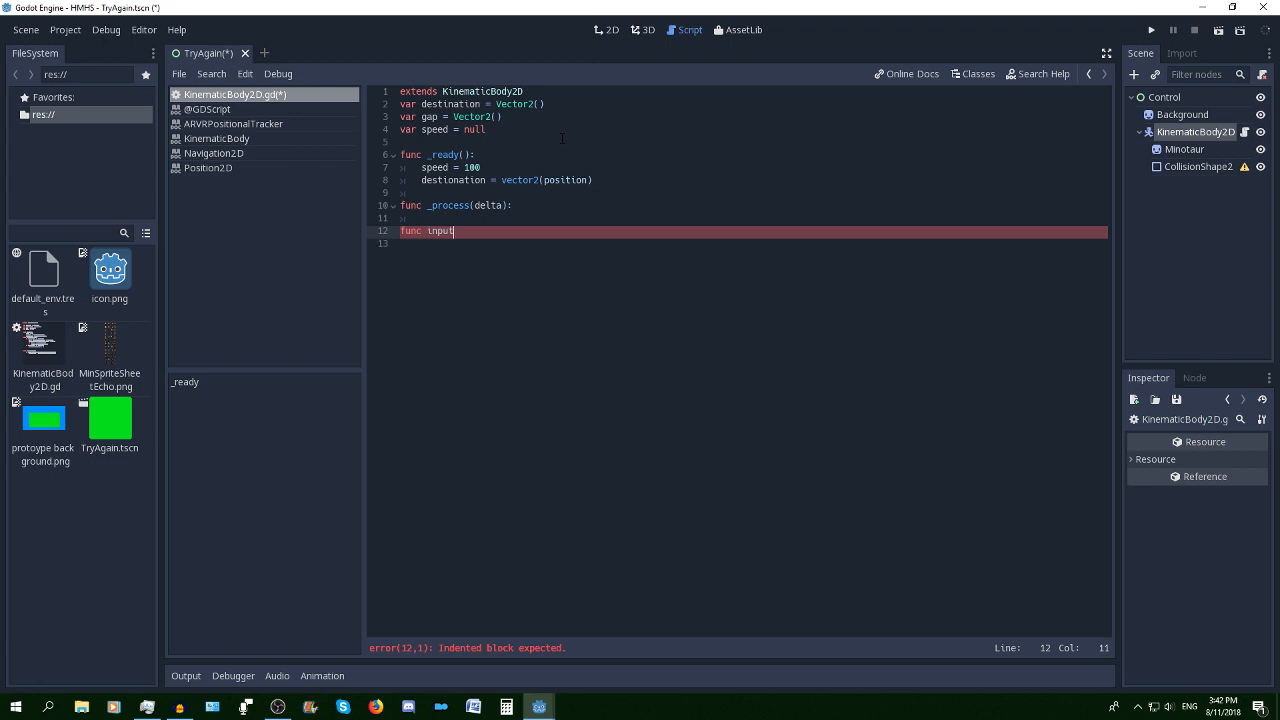
Give _process a pass body and add the func _input(event) header
{"action": "key", "text": "BackSpace"}
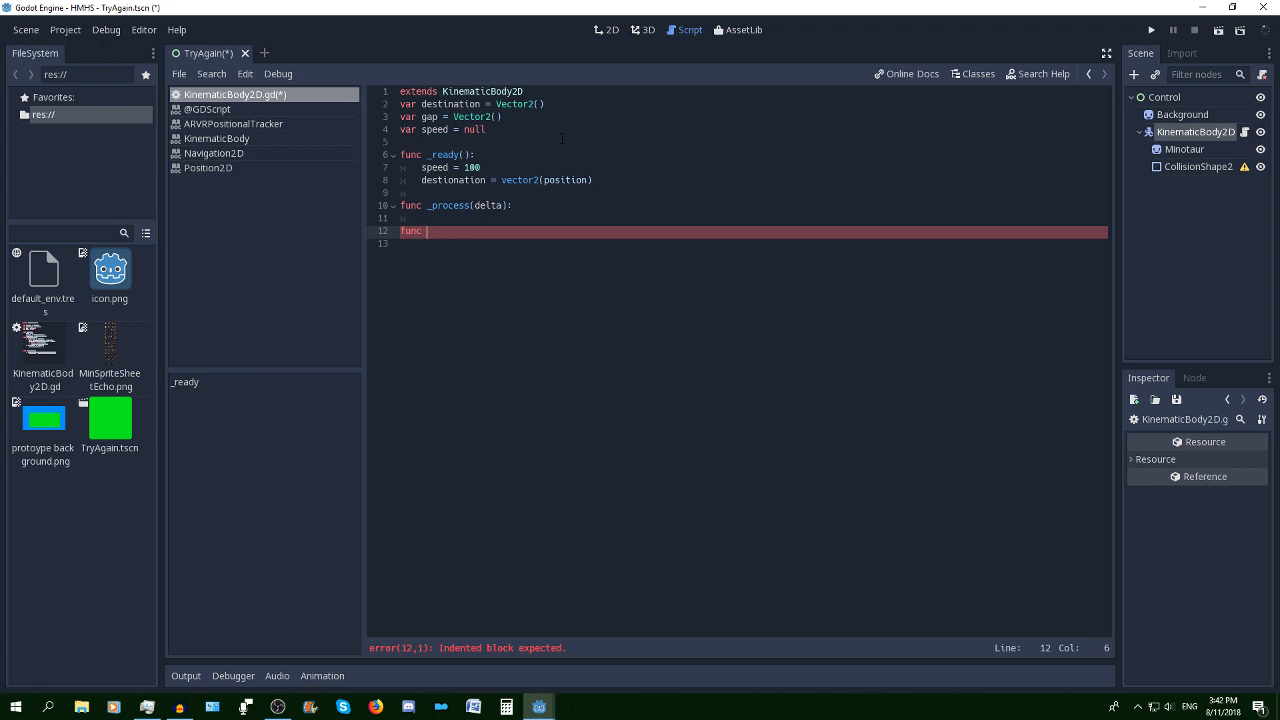
{"action": "type", "text": "_i"}
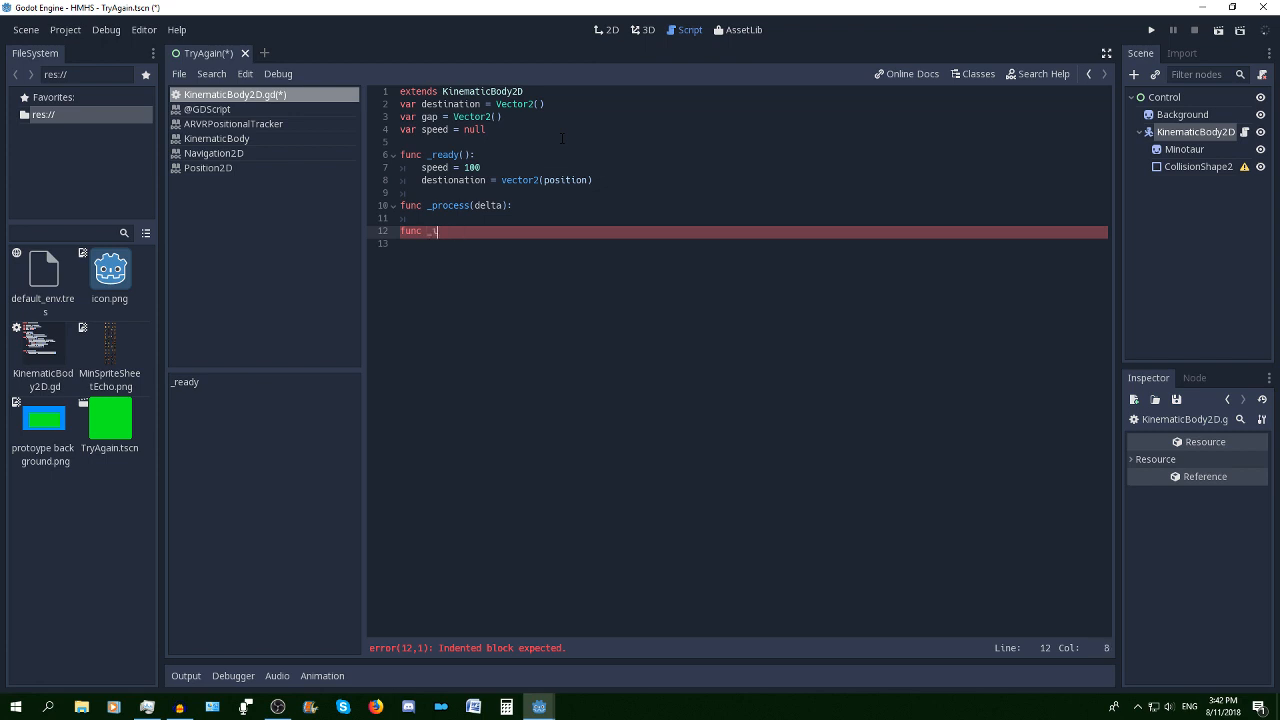
{"action": "type", "text": "n"}
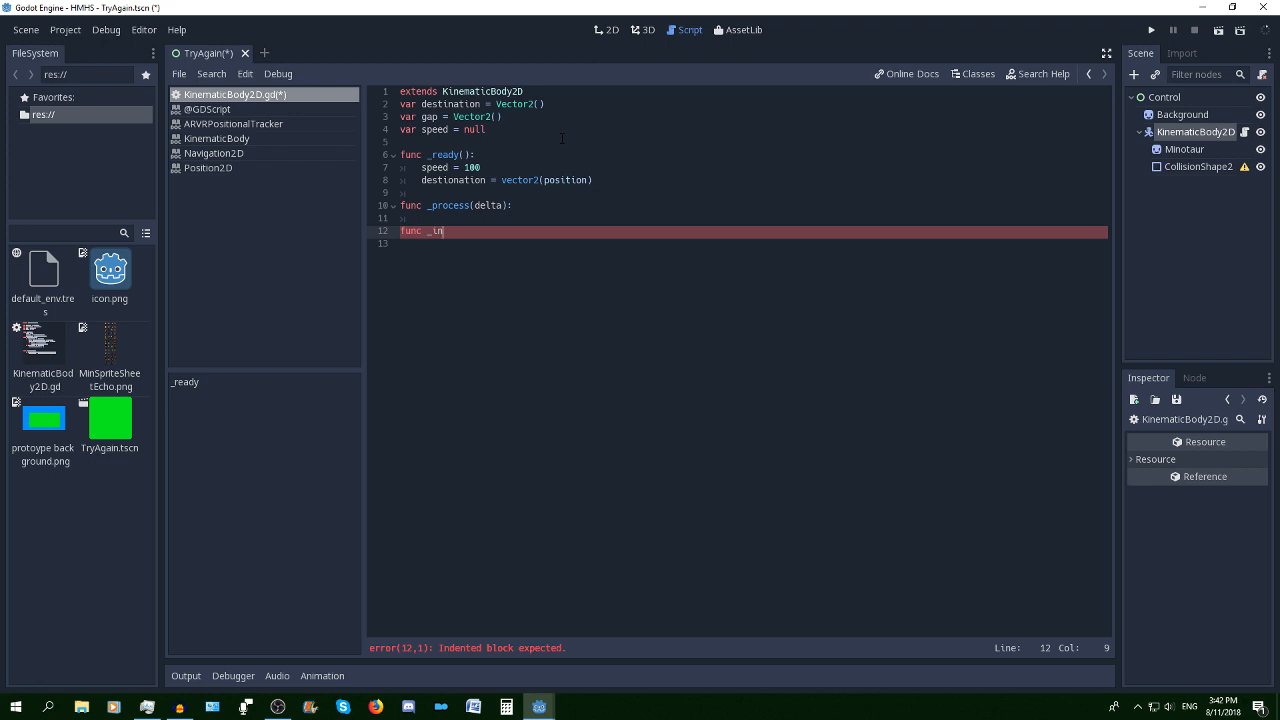
{"action": "type", "text": "pu"}
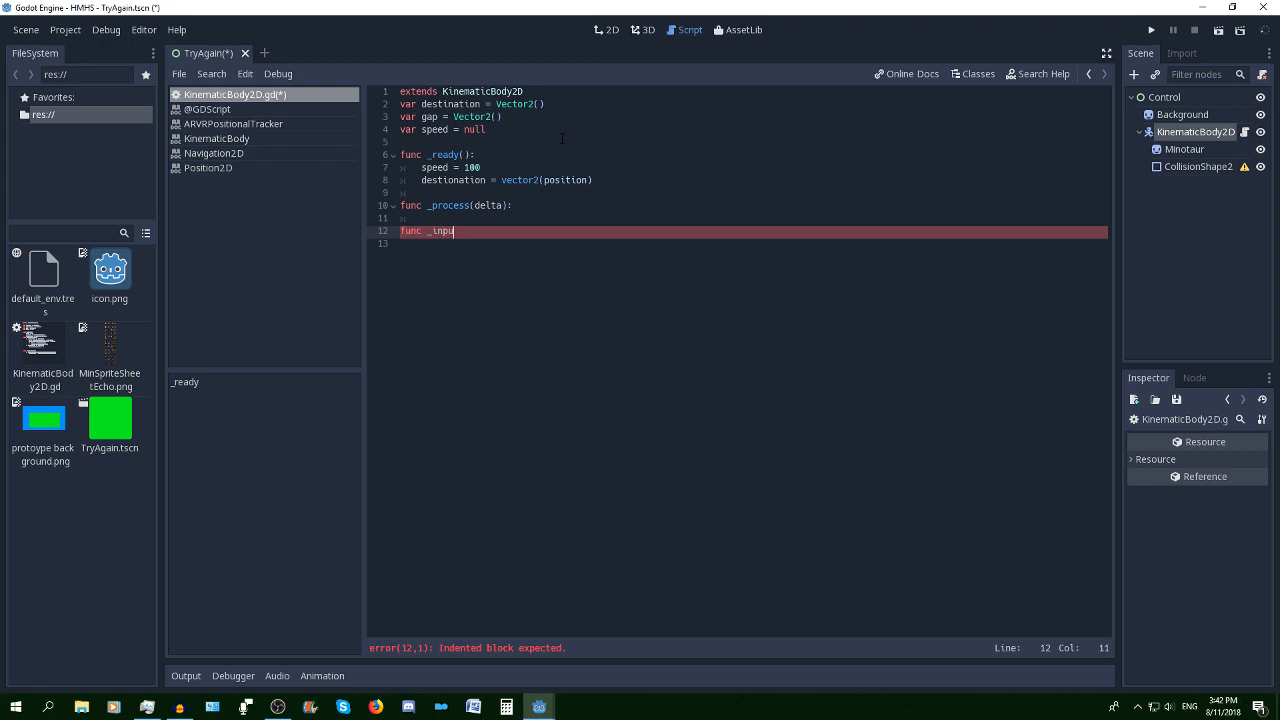
{"action": "type", "text": "t"}
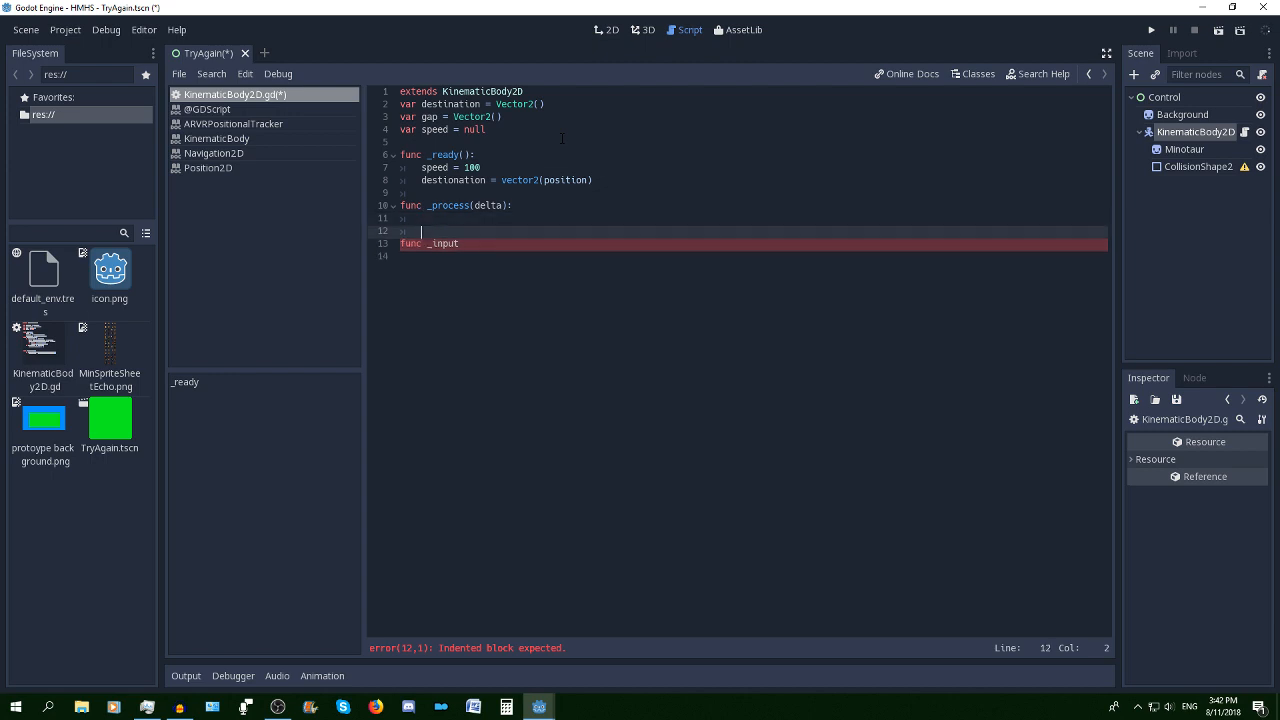
{"action": "type", "text": "pass"}
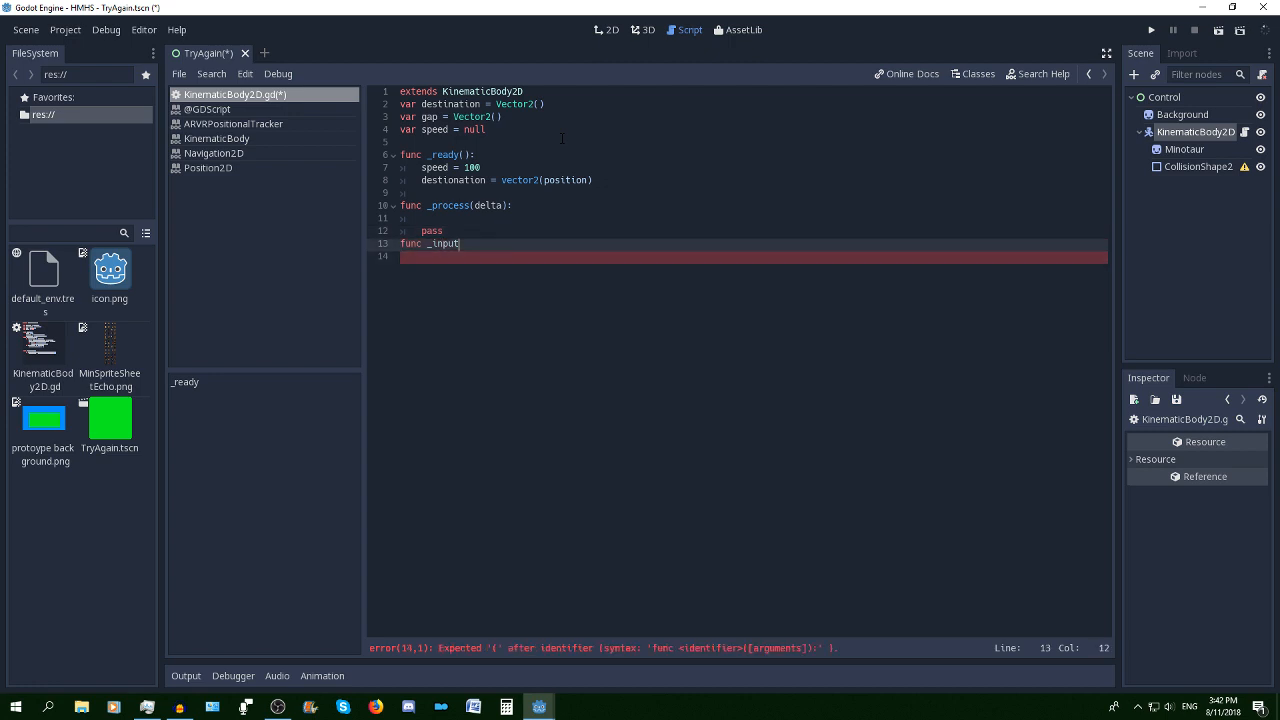
{"action": "key", "text": "BackSpace"}
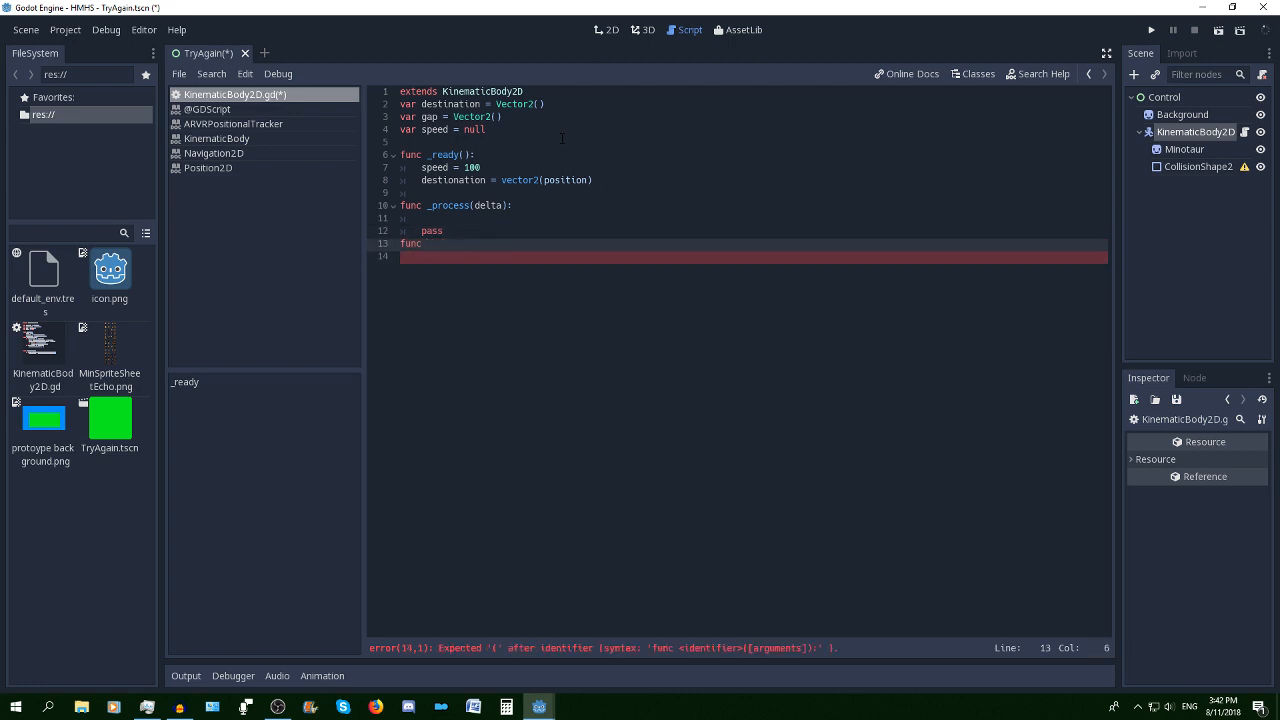
{"action": "type", "text": "_input(event):"}
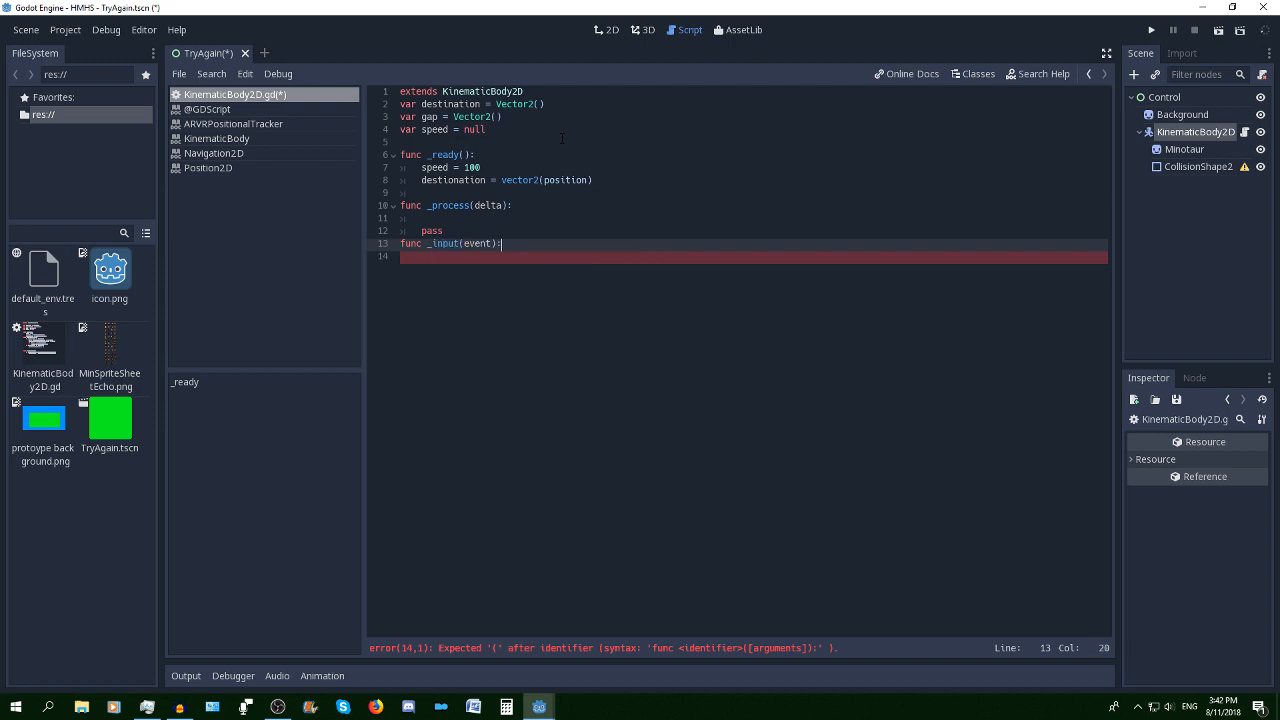
{"action": "key", "text": "enter"}
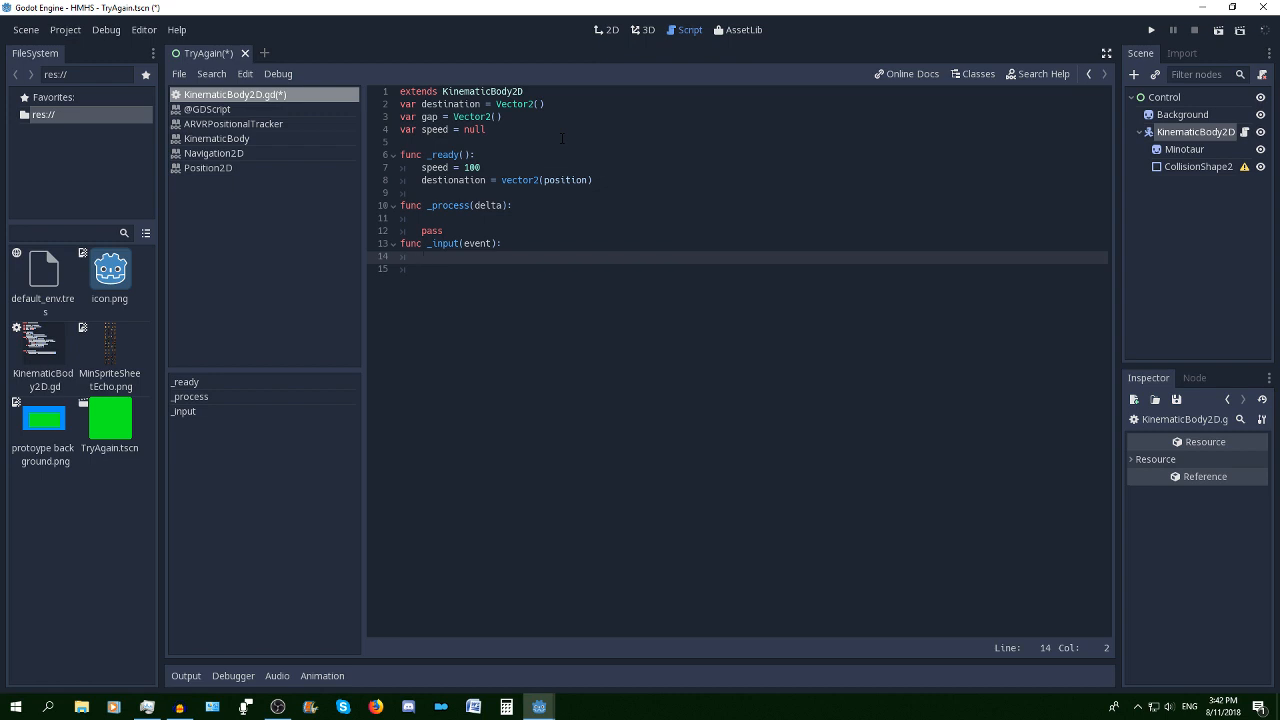
In _input, add if Input.is_action_pressed("ui_click") setting destination = get_global_mouse_position()
{"action": "type", "text": "if"}
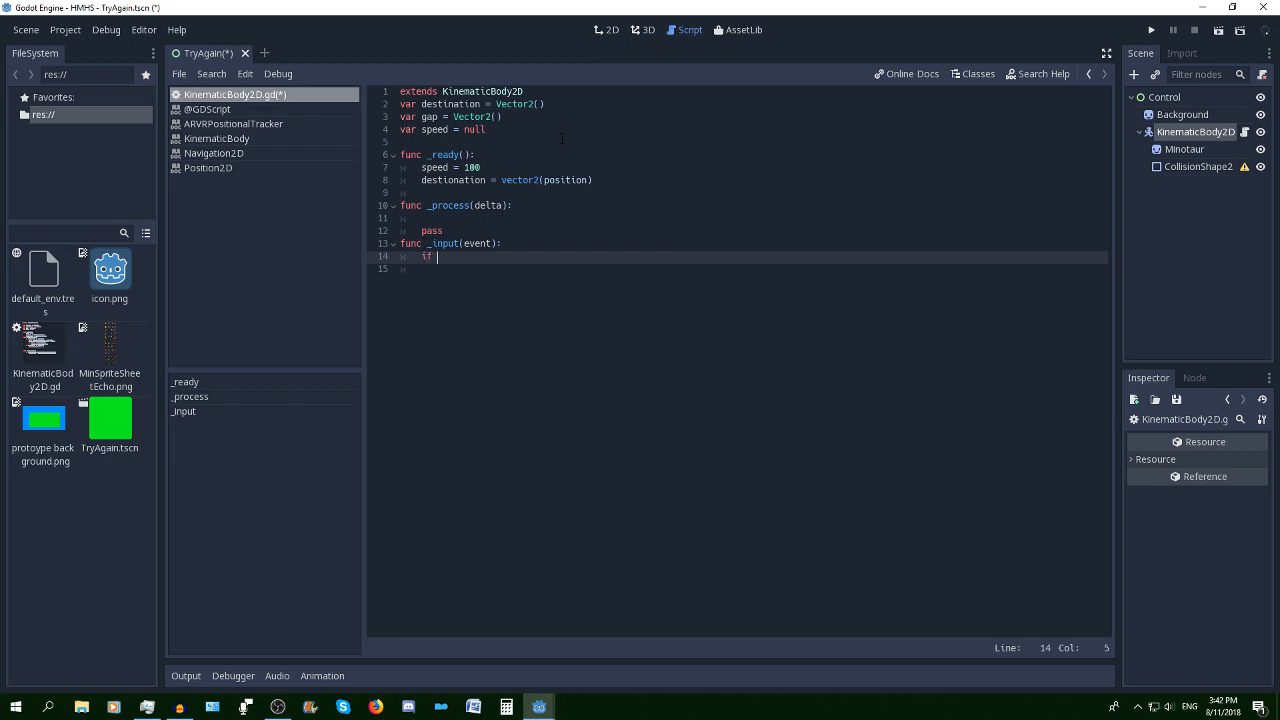
{"action": "type", "text": "Input"}
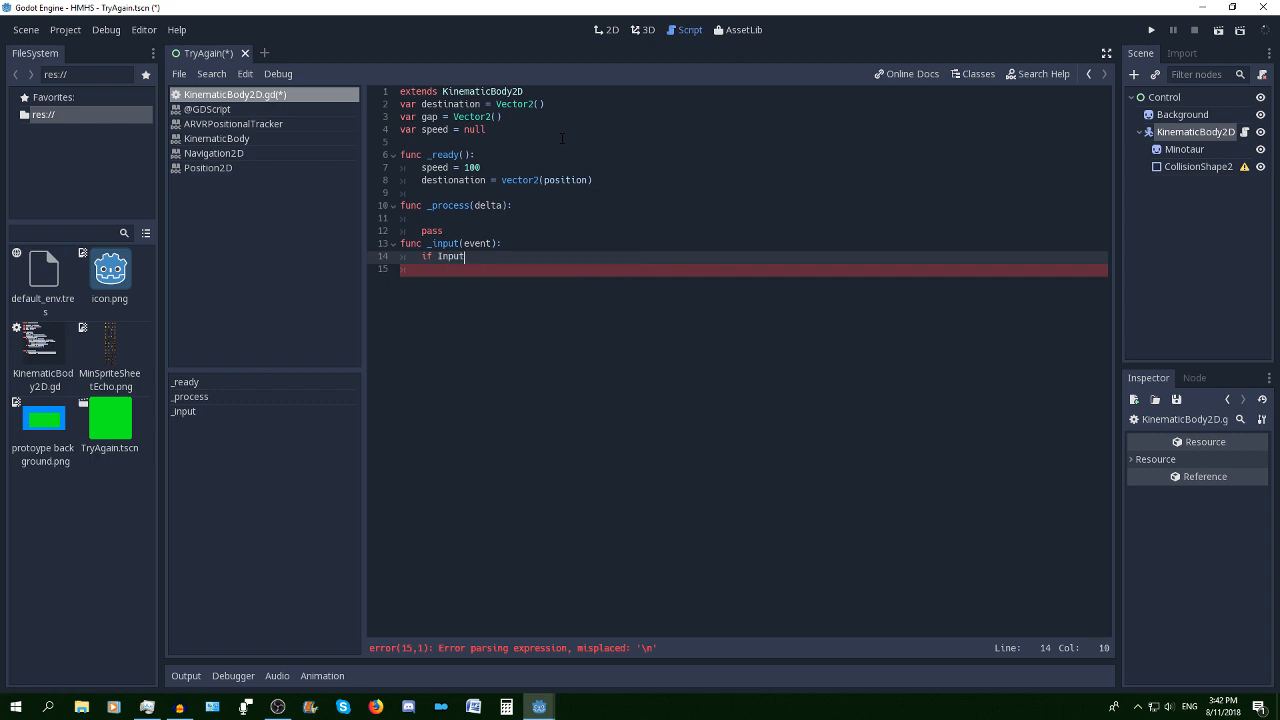
{"action": "type", "text": ".is"}
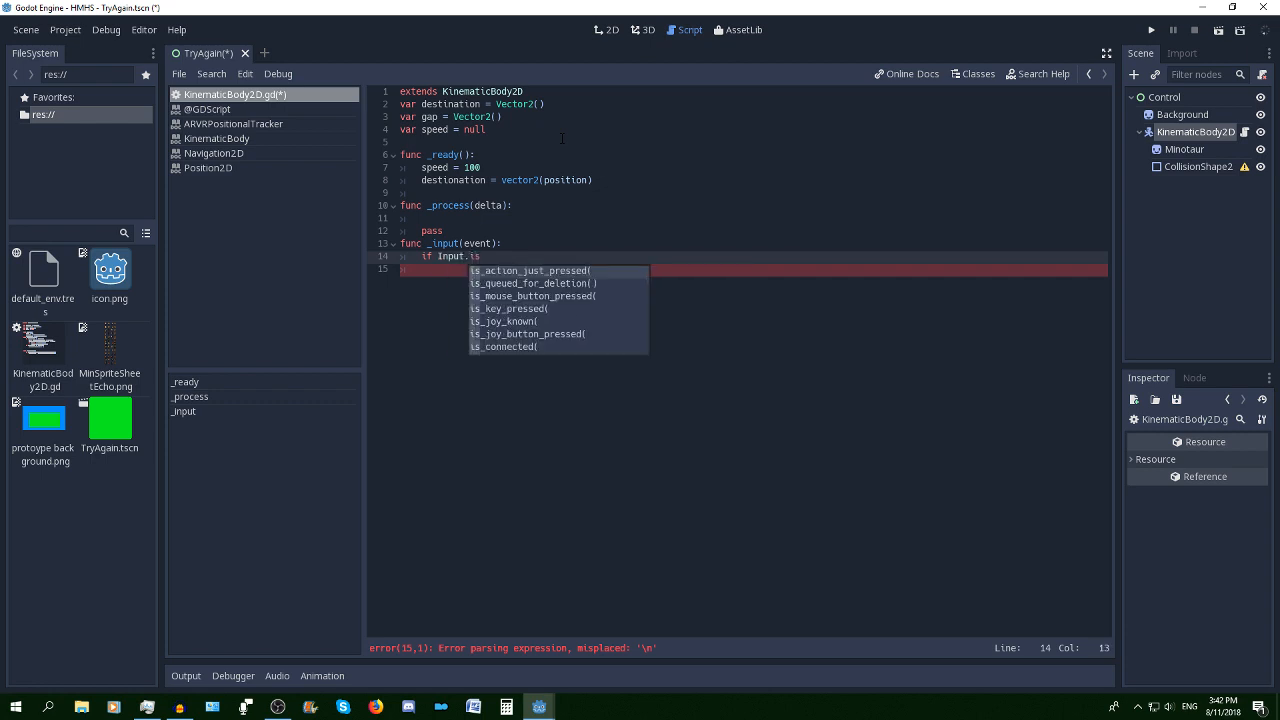
{"action": "type", "text": "action_pressed(\"ui_click"}
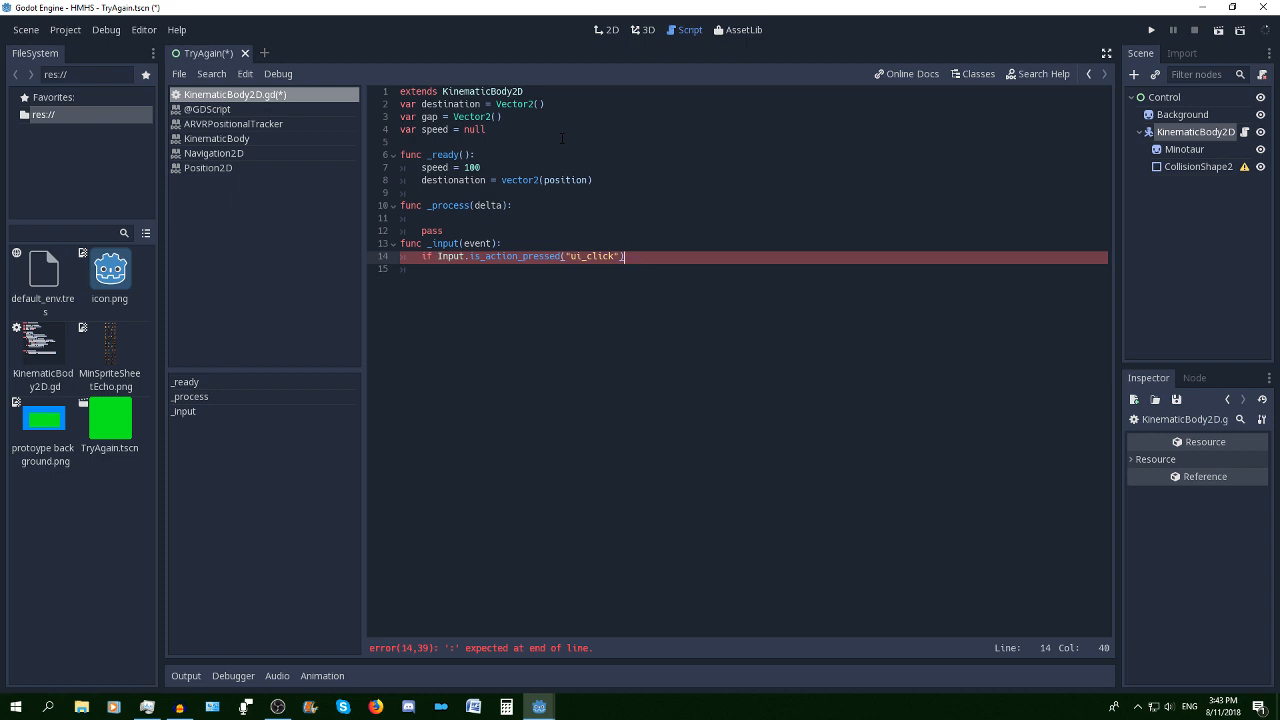
{"action": "key", "text": "enter"}
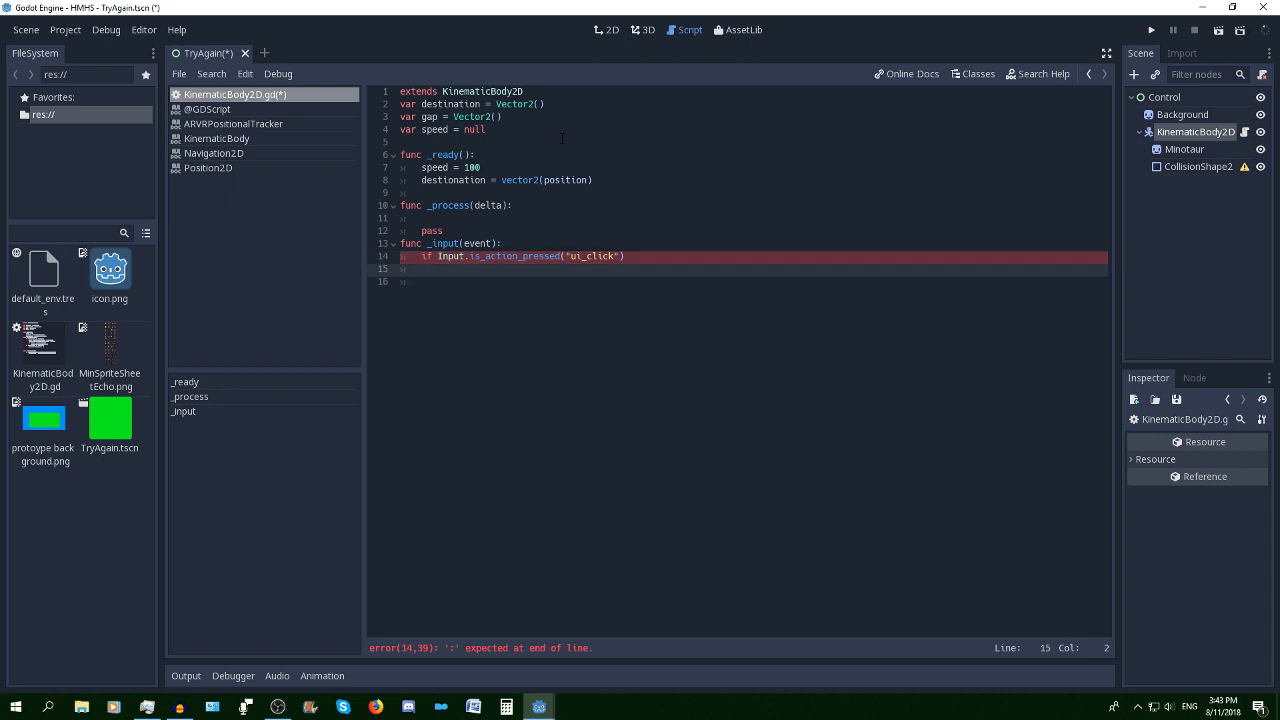
{"action": "left_click", "coordinate": [421, 269]}
{"action": "type", "text": ":"}
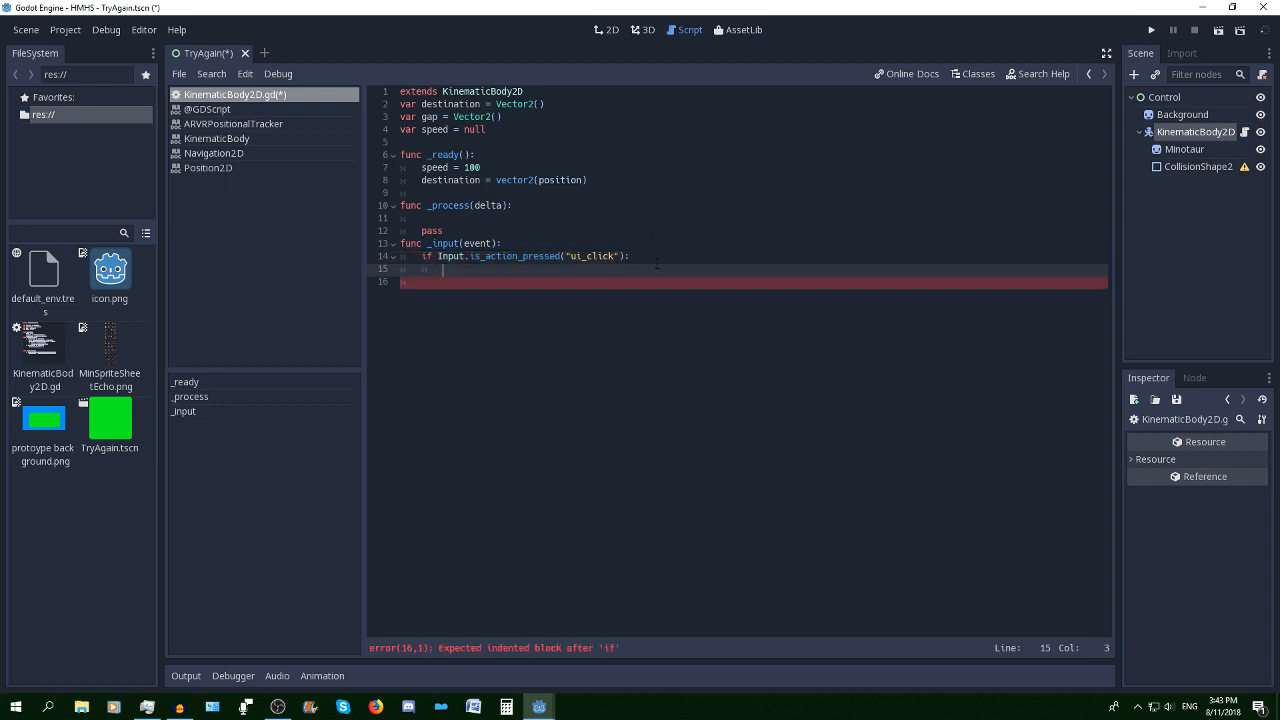
{"action": "type", "text": "destination ="}
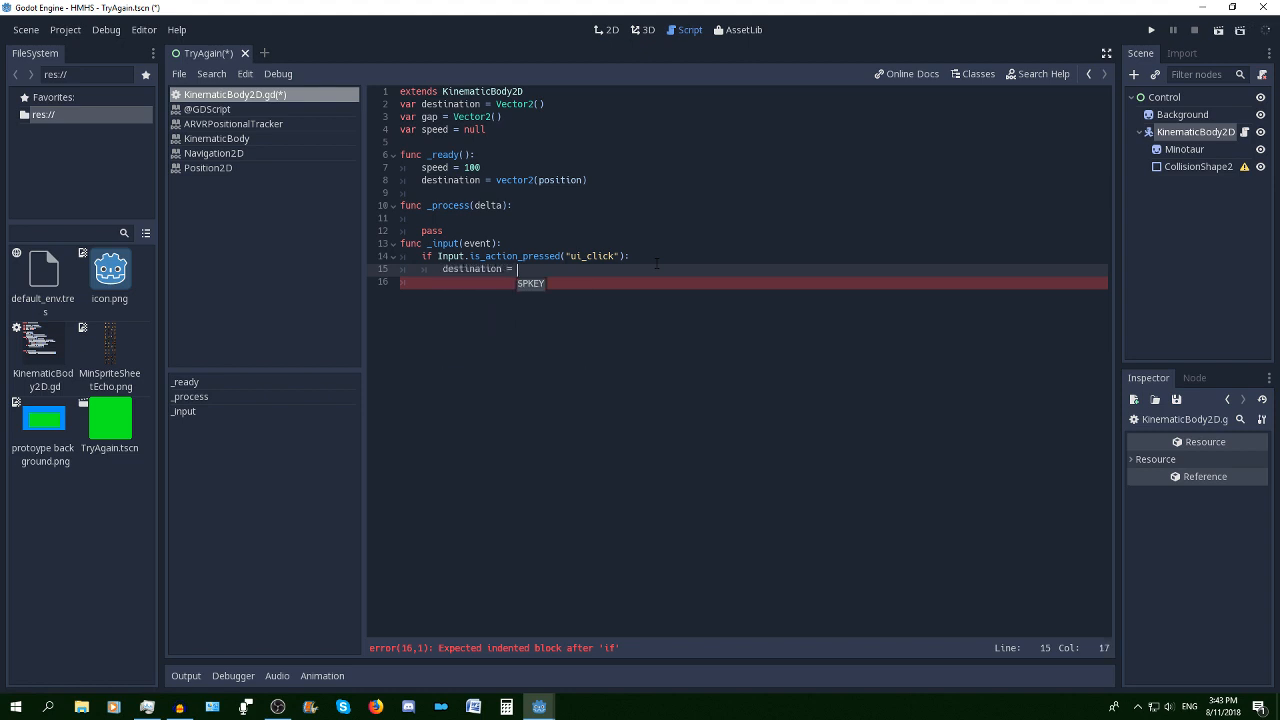
{"action": "type", "text": "get_g"}
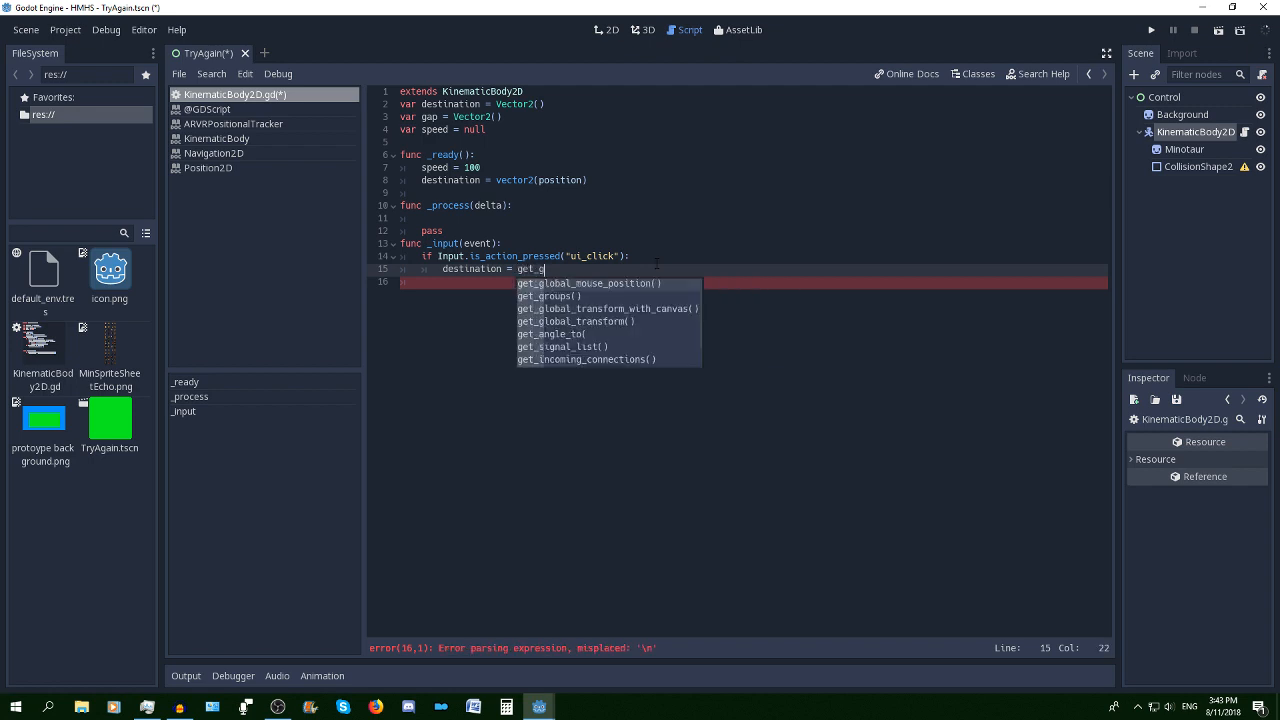
{"action": "type", "text": "lobal_mouse_position("}
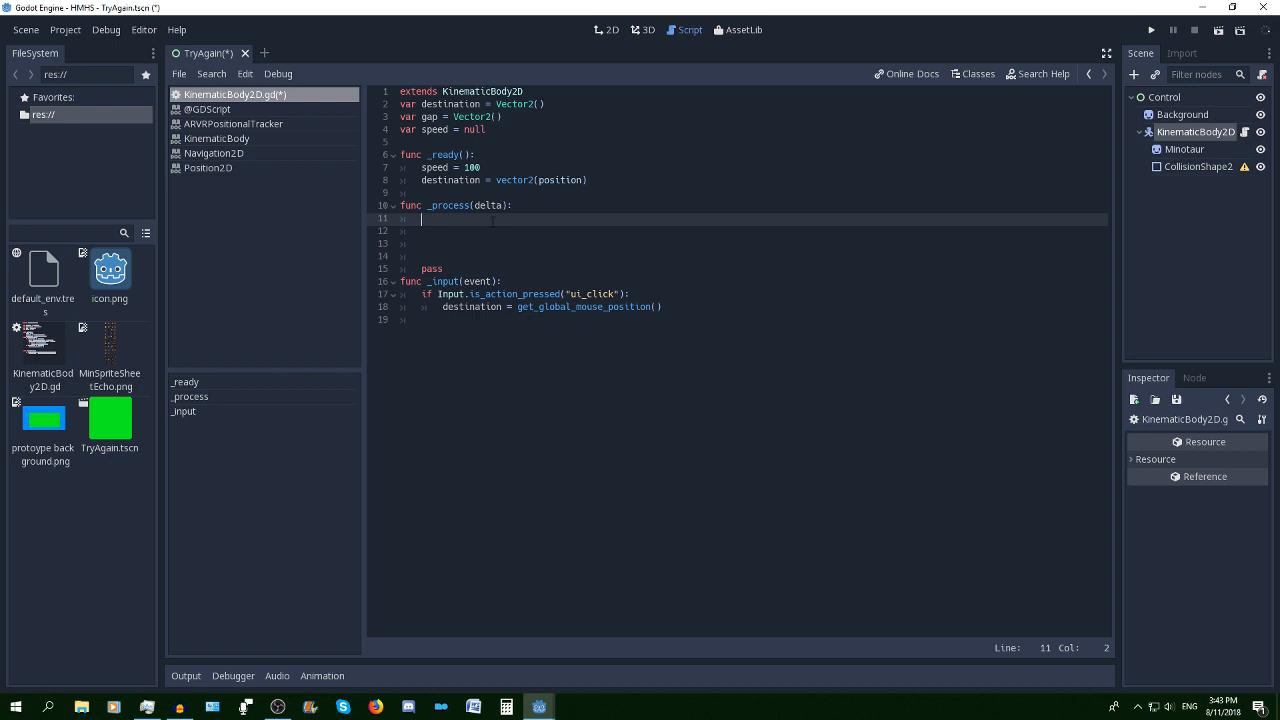
In _process, add if position != destination: gap = Vector2(destination - position)
{"action": "type", "text": "if"}
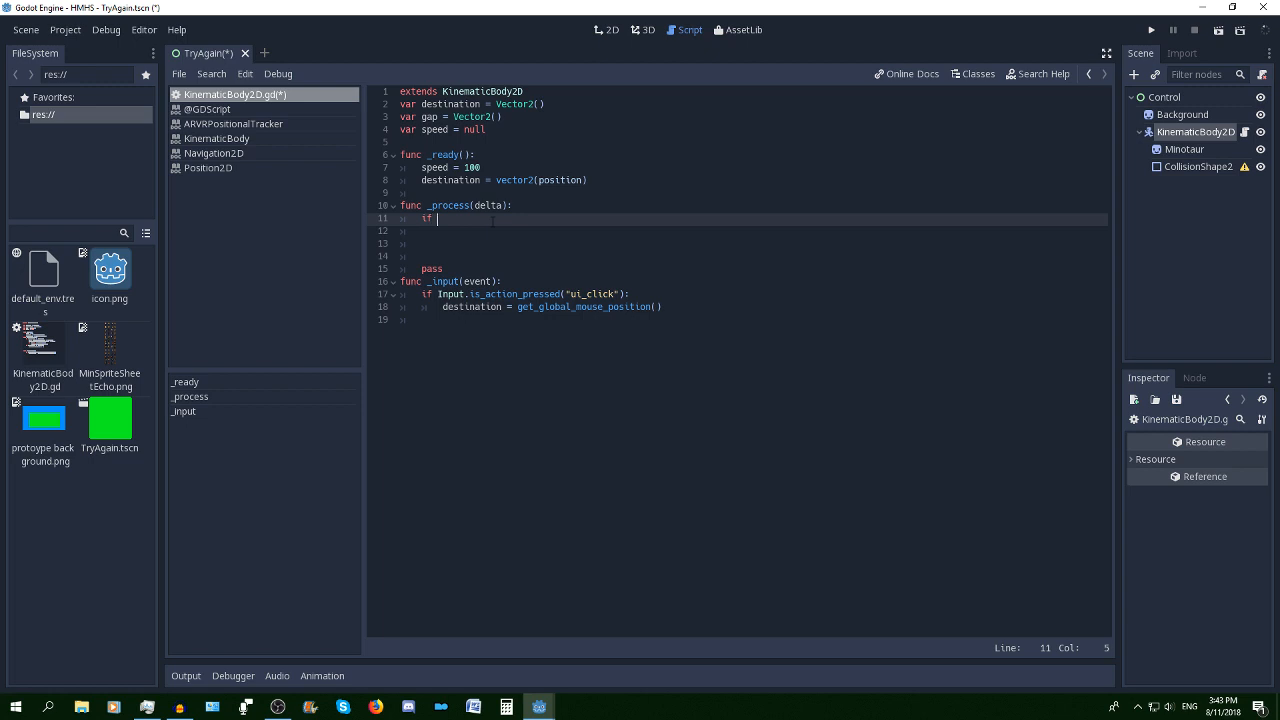
{"action": "type", "text": "position"}
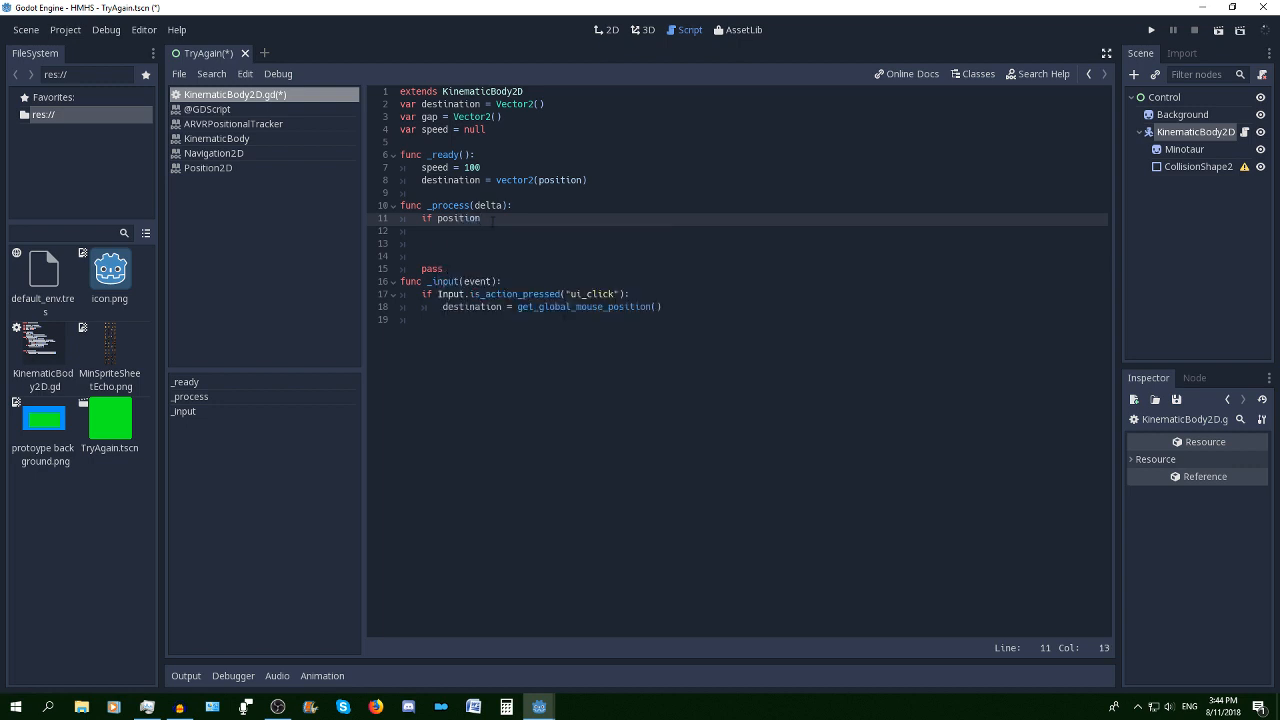
{"action": "type", "text": "!"}
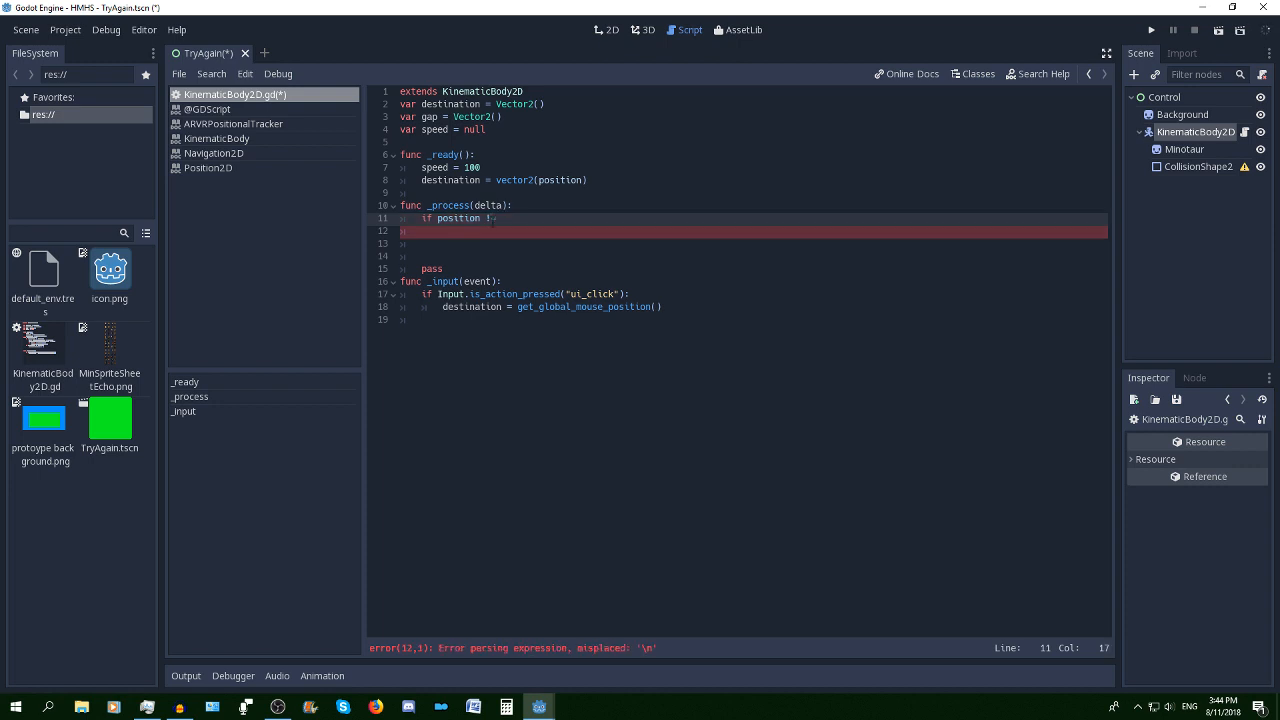
{"action": "type", "text": "destionation"}
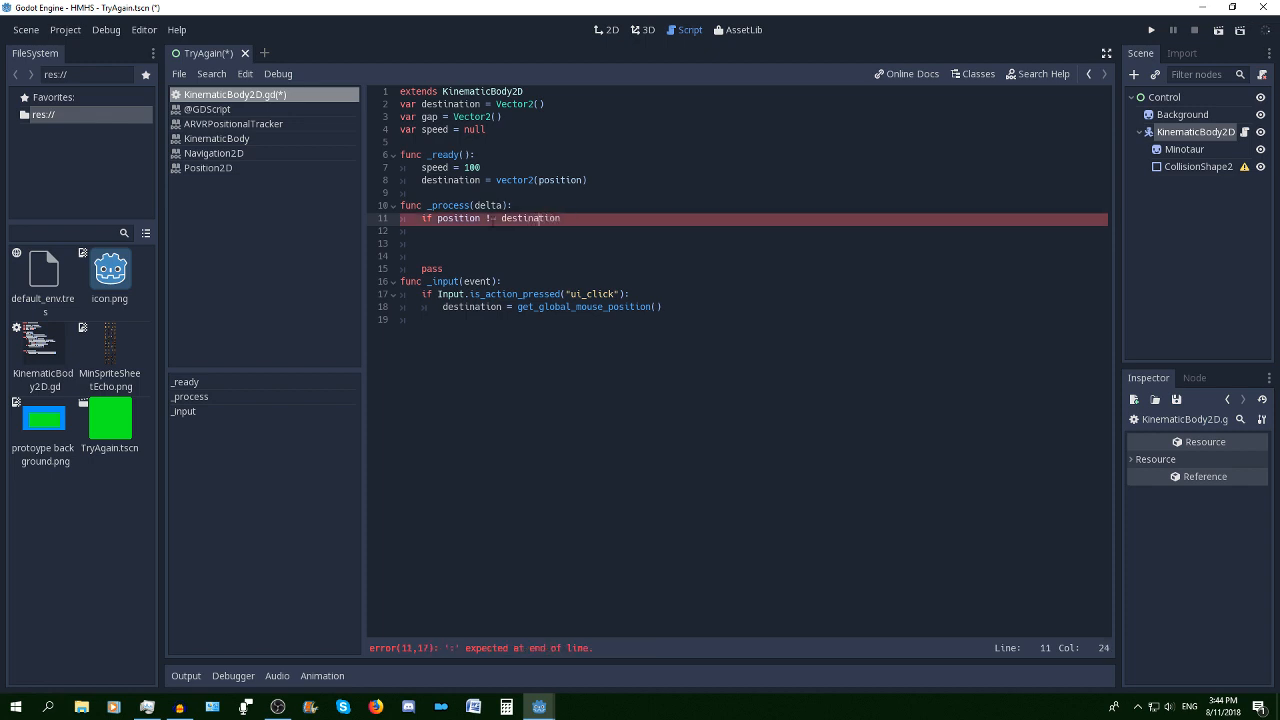
{"action": "type", "text": ":"}
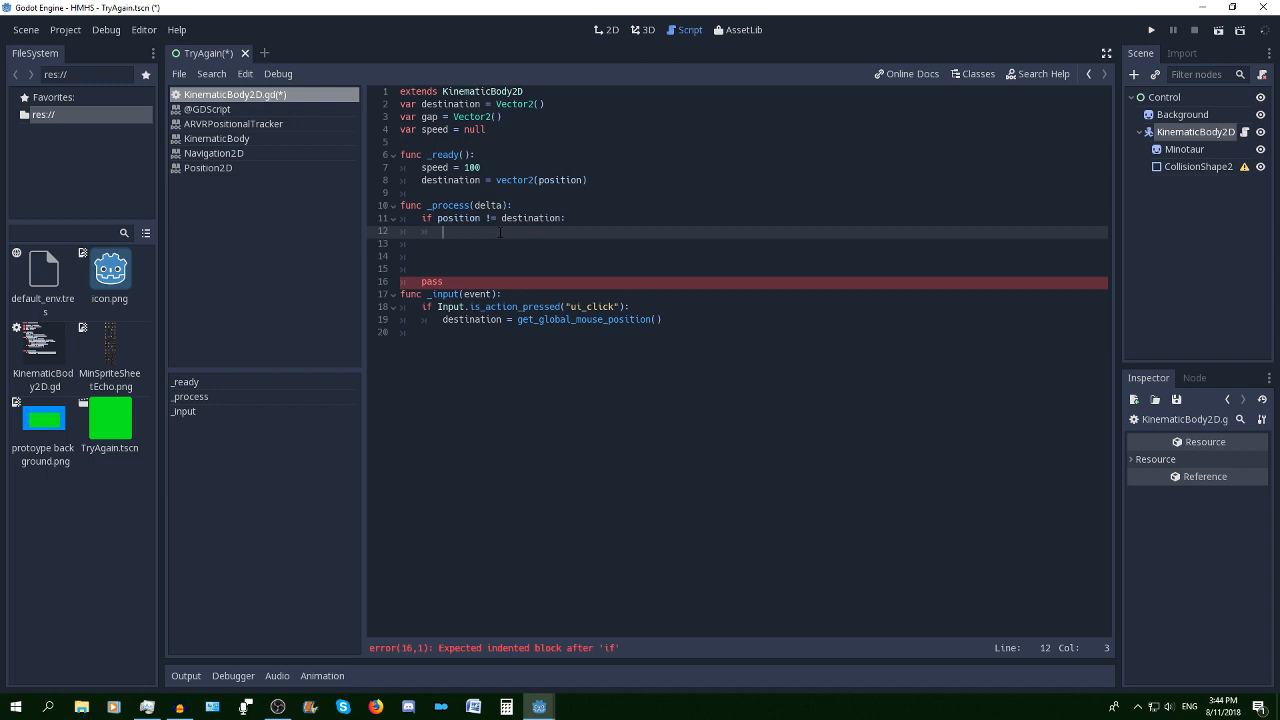
{"action": "type", "text": "gap"}
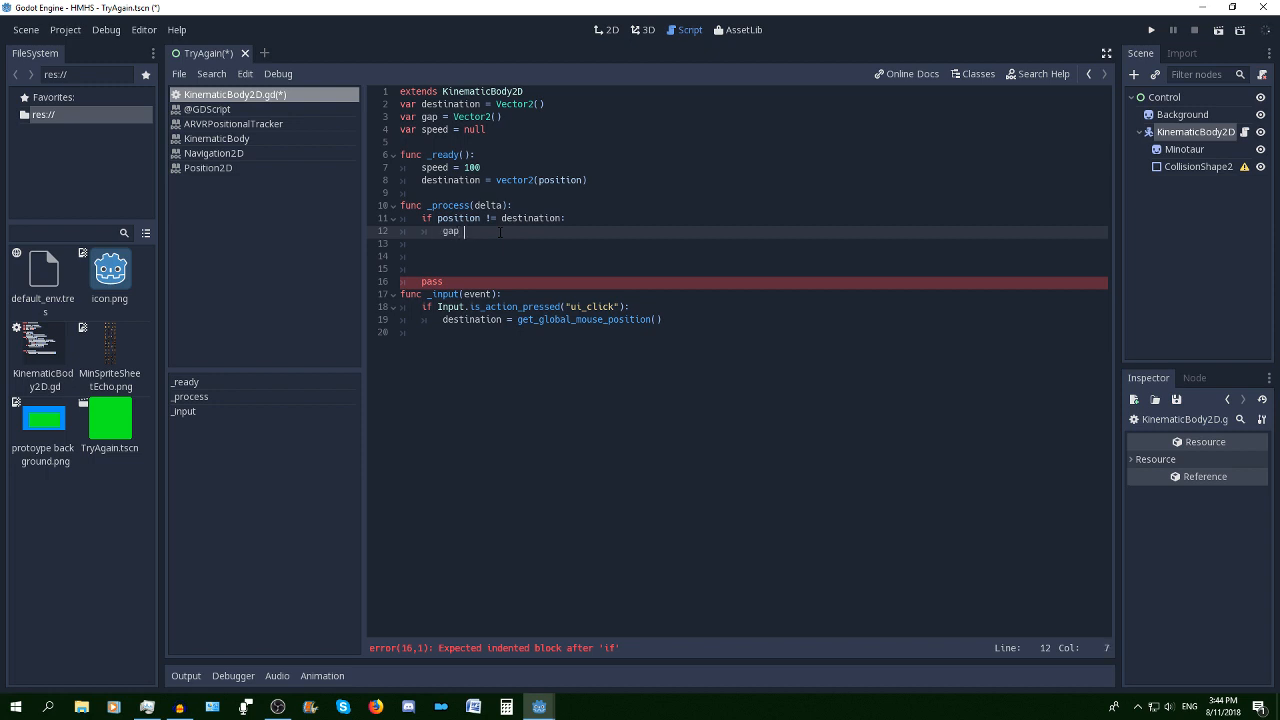
{"action": "type", "text": "= V"}
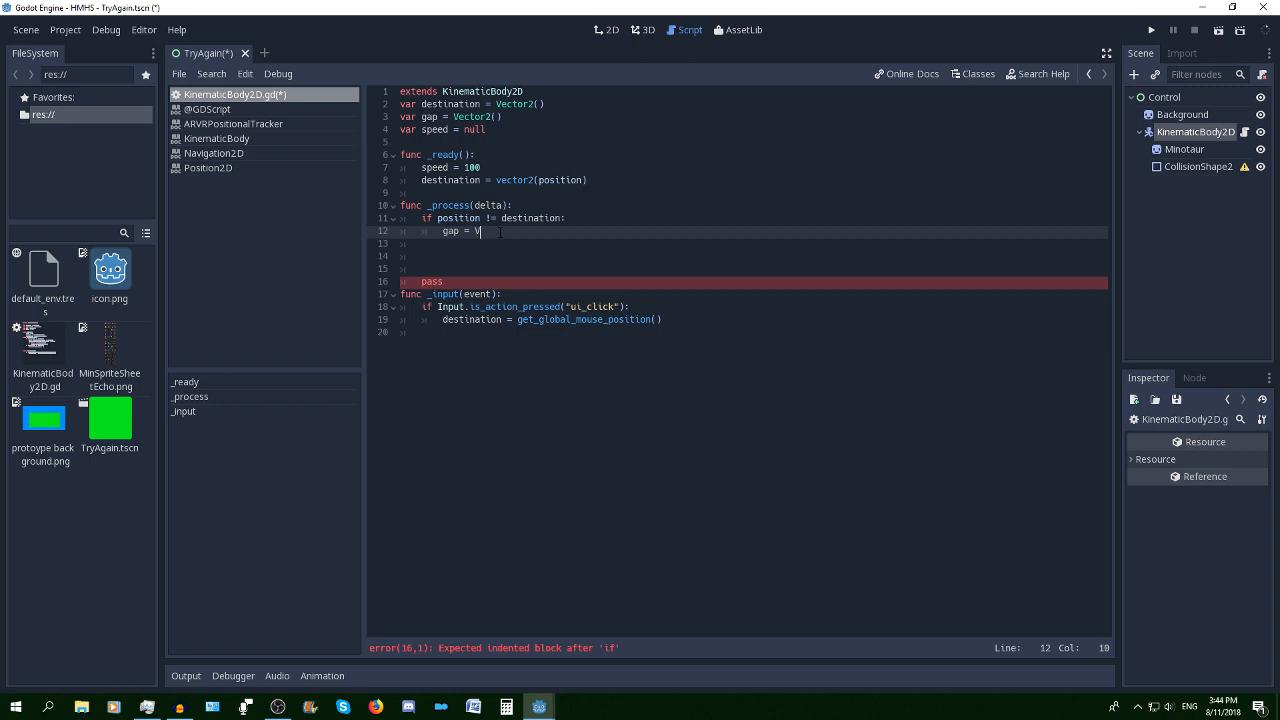
{"action": "type", "text": "ector2("}
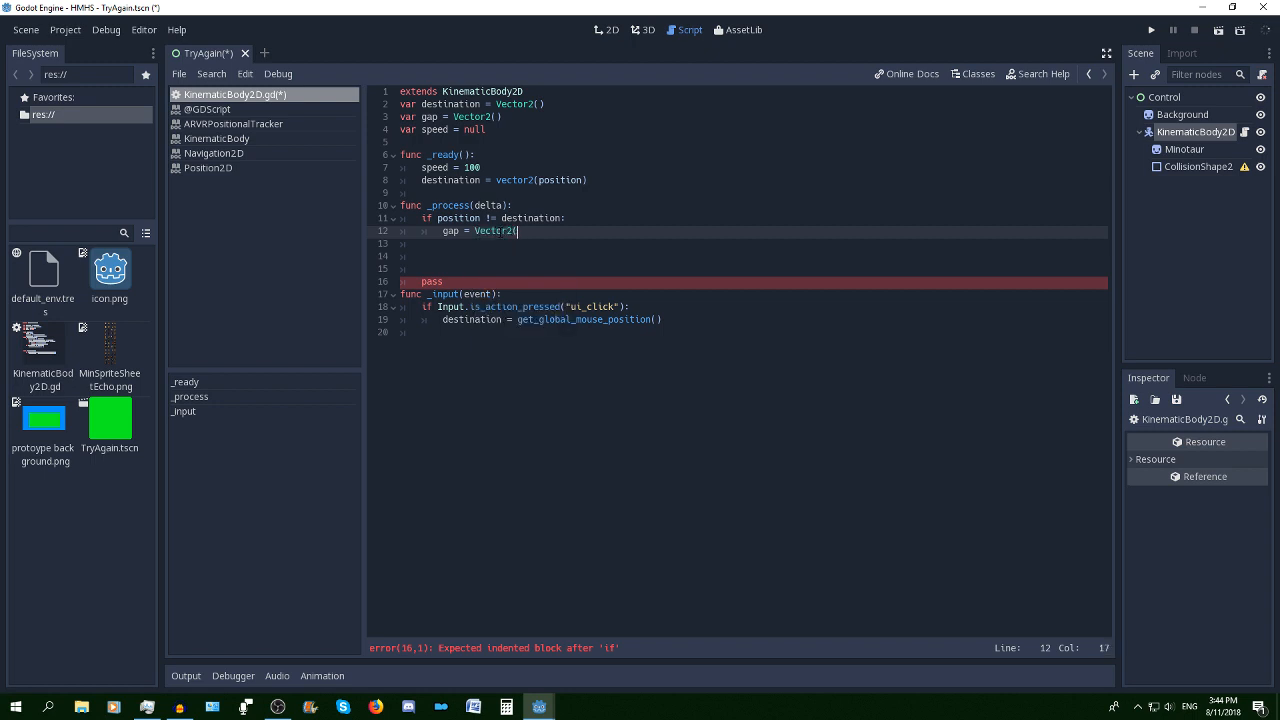
{"action": "type", "text": "("}
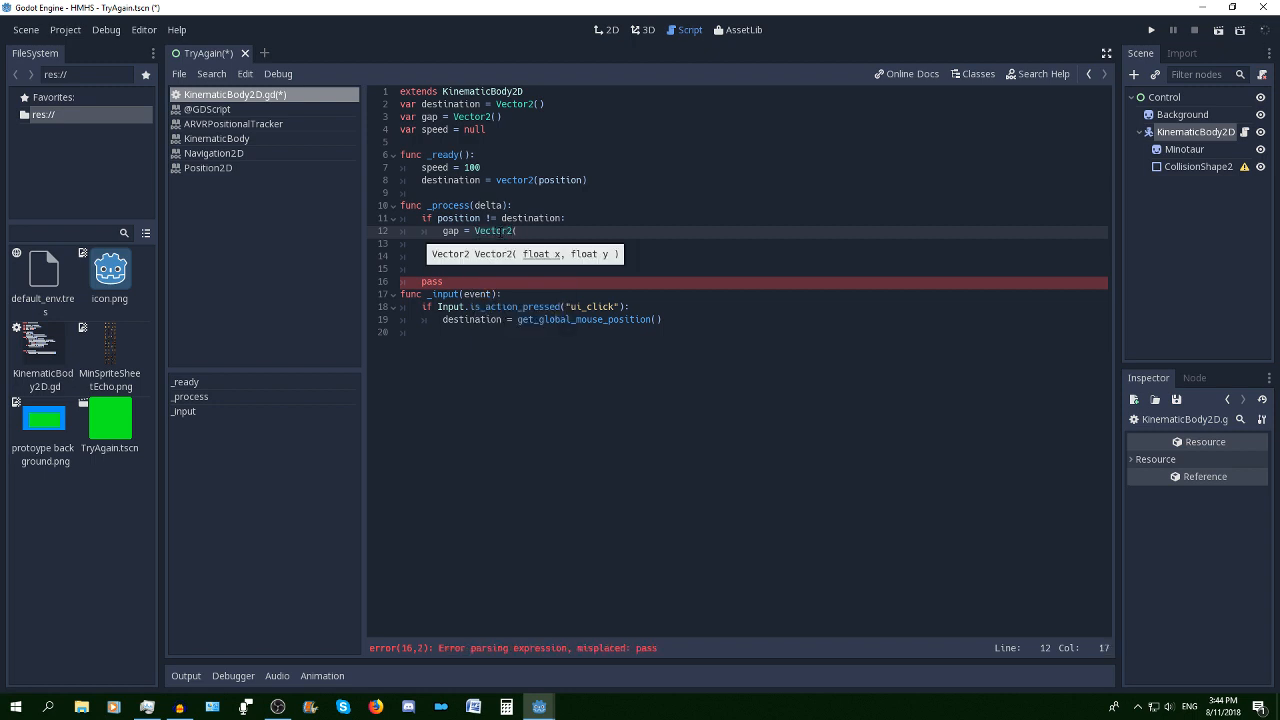
{"action": "type", "text": "destination - po"}
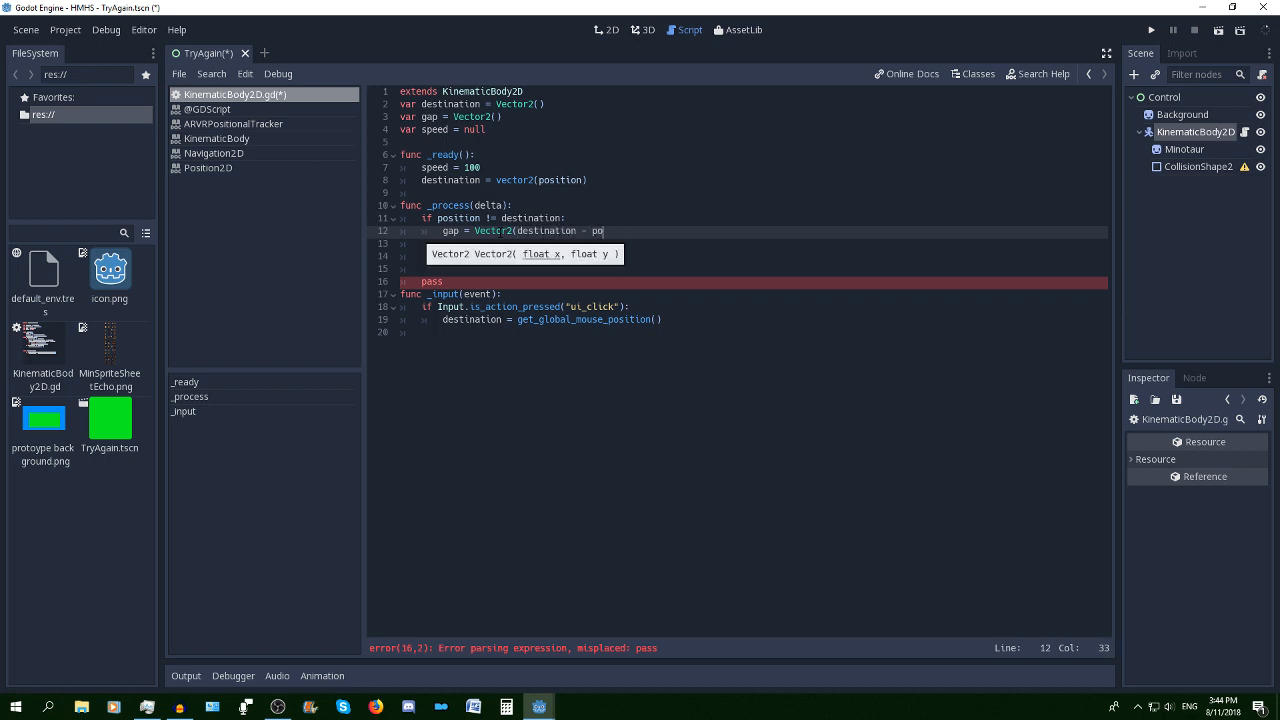
{"action": "type", "text": "sition"}
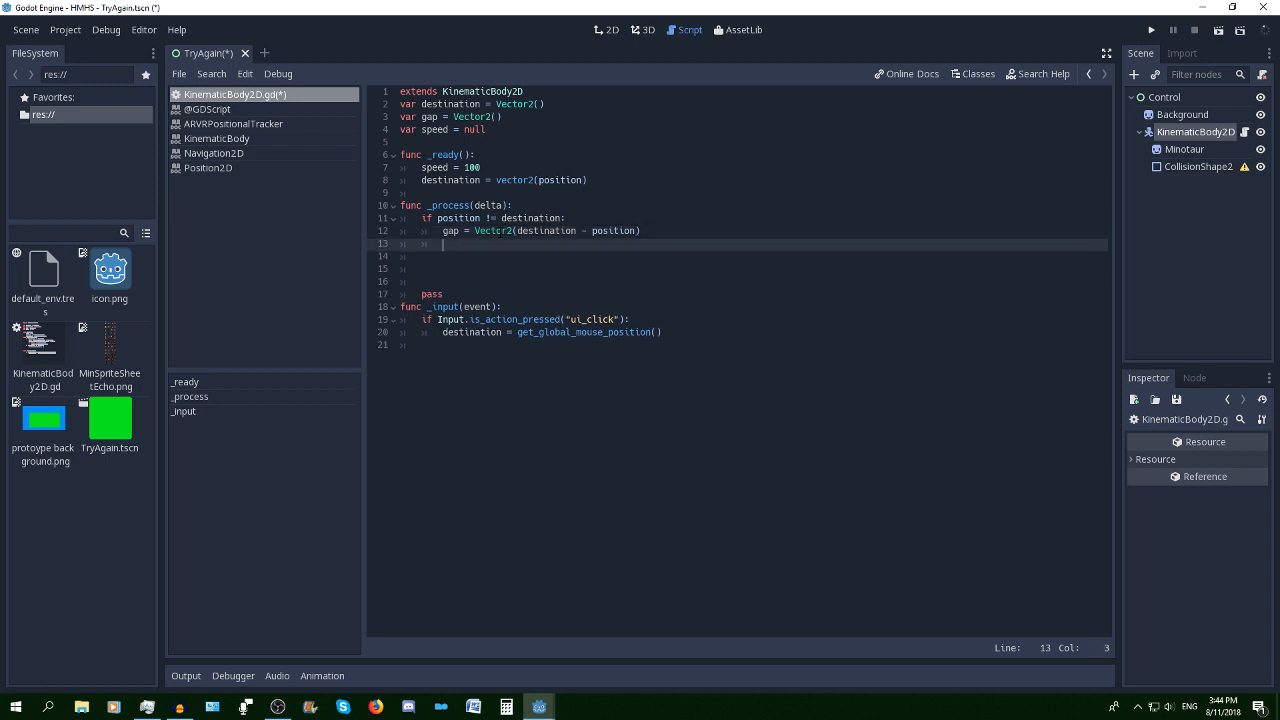
Add move_and_slide(gap.normalized() * speed) below the gap line
{"action": "type", "text": "move"}
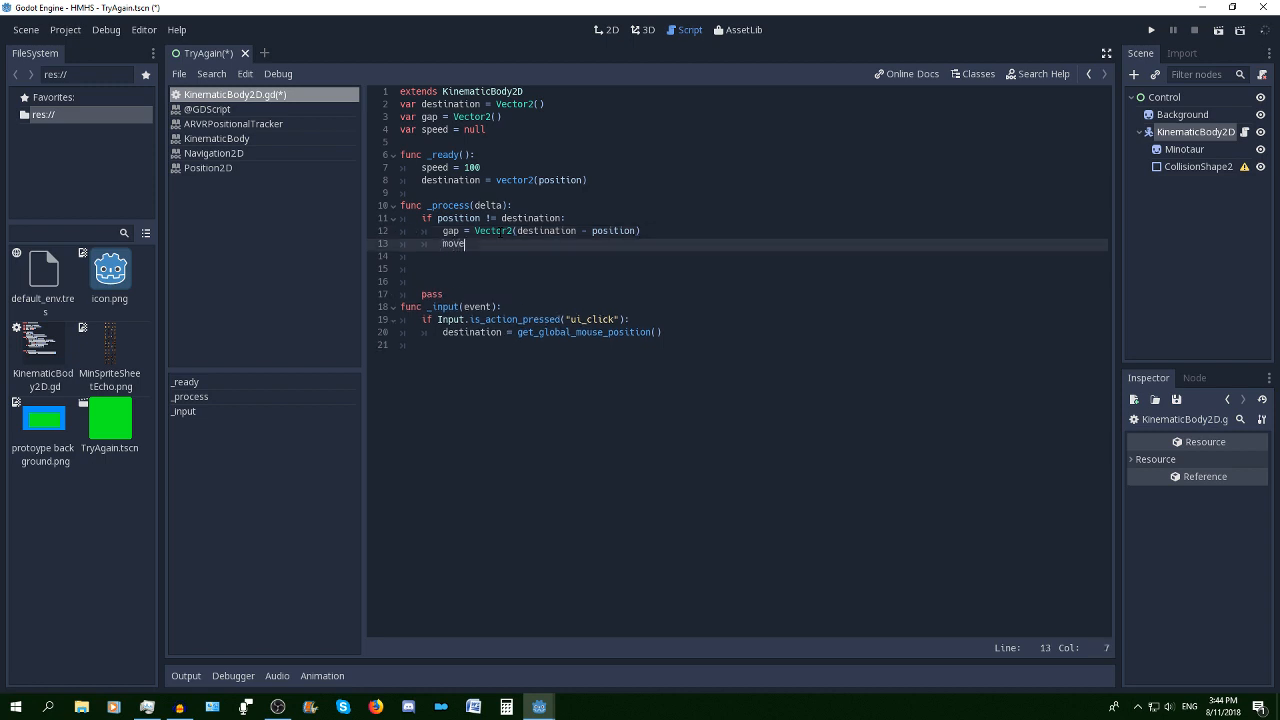
{"action": "type", "text": "_"}
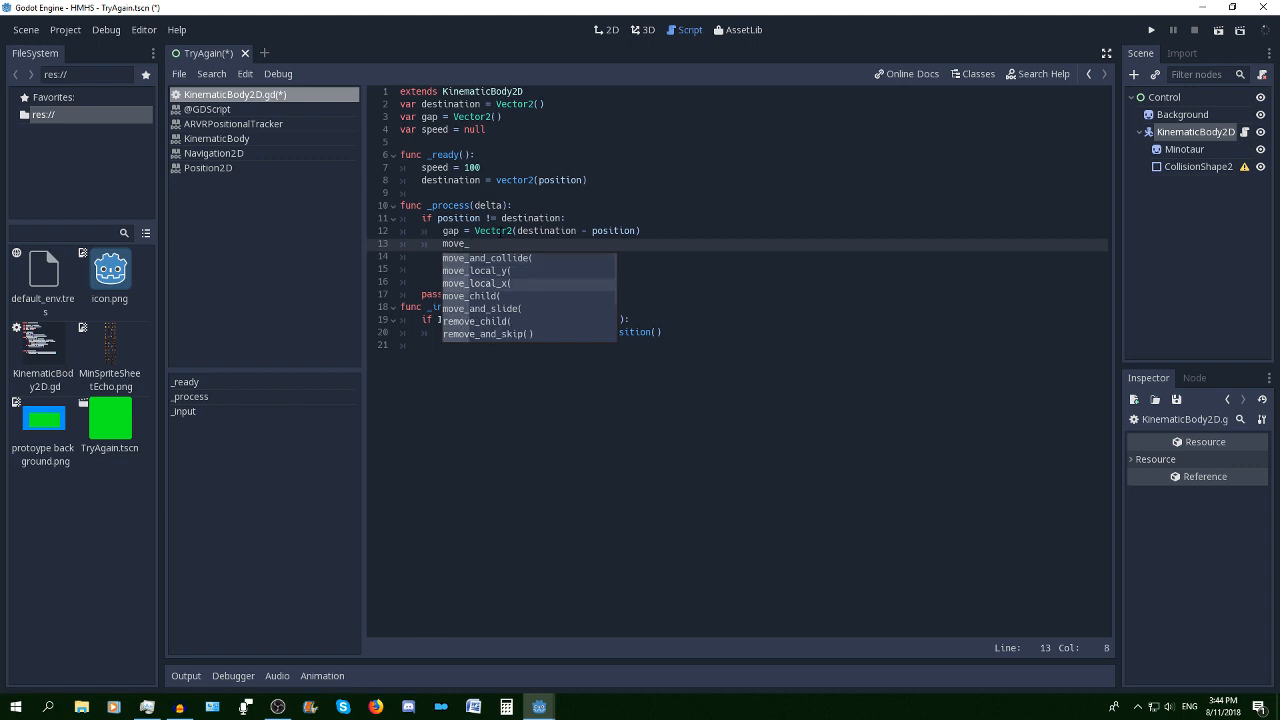
{"action": "left_click", "coordinate": [483, 308]}
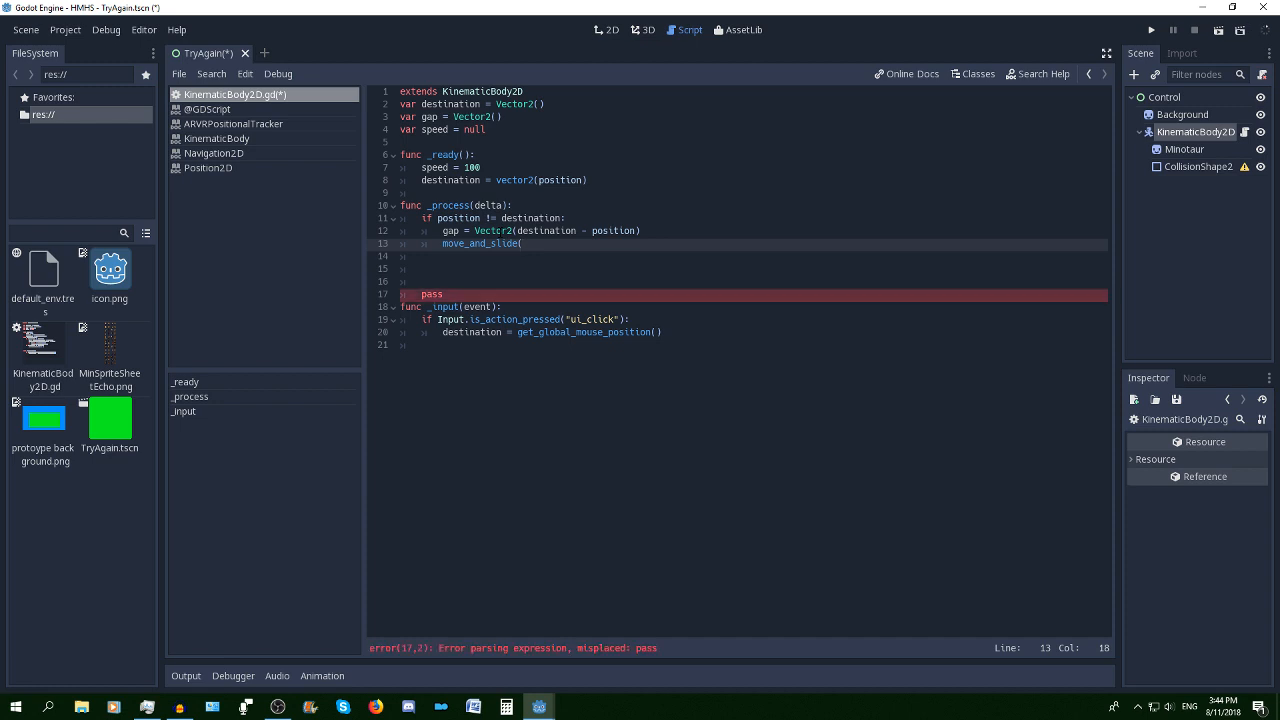
{"action": "type", "text": "gap.n"}
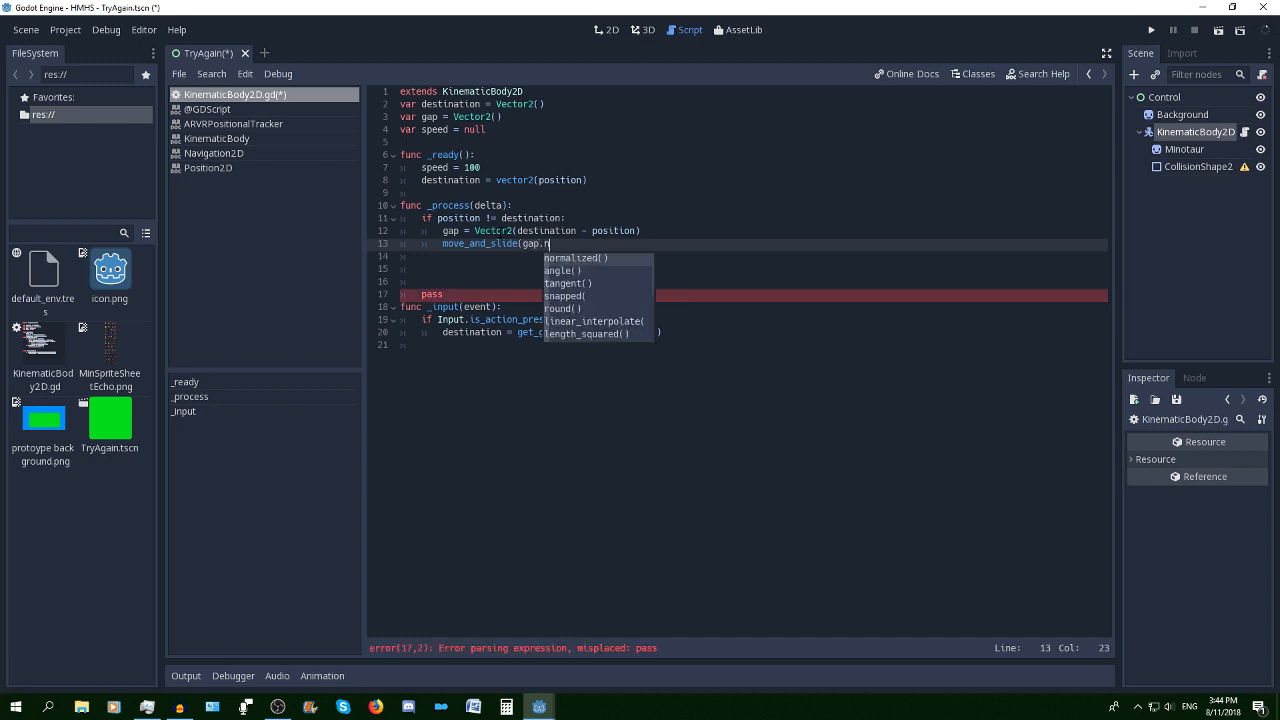
{"action": "type", "text": "ormalized("}
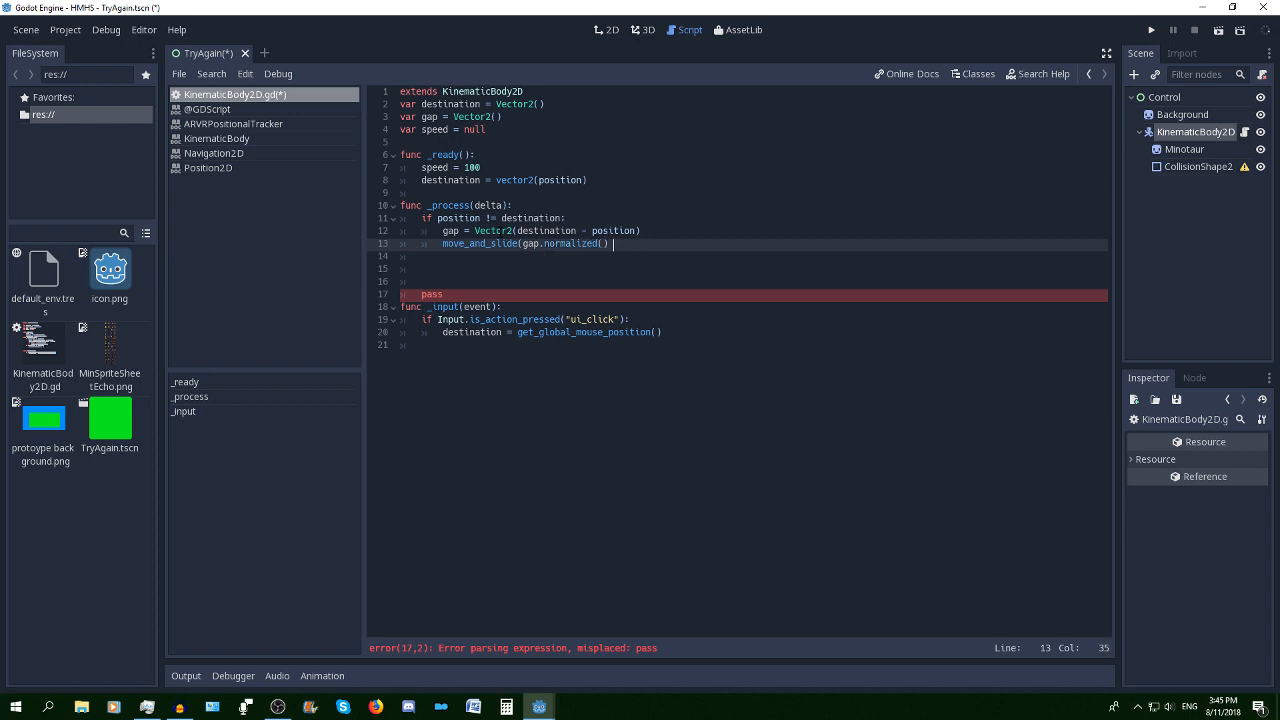
{"action": "type", "text": "* speed)"}
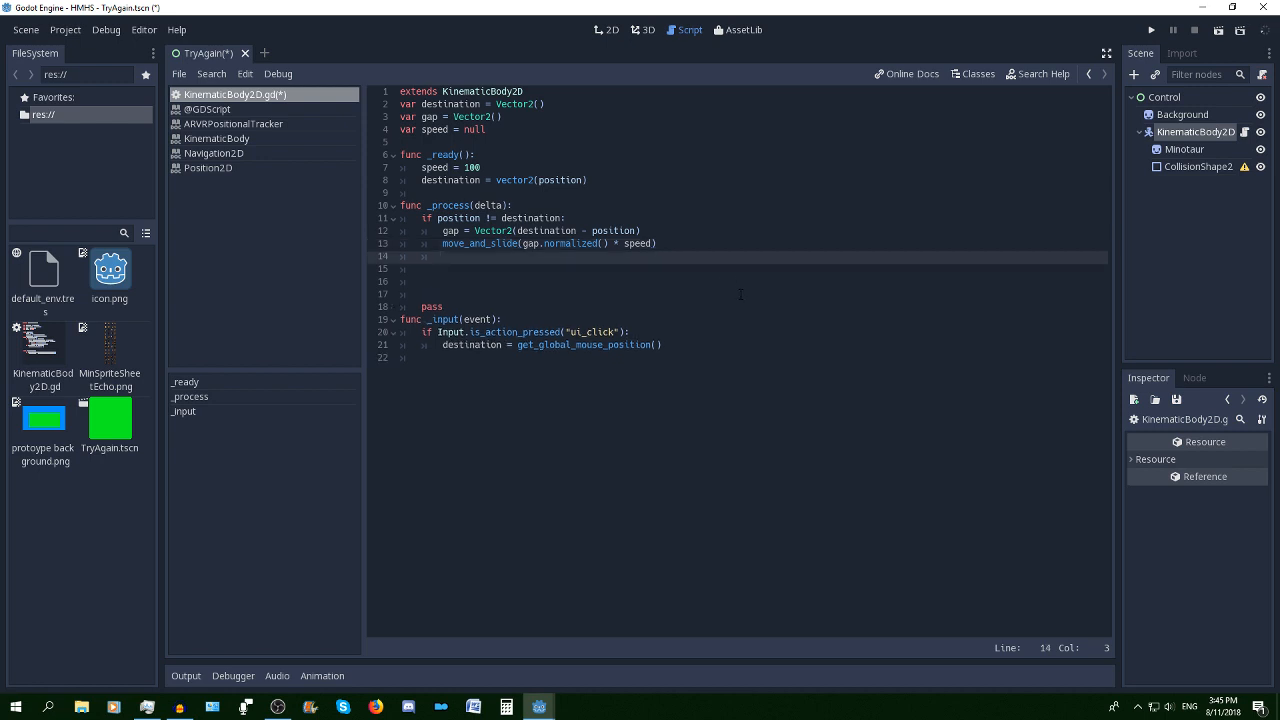
Add a destination-equals-position check calling move_and_slide(gap*0), leaving blank line 14
{"action": "left_click", "coordinate": [443, 257]}
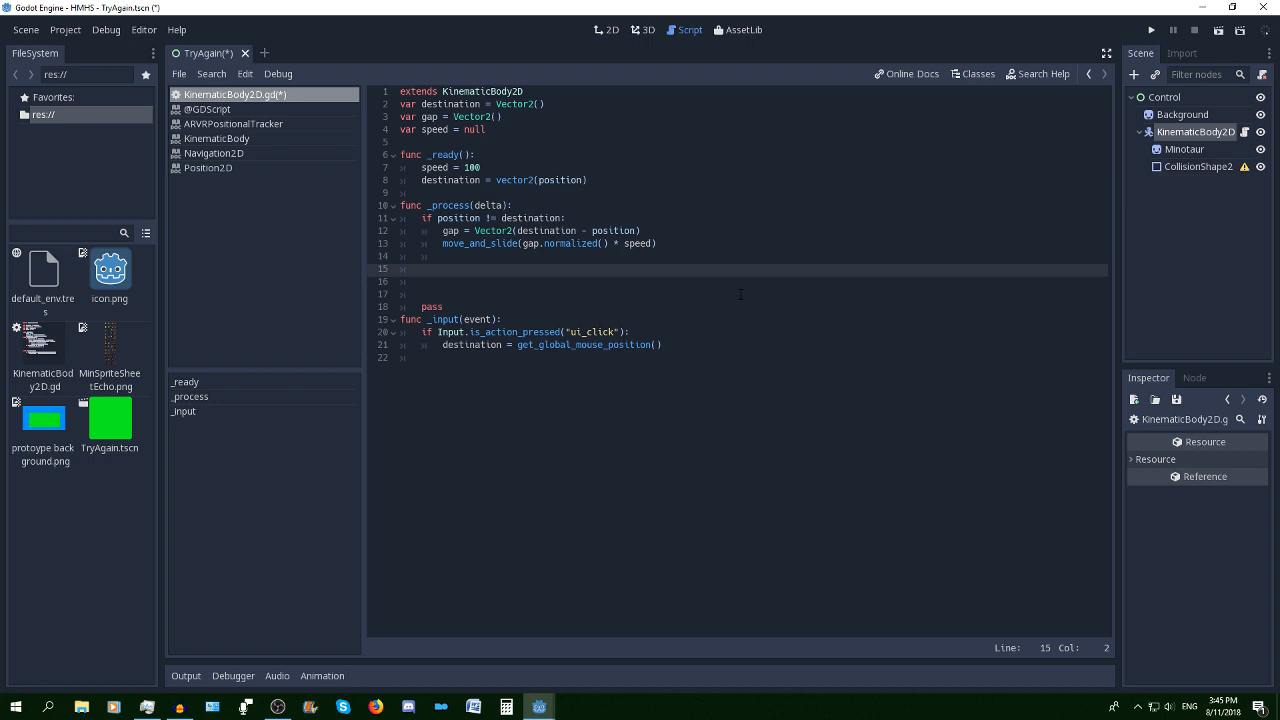
{"action": "type", "text": "if"}
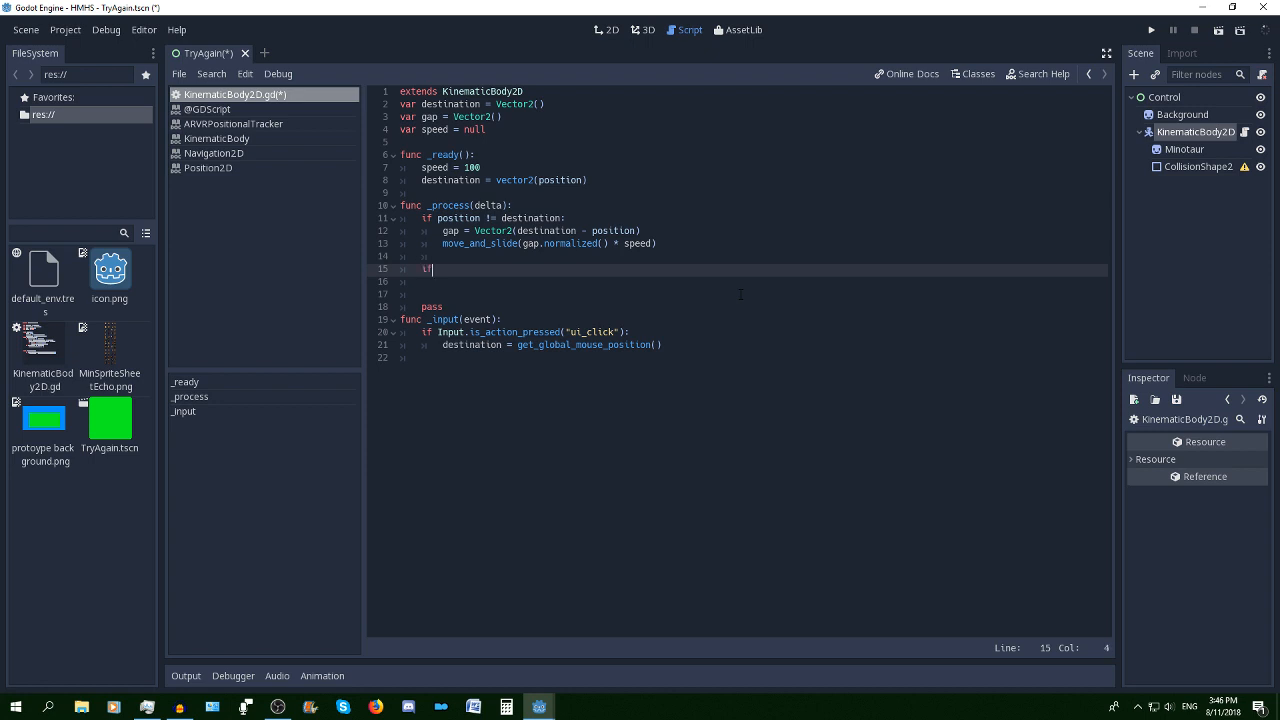
{"action": "type", "text": "destination == position:"}
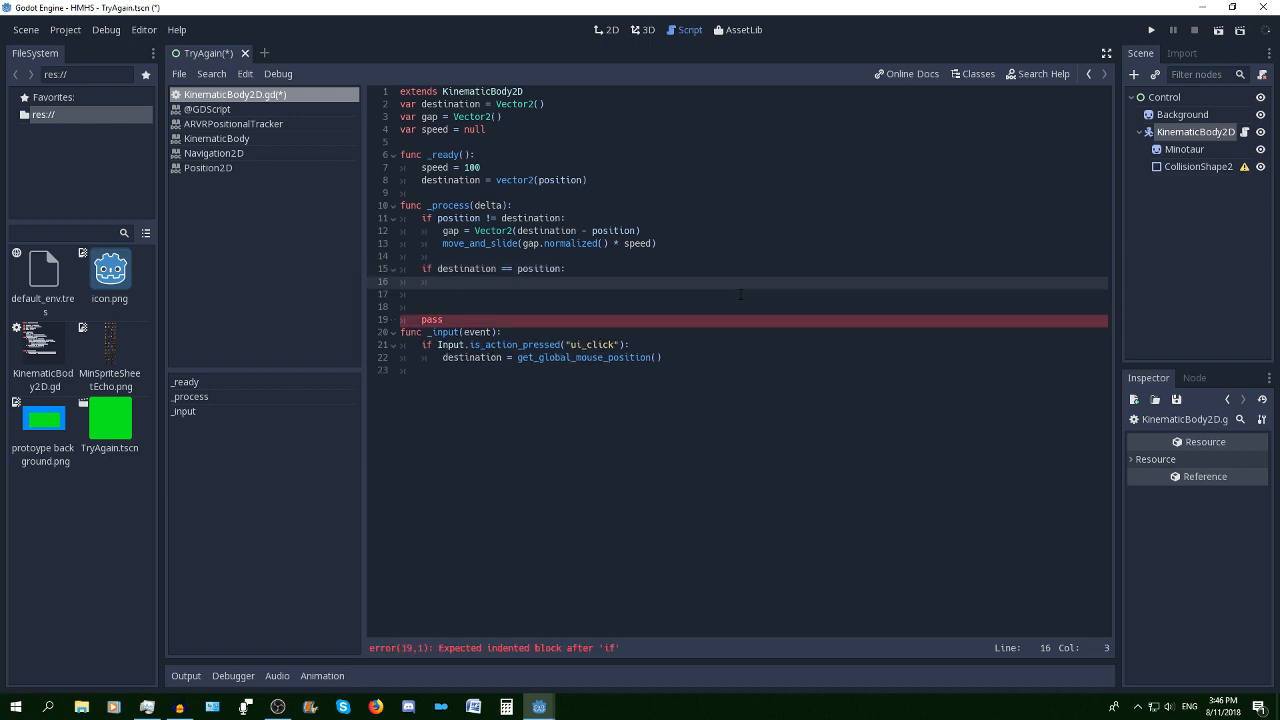
{"action": "type", "text": "mov"}
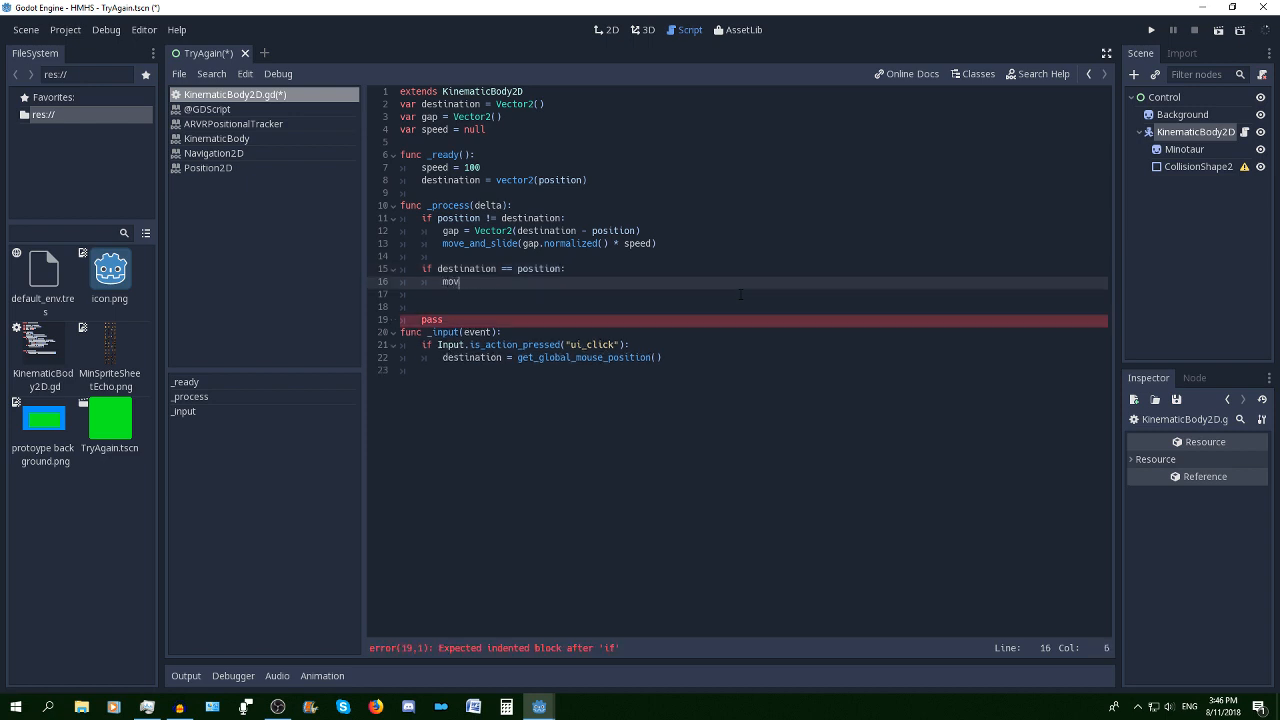
{"action": "type", "text": "e_and_slide("}
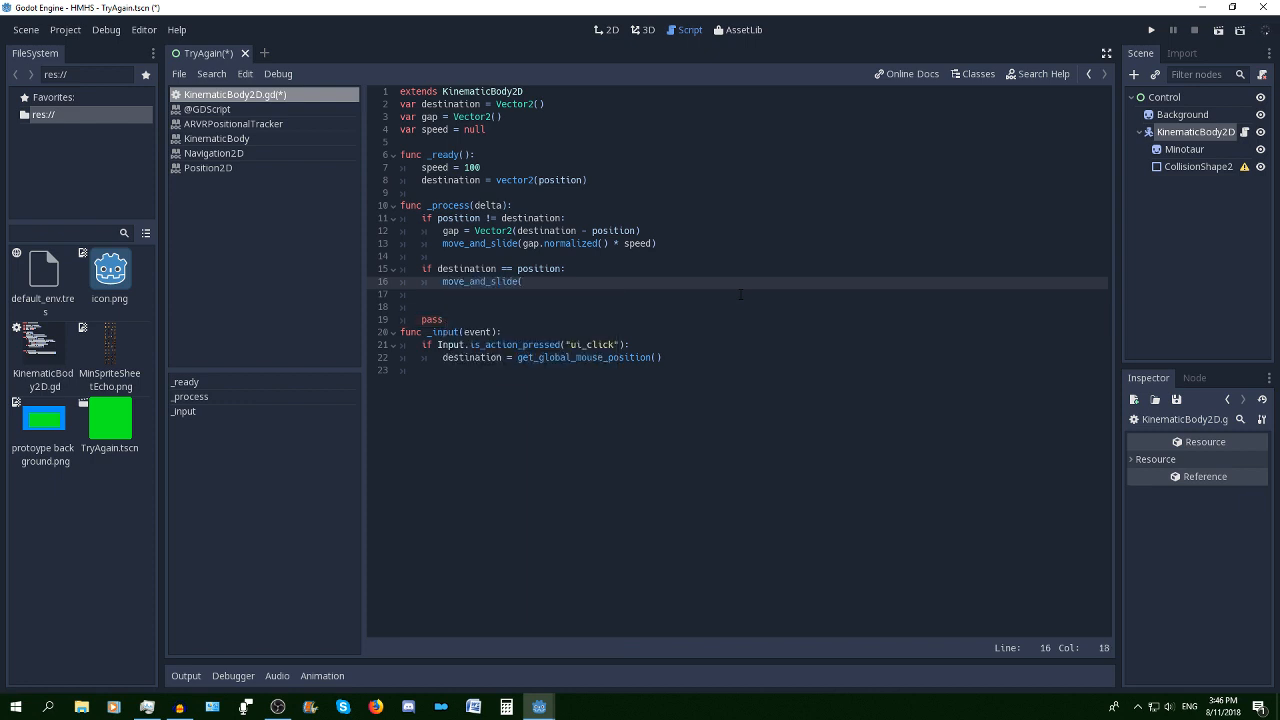
{"action": "type", "text": "gap*"}
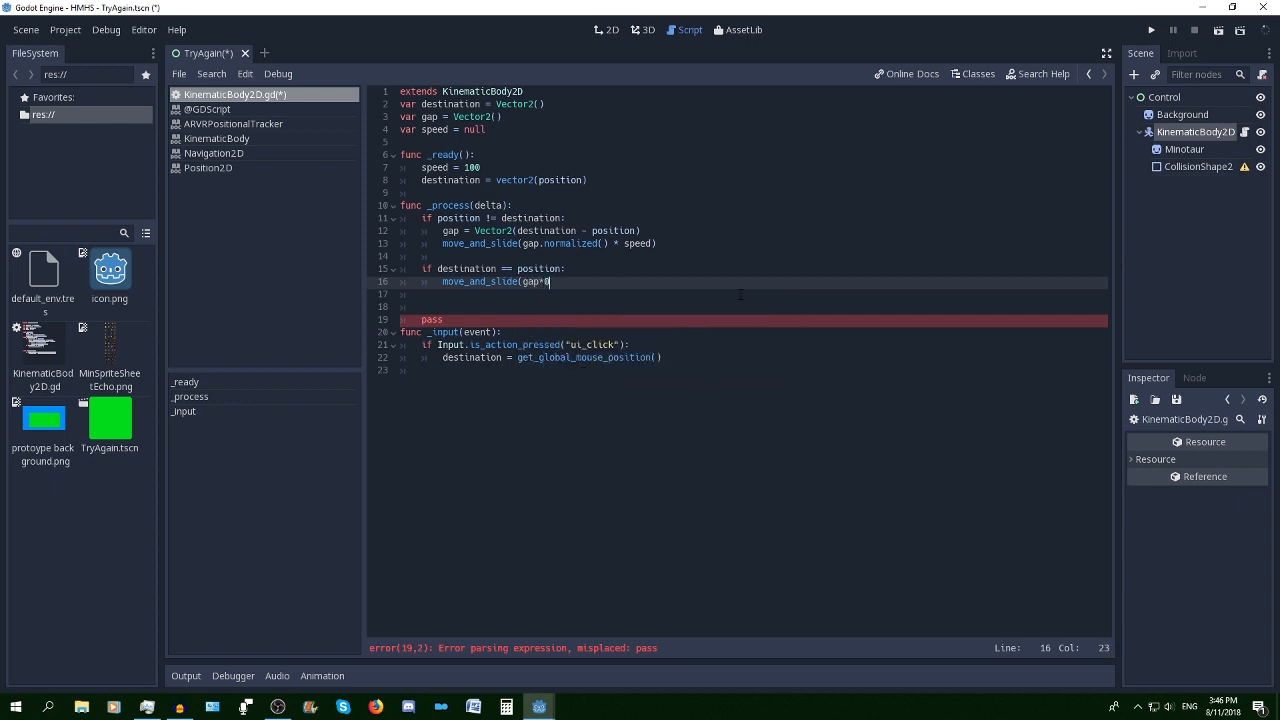
{"action": "type", "text": "0"}
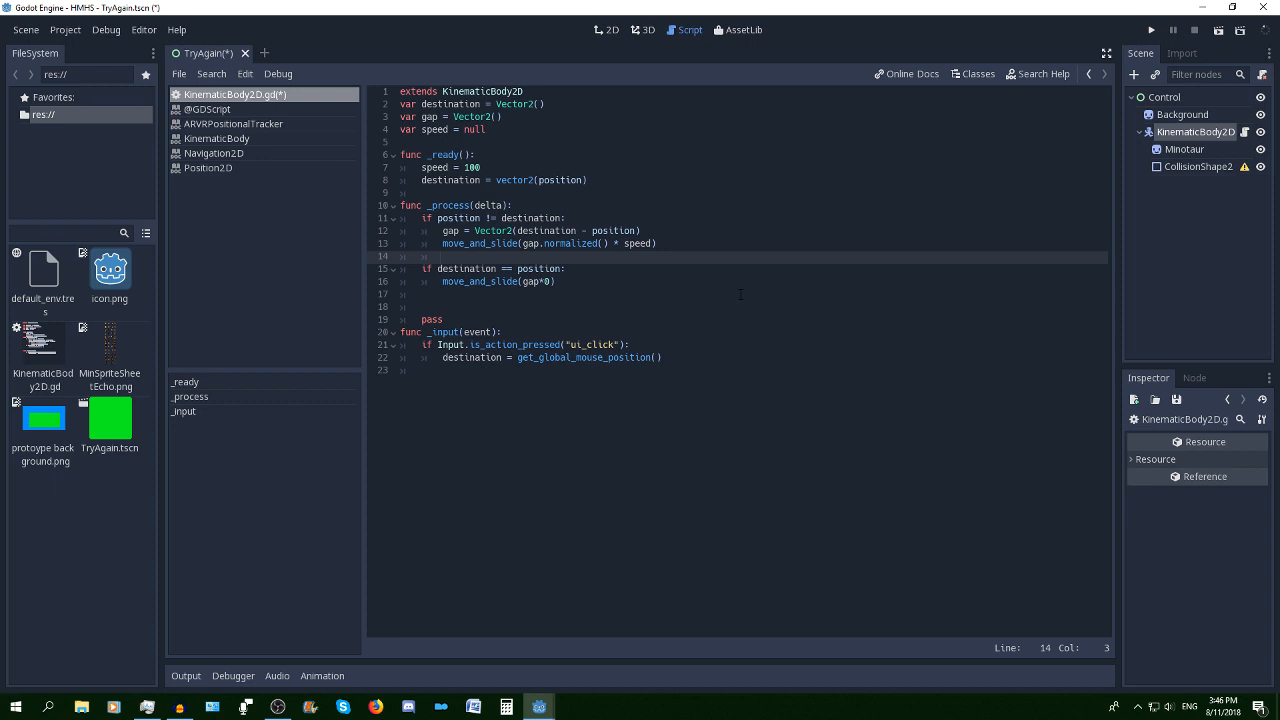
{"action": "left_click", "coordinate": [443, 256]}
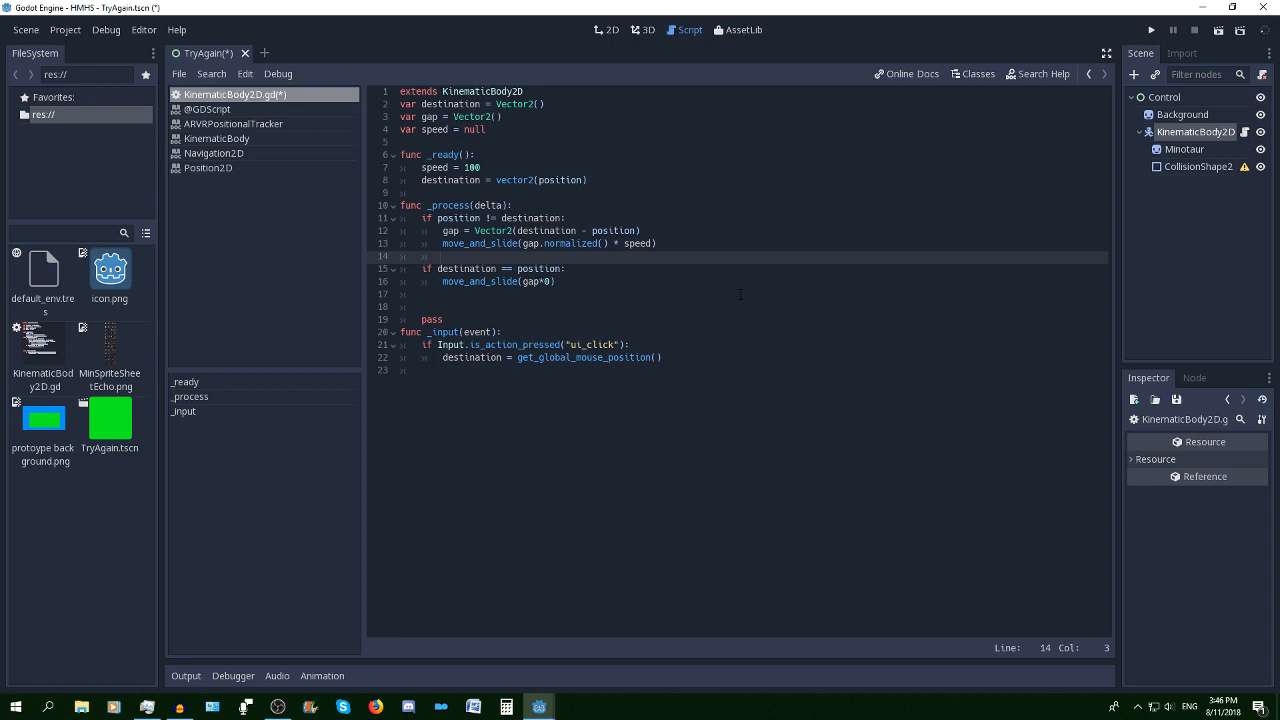
Add if gap.abs() < Vector2(1,1): set_position(destination), fixing the destination misspelling
{"action": "type", "text": "if"}
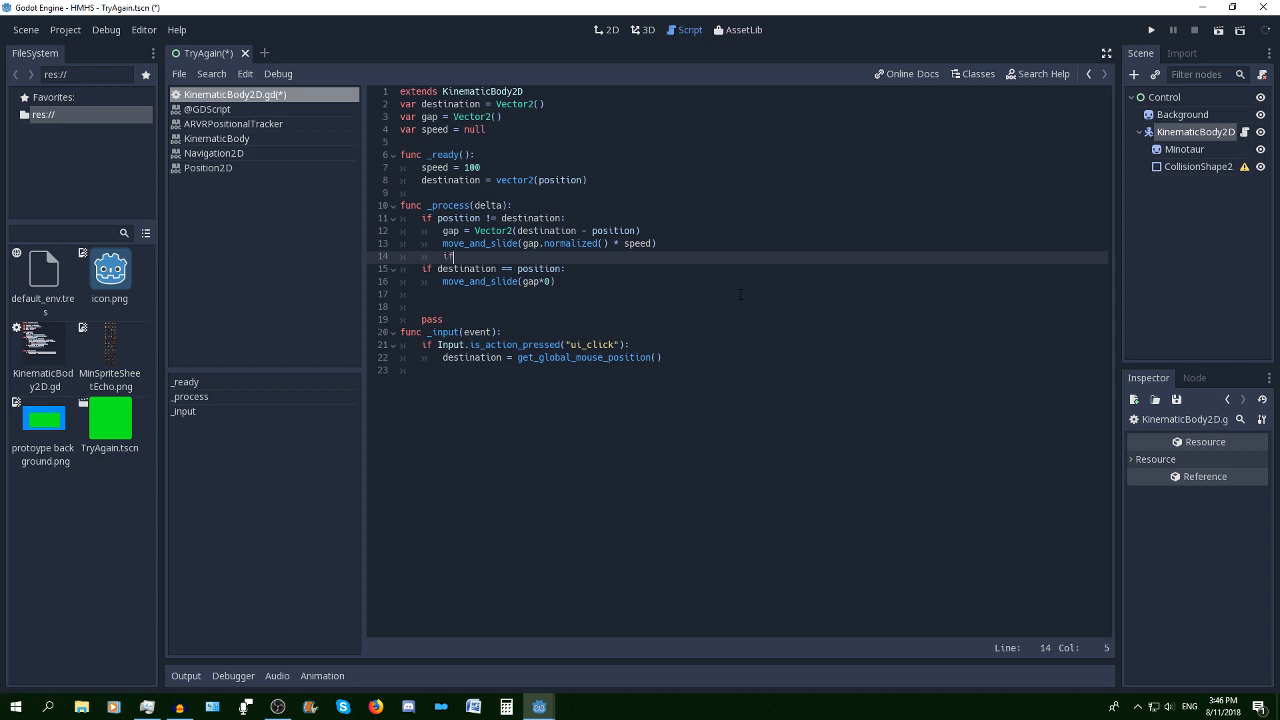
{"action": "type", "text": "gap"}
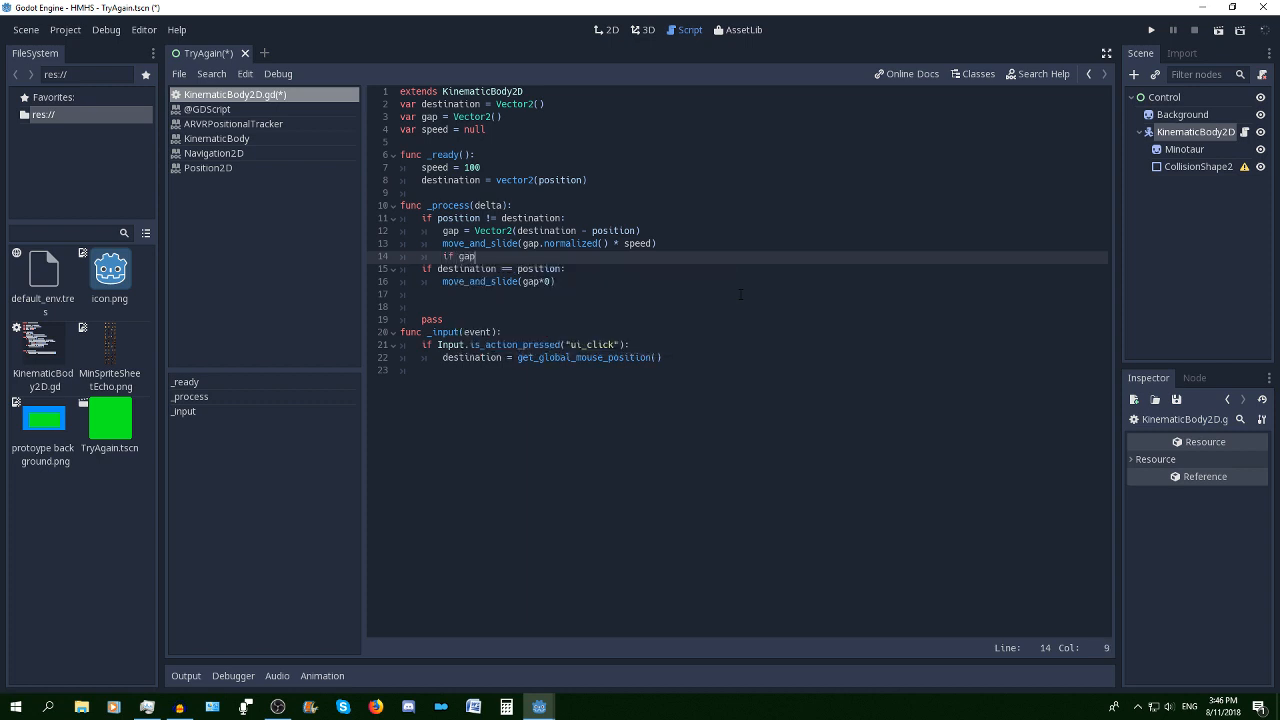
{"action": "type", "text": ".abs() < Vector2"}
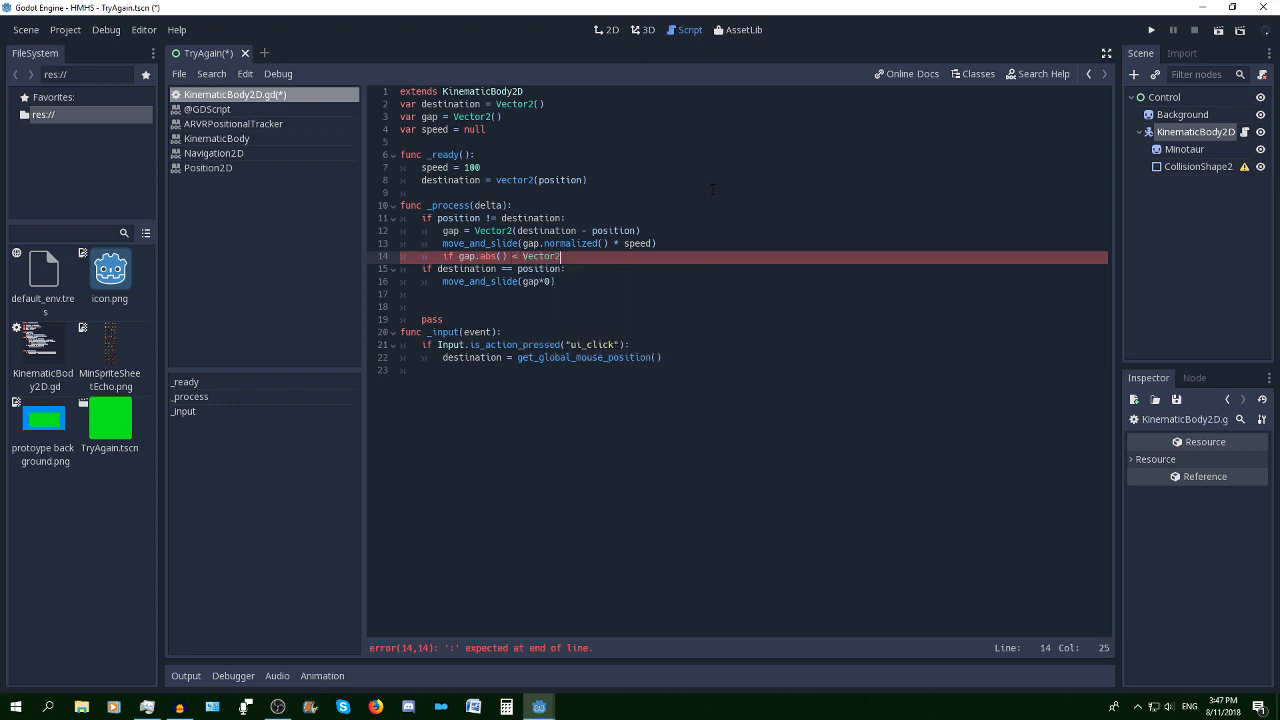
{"action": "type", "text": "(1"}
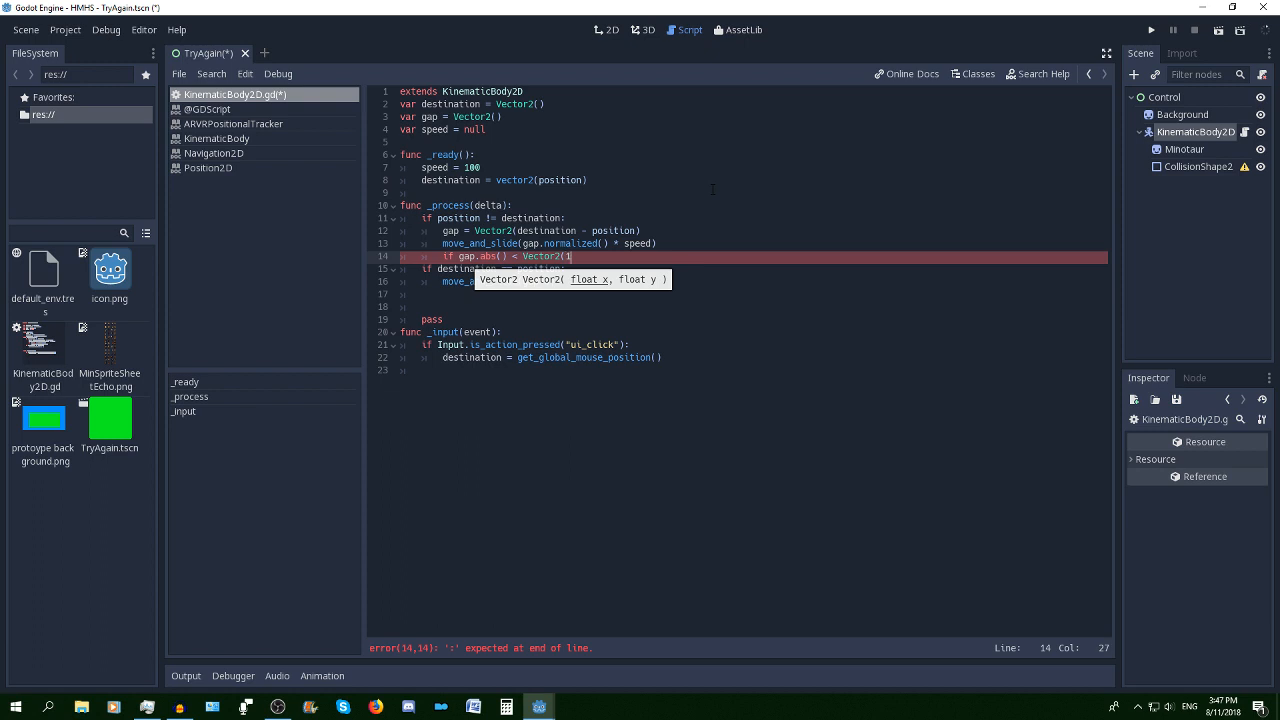
{"action": "type", "text": ",1]"}
{"action": "type", "text": "set_positio"}
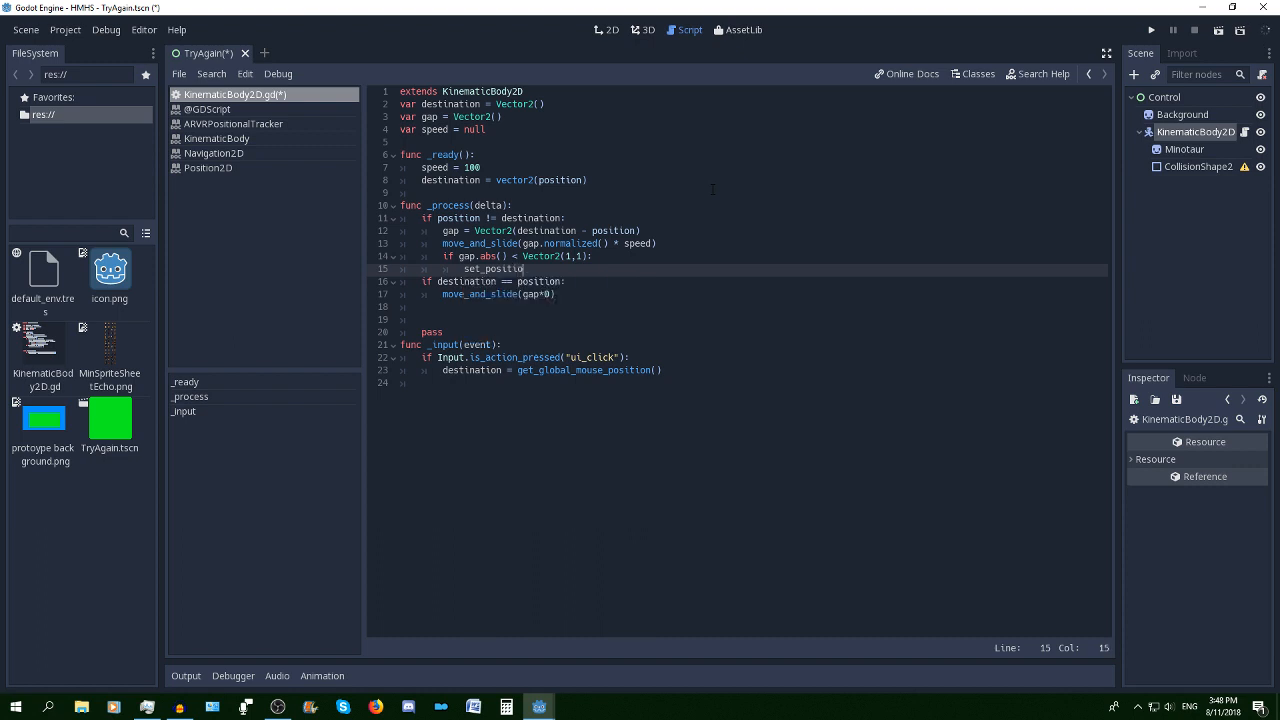
{"action": "type", "text": "n("}
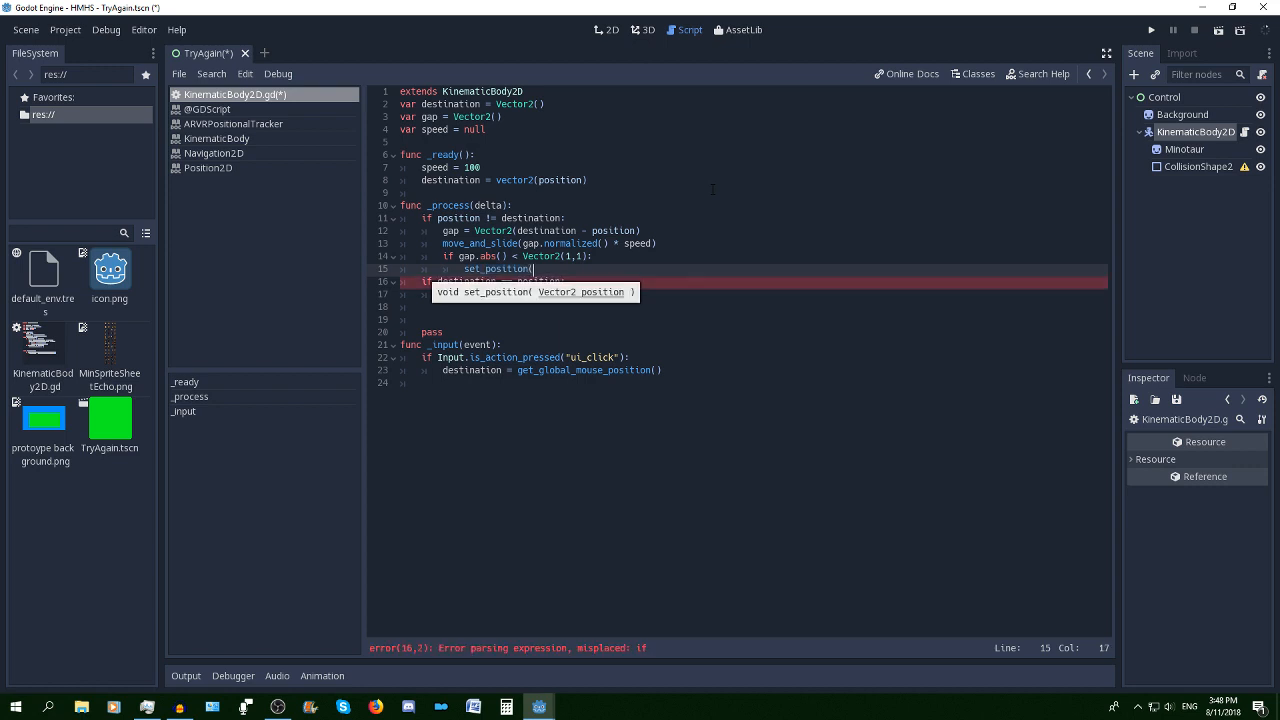
{"action": "type", "text": "destination"}
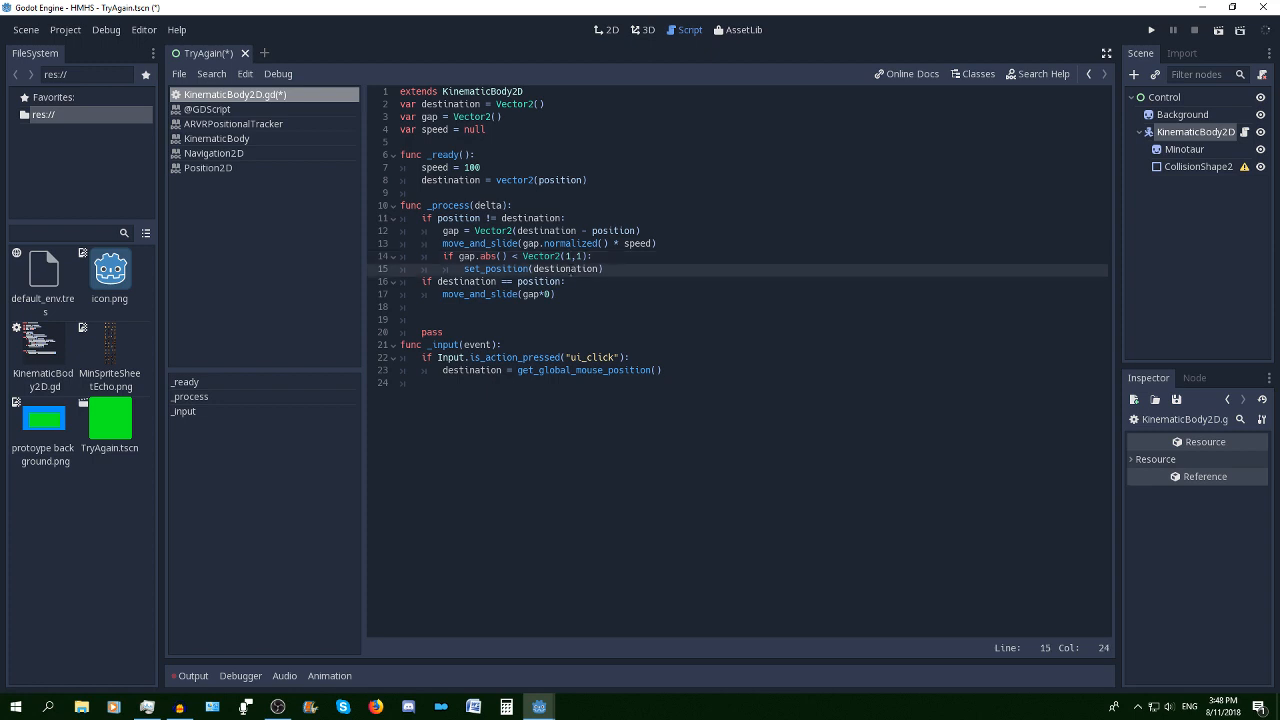
{"action": "left_click", "coordinate": [564, 268]}
{"action": "type", "text": "ion"}
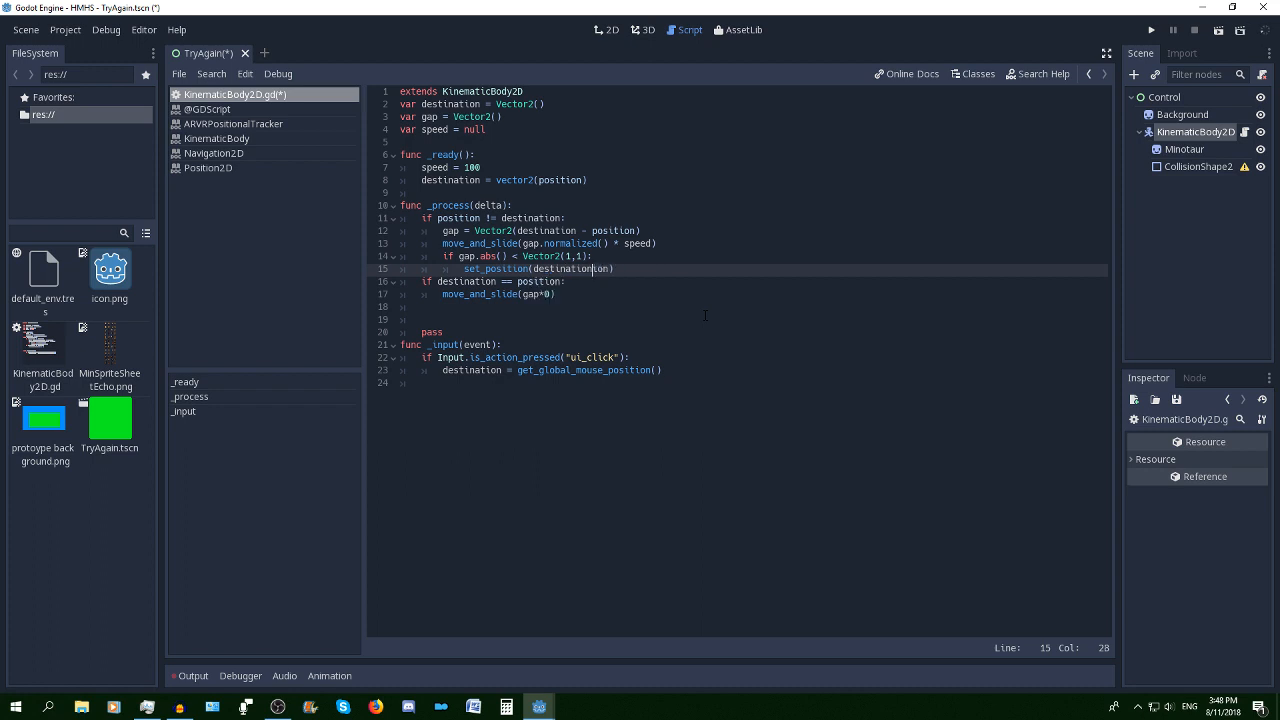
{"action": "key", "text": "BackSpace"}
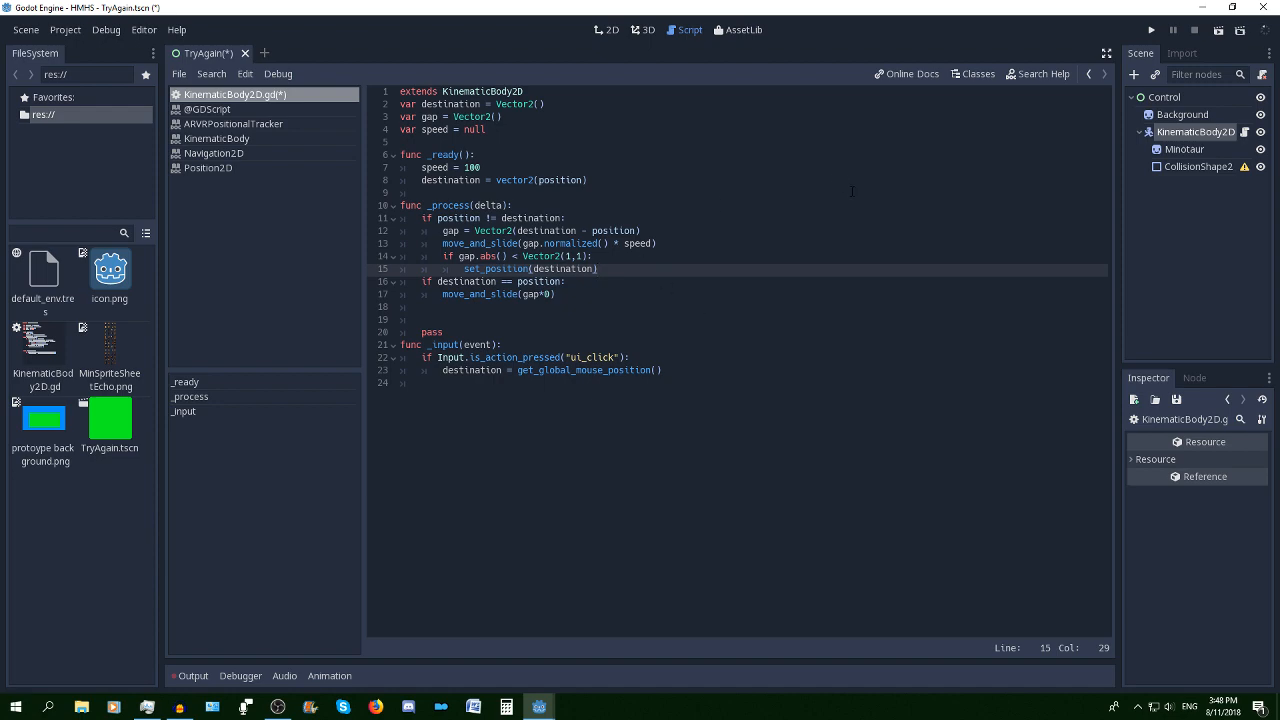
Save and test-run the scene, fix line 8 to Vector2(position), then stop
{"action": "key", "text": "ctrl+s"}
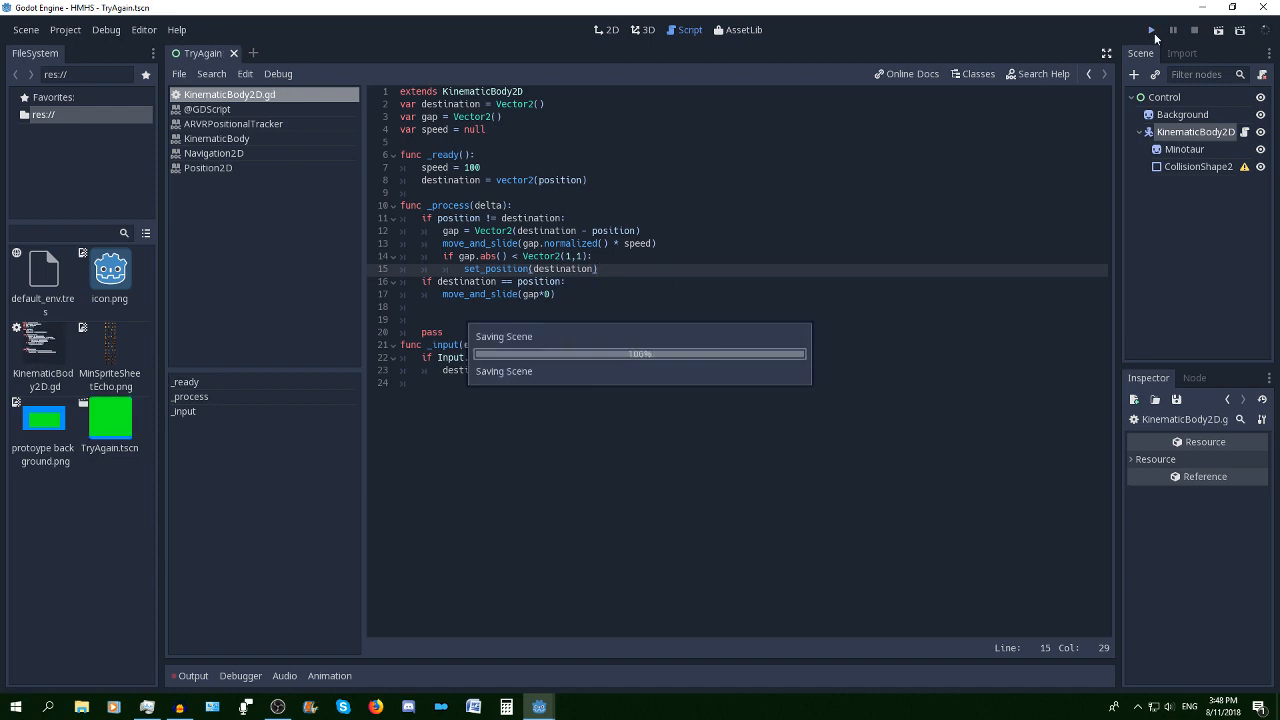
{"action": "left_click", "coordinate": [1150, 30]}
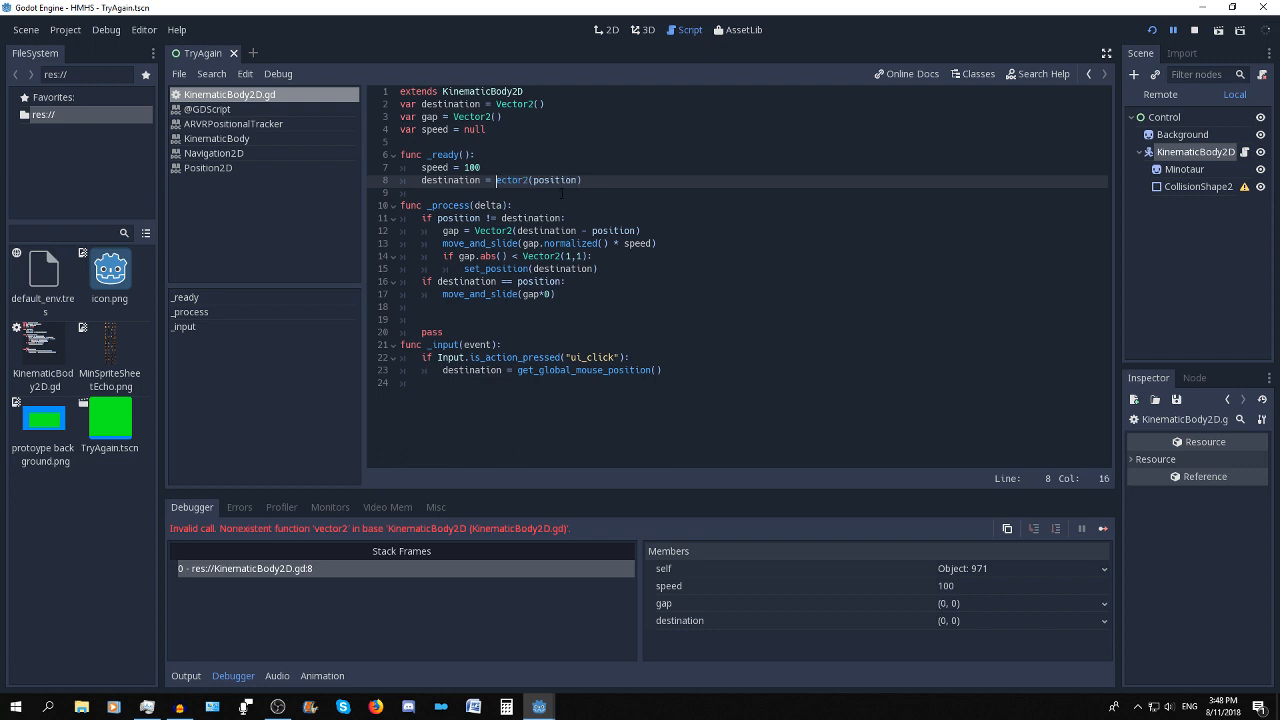
{"action": "type", "text": "V"}
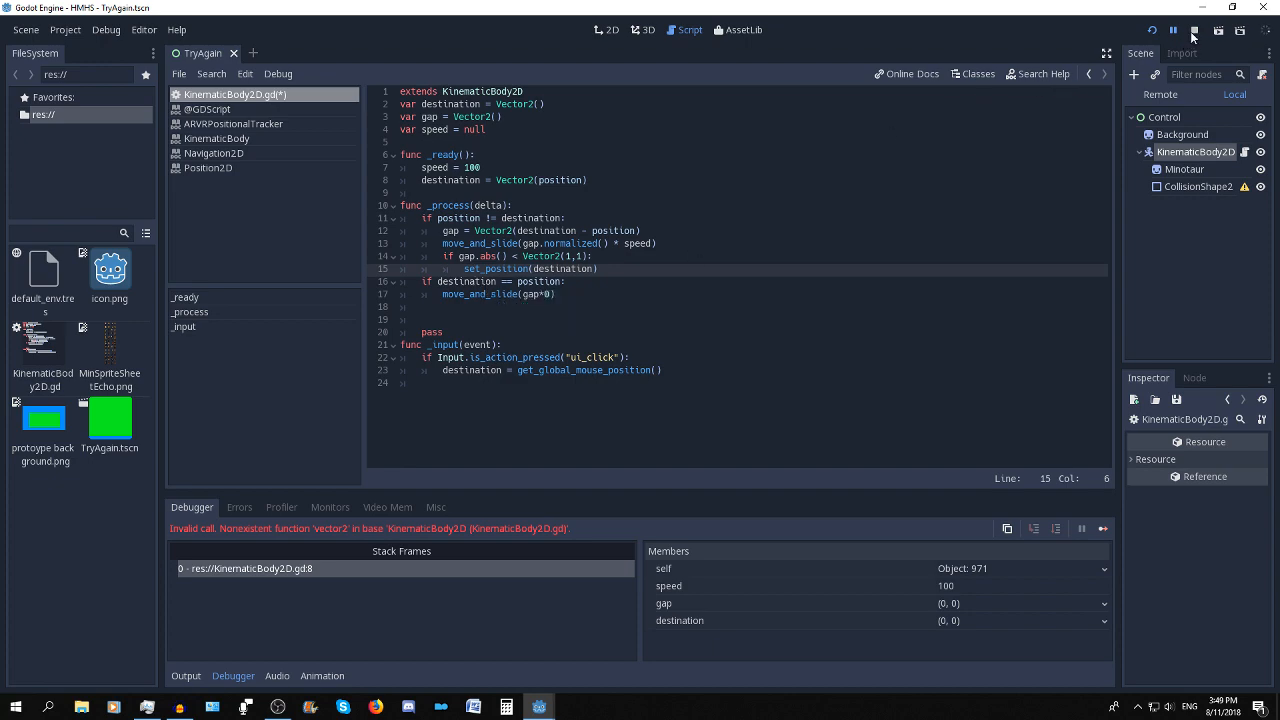
{"action": "left_click", "coordinate": [1152, 30]}
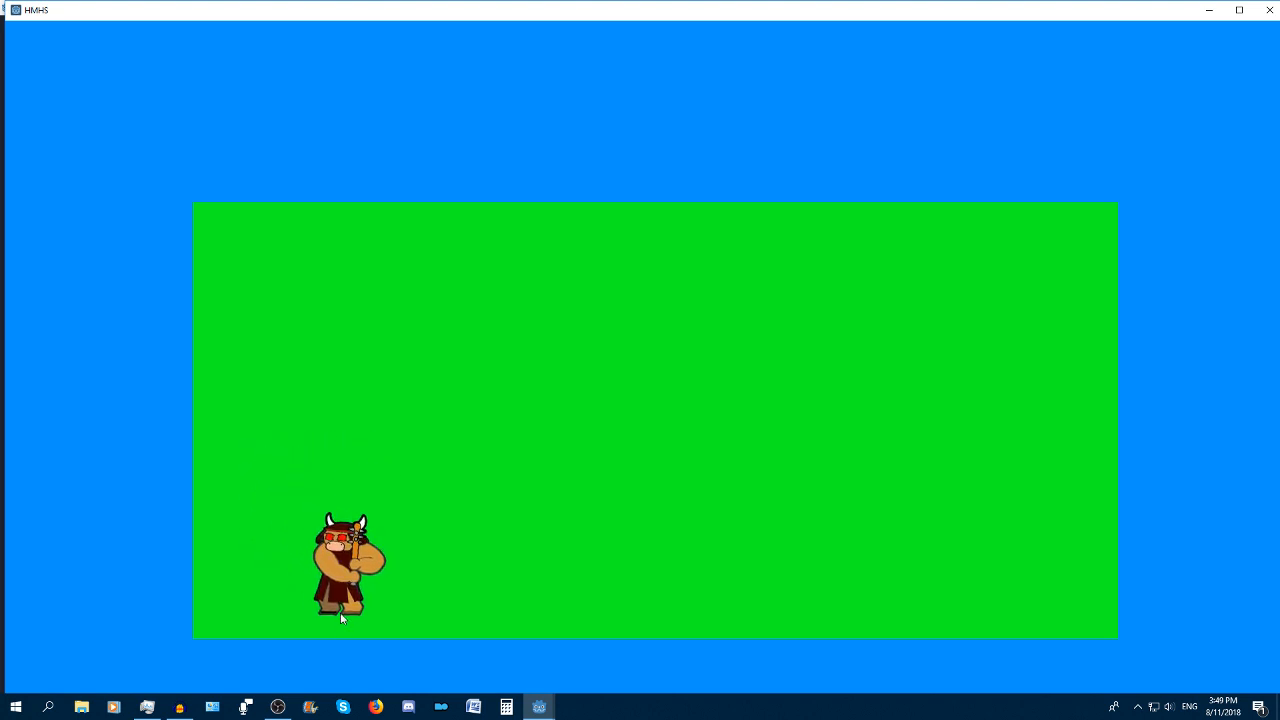
{"action": "mouse_move", "coordinate": [837, 165]}
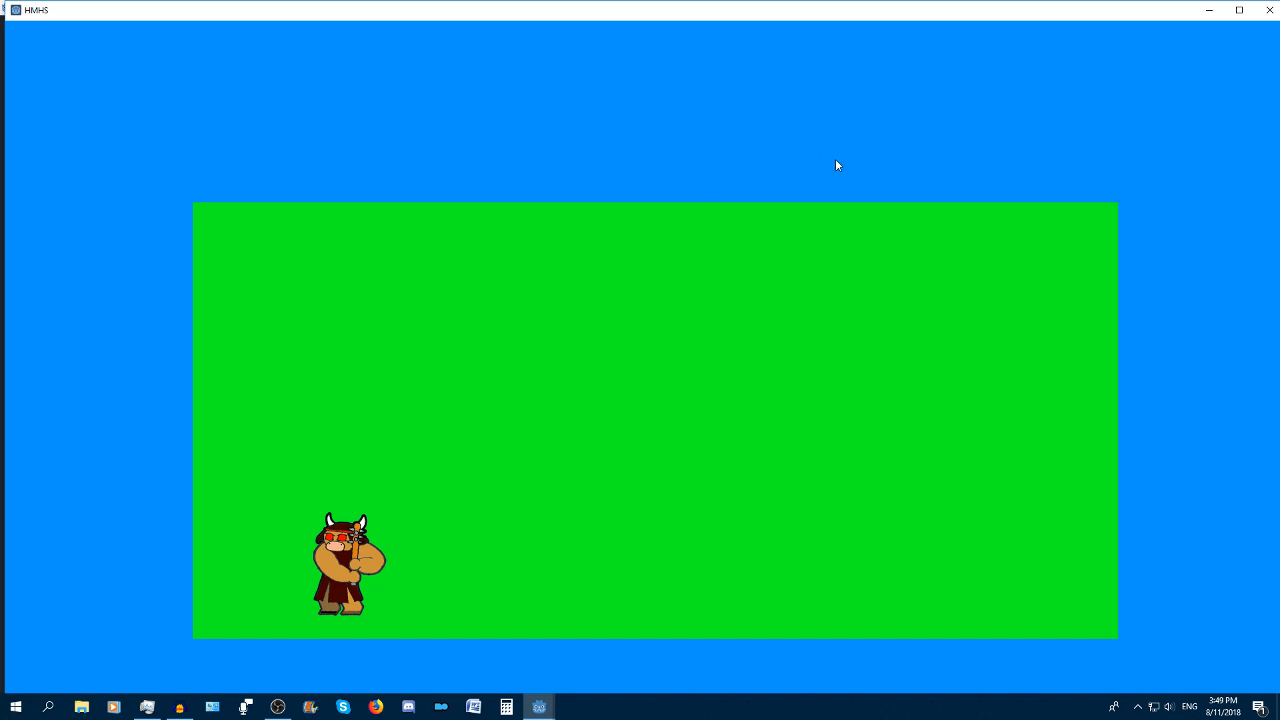
{"action": "mouse_move", "coordinate": [517, 430]}
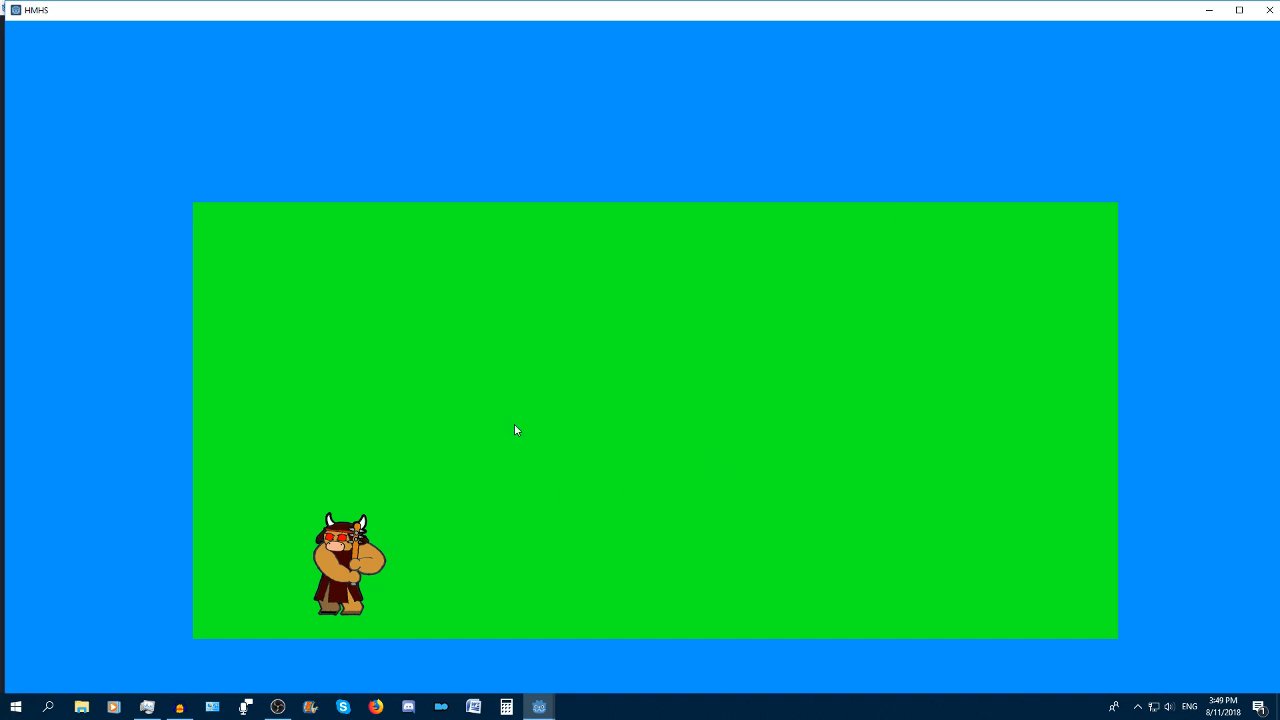
{"action": "mouse_move", "coordinate": [688, 432]}
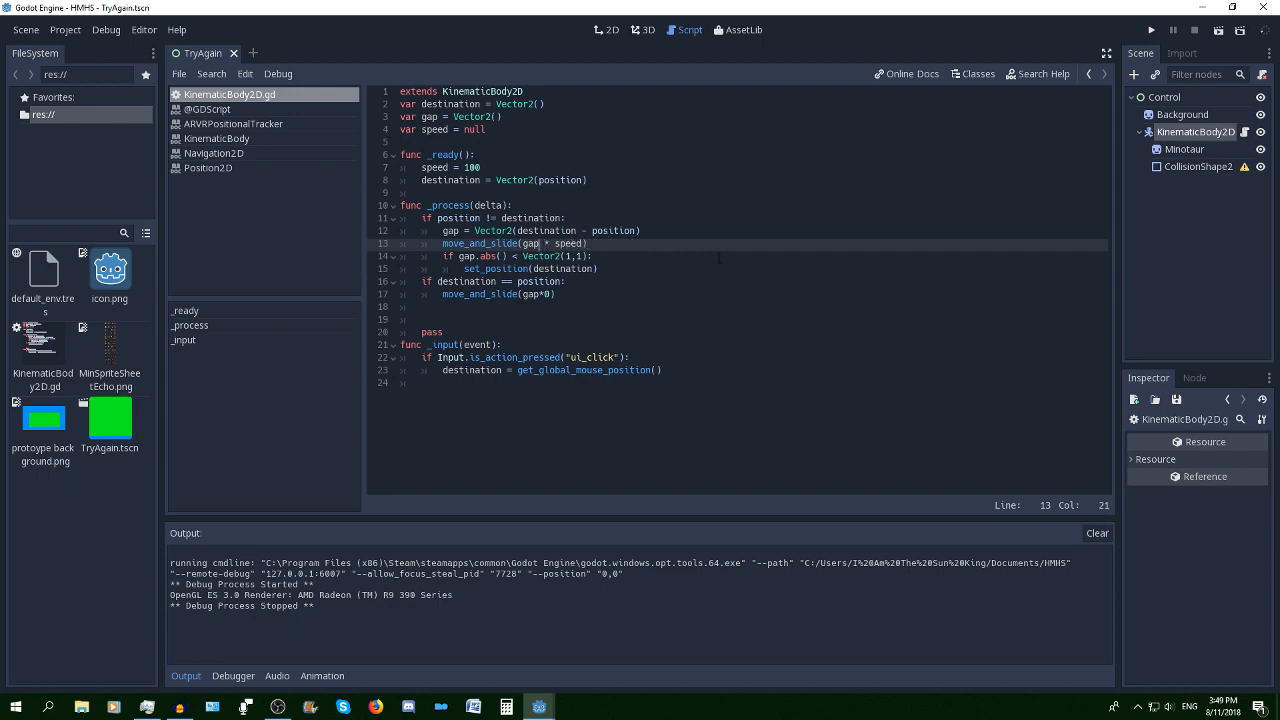
Run move_and_slide(gap) without speed and click to send the minotaur top-right
{"action": "left_click", "coordinate": [1150, 30]}
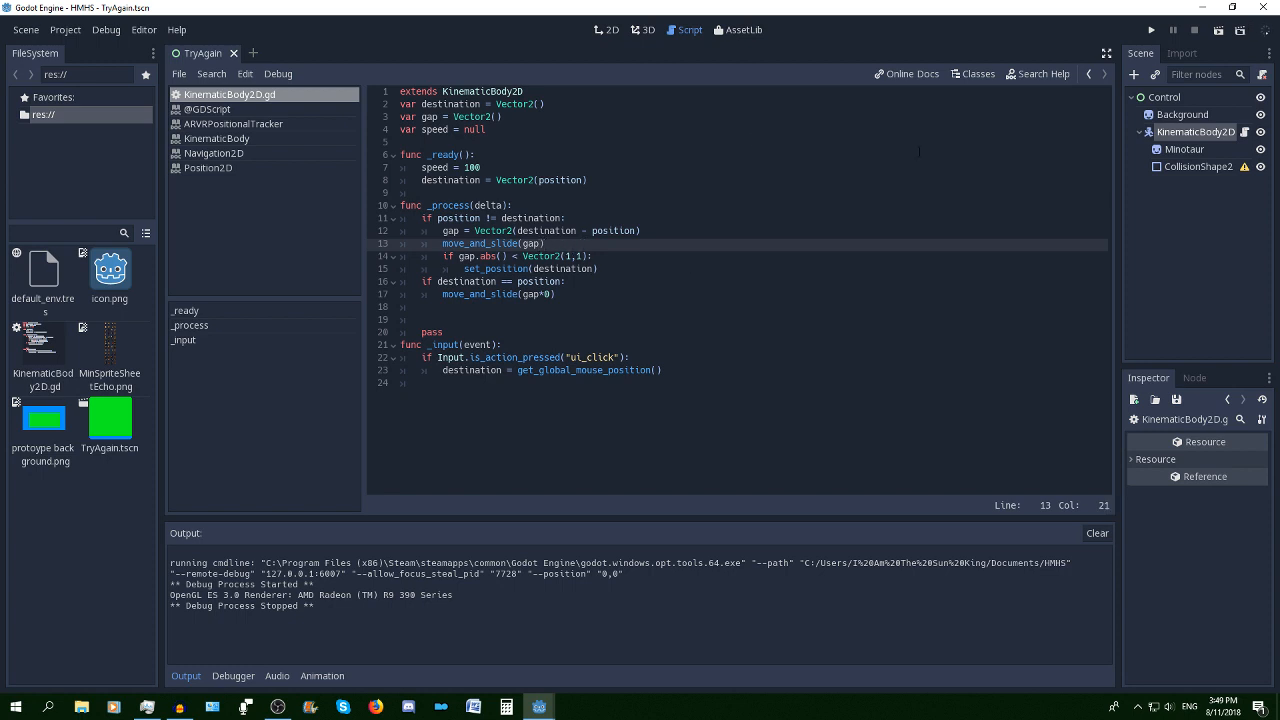
{"action": "left_click", "coordinate": [1151, 30]}
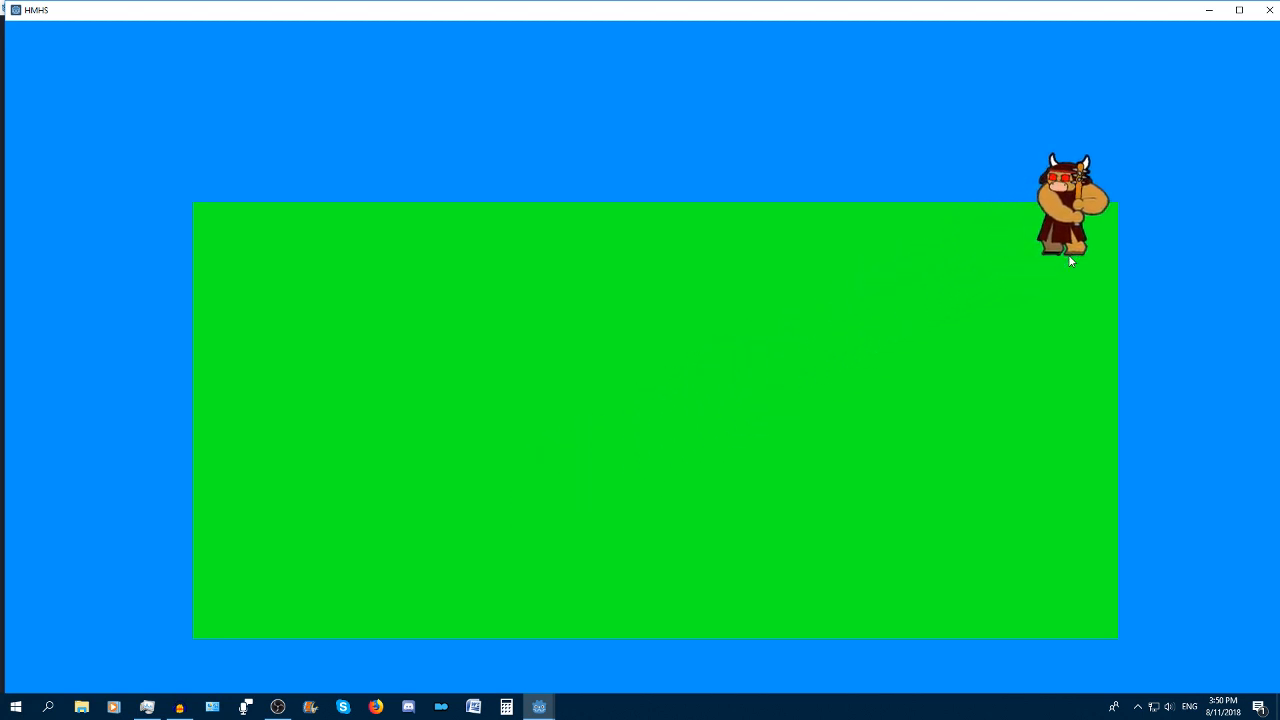
{"action": "mouse_move", "coordinate": [406, 555]}
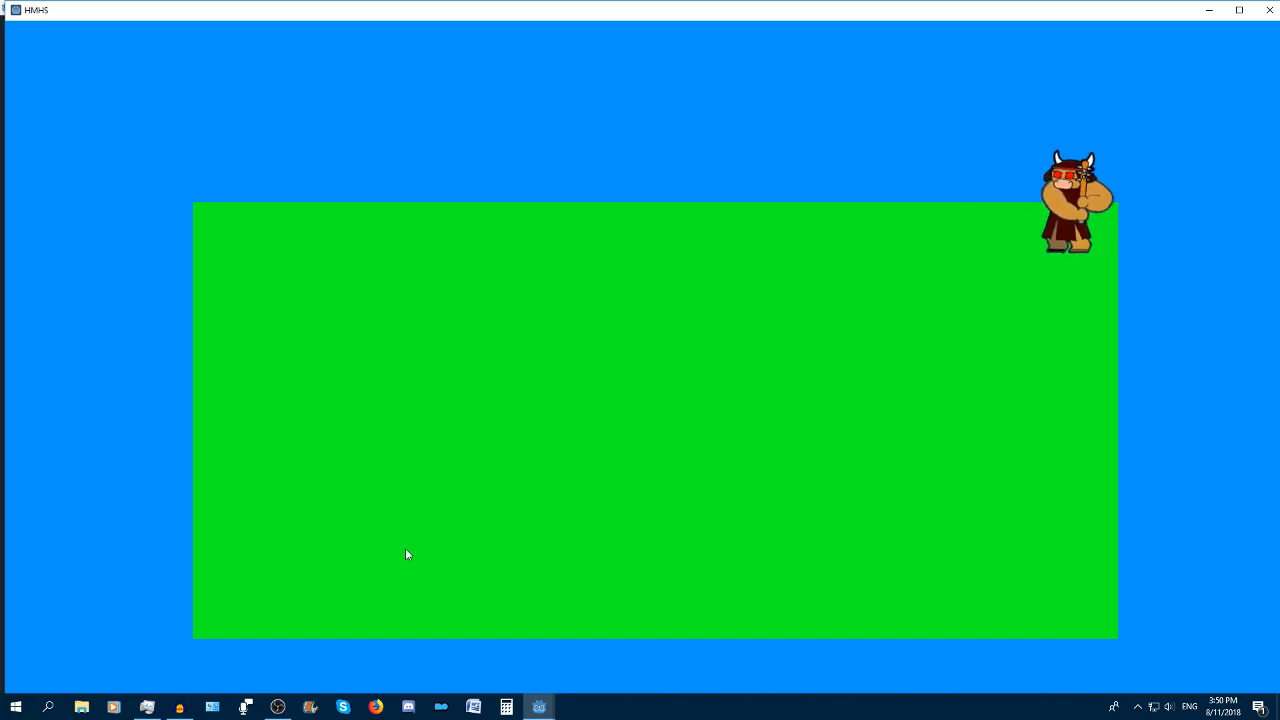
{"action": "mouse_move", "coordinate": [268, 618]}
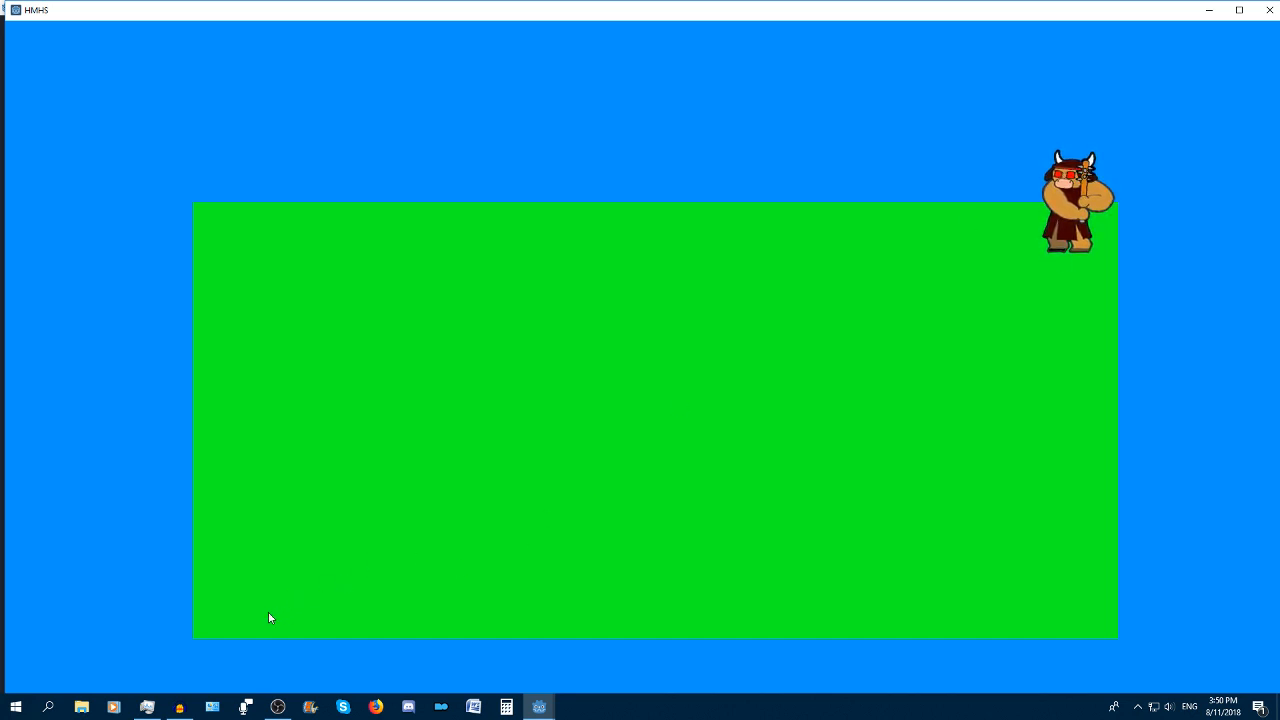
{"action": "mouse_move", "coordinate": [266, 598]}
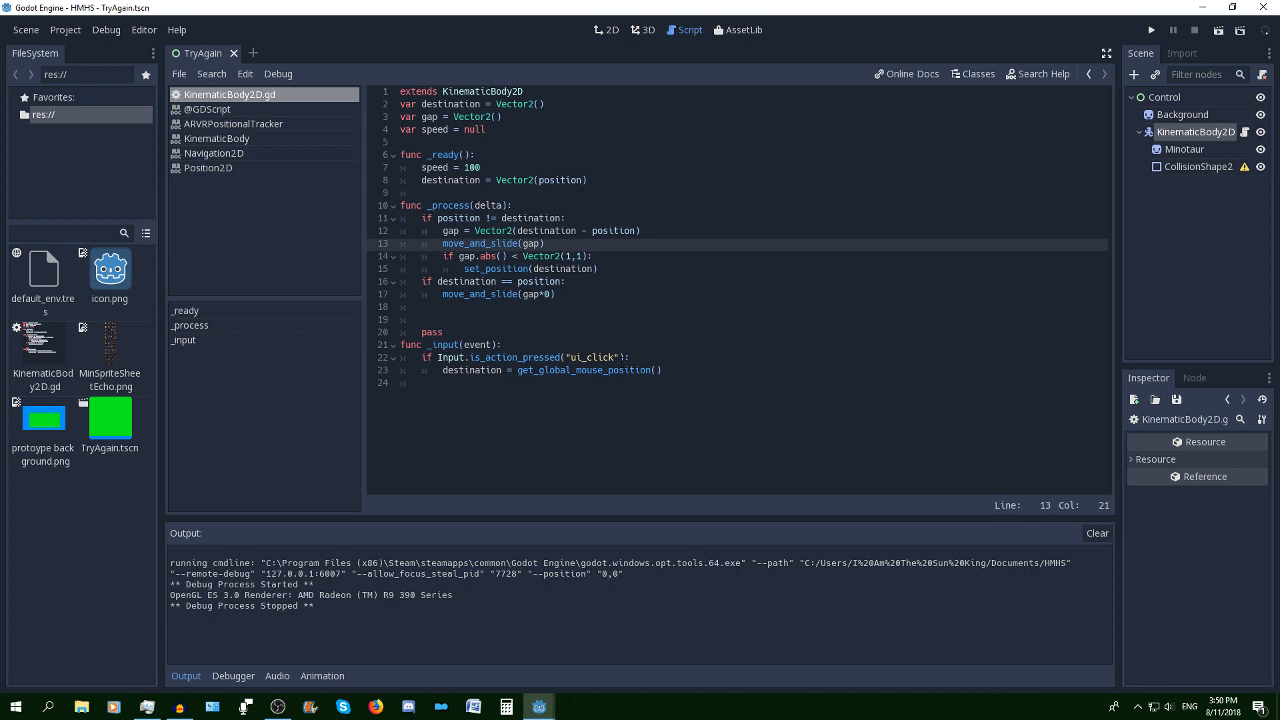
Retype line 13 as move_and_slide(gap.normalized() * speed)
{"action": "type", "text": ".normalized() * speed)"}
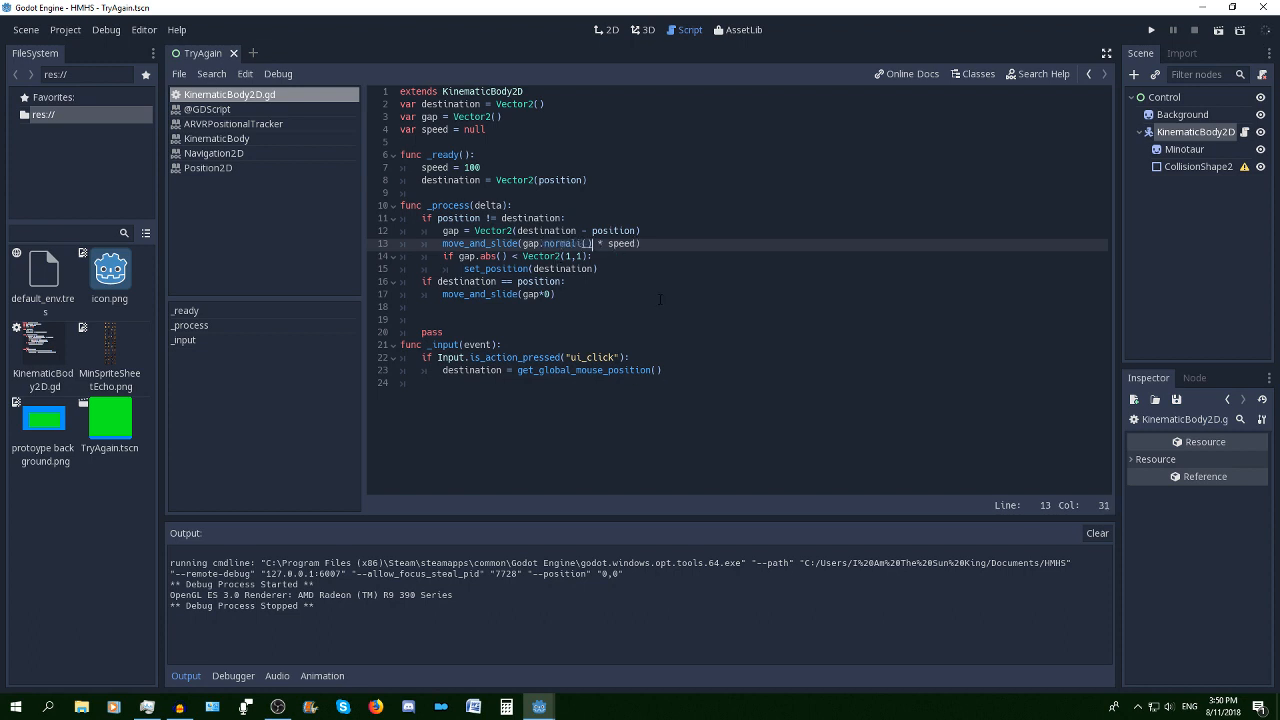